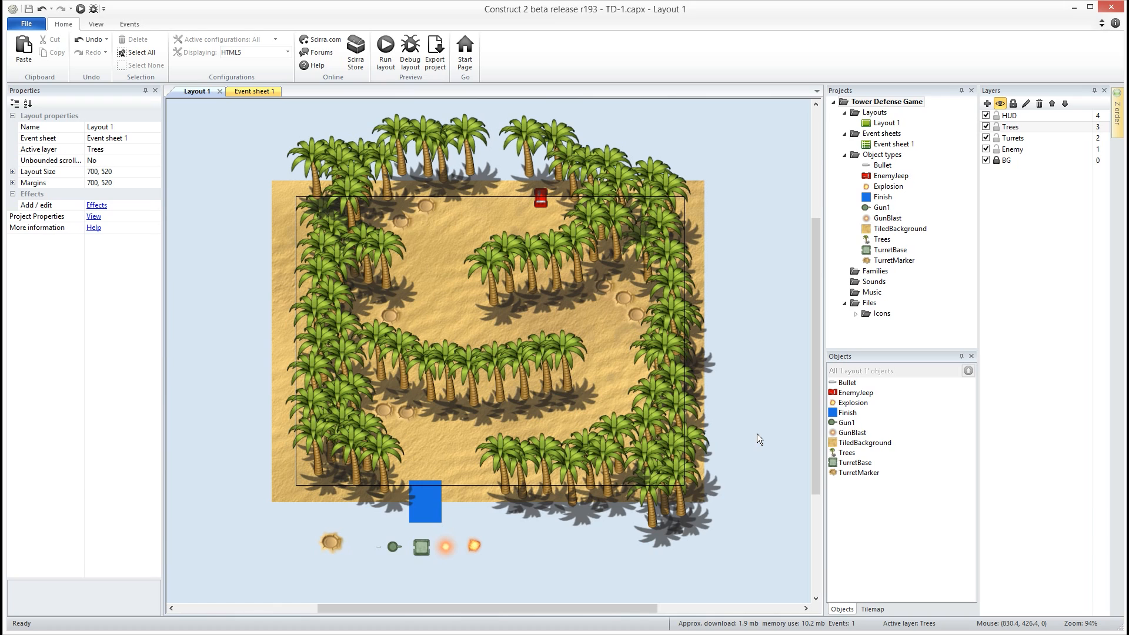
mouse_move(696, 436)
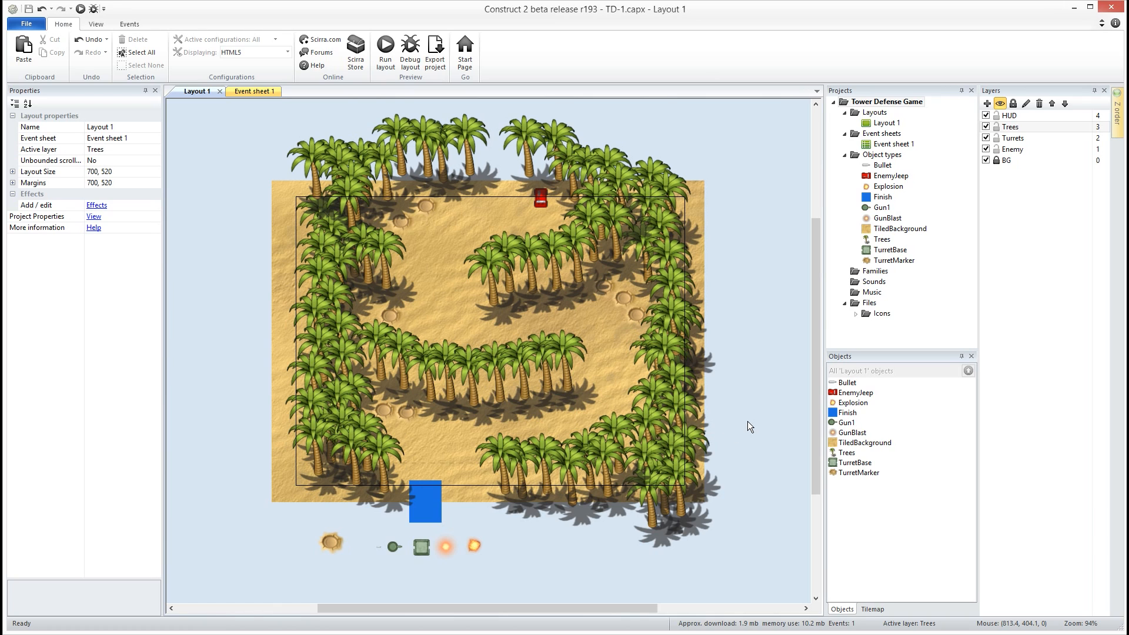
mouse_move(529, 387)
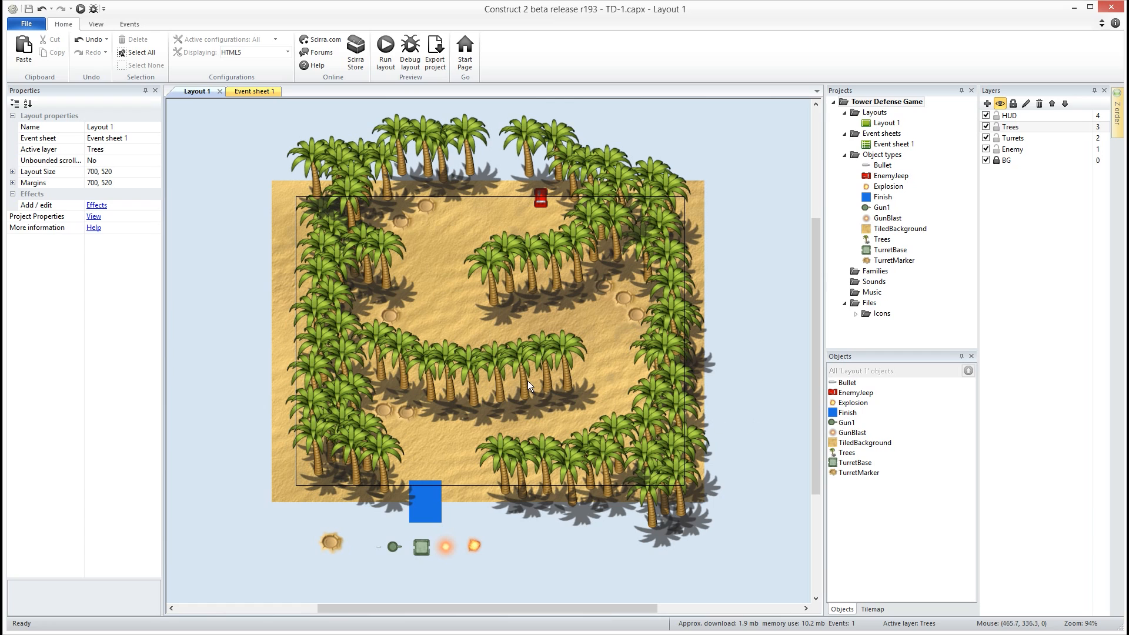
mouse_move(735, 245)
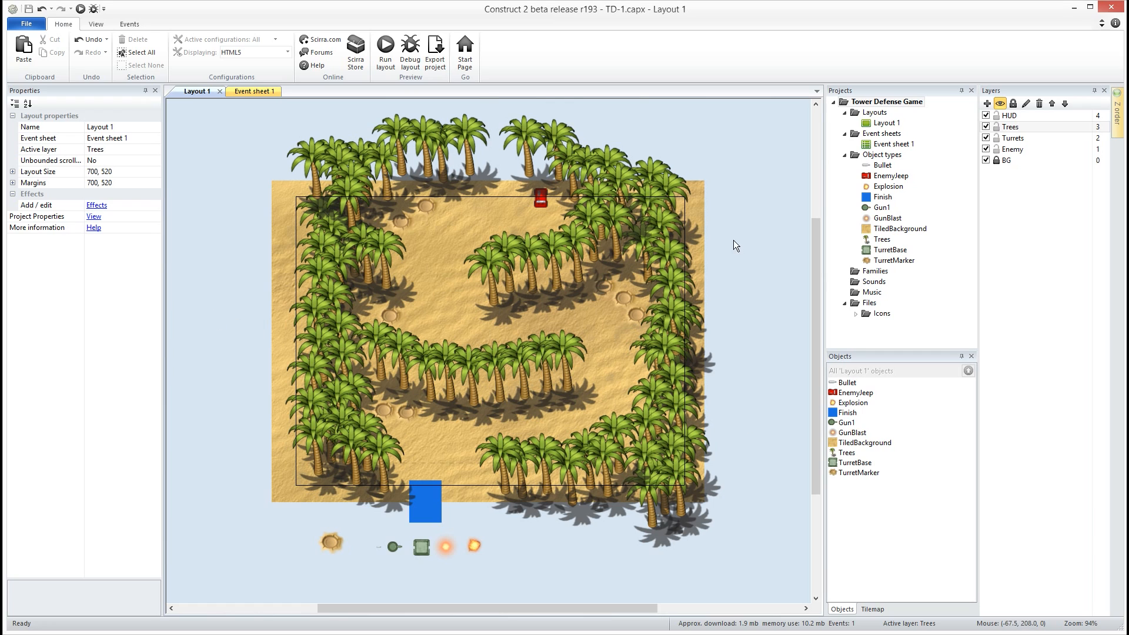
mouse_move(385, 283)
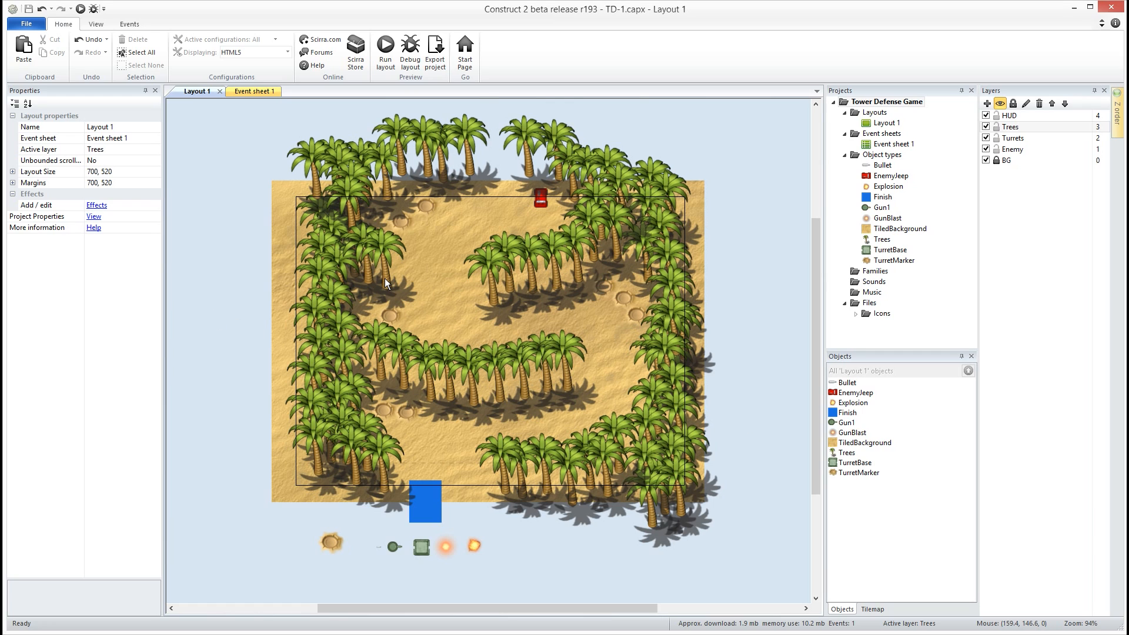
mouse_move(545, 207)
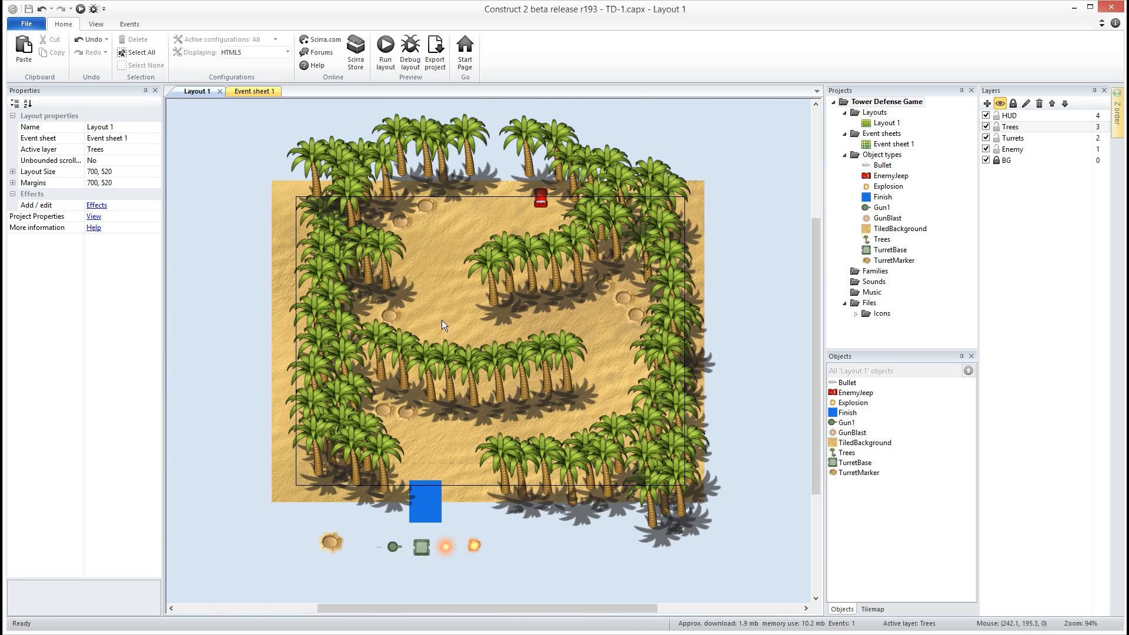
mouse_move(644, 445)
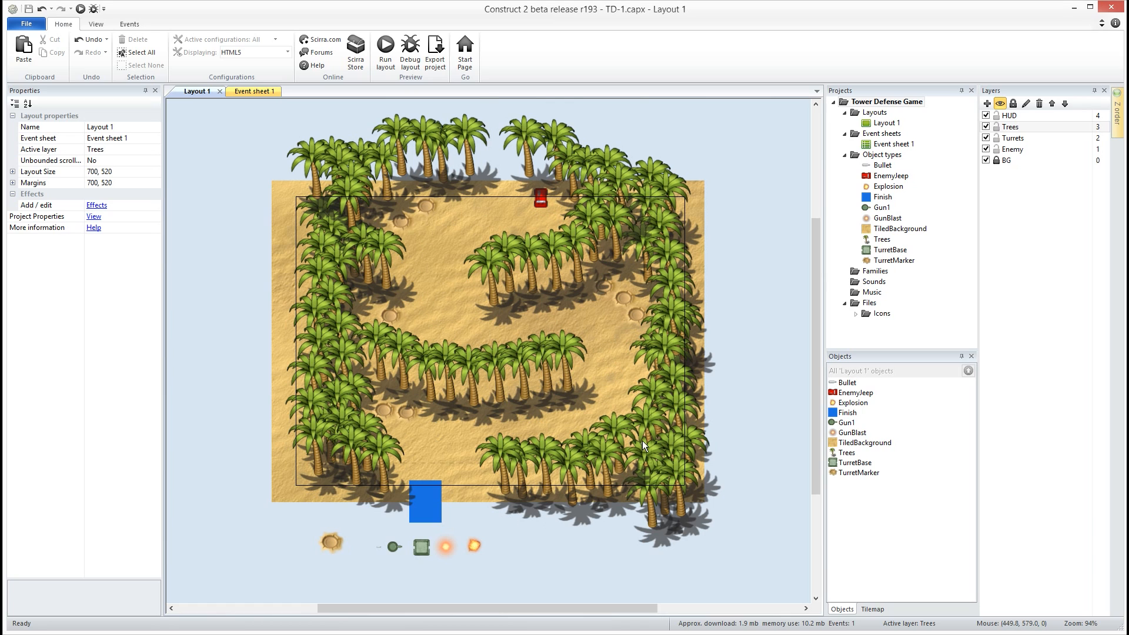
mouse_move(733, 521)
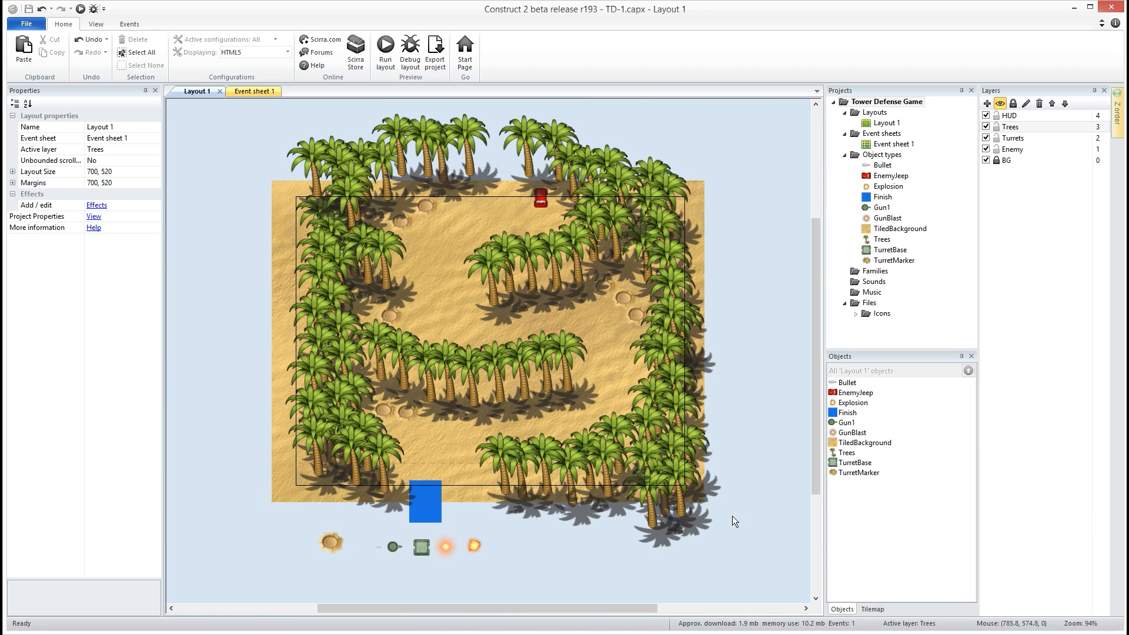
Shrink the GunBlast flash sprite to about 29x29 and place it beside the turret base
click(426, 501)
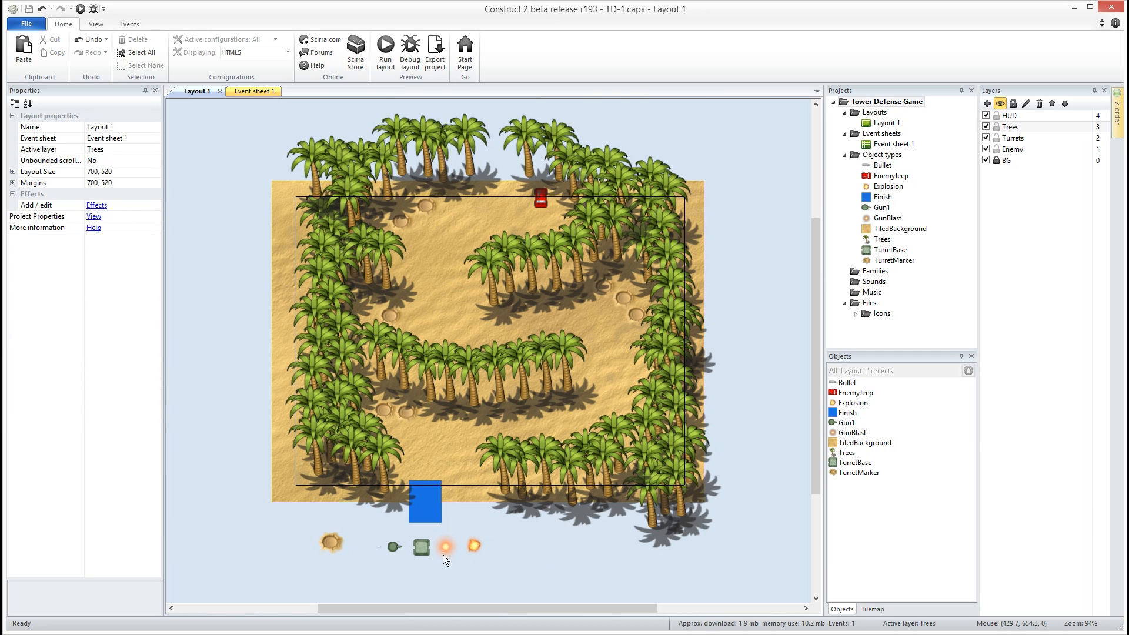
mouse_move(436, 424)
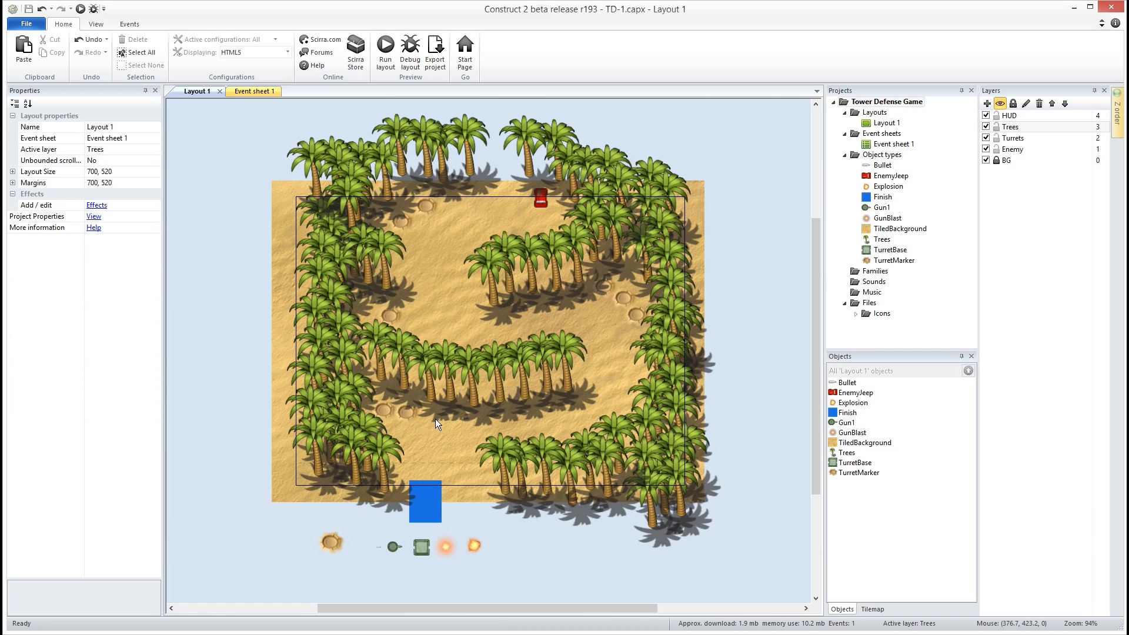
mouse_move(414, 221)
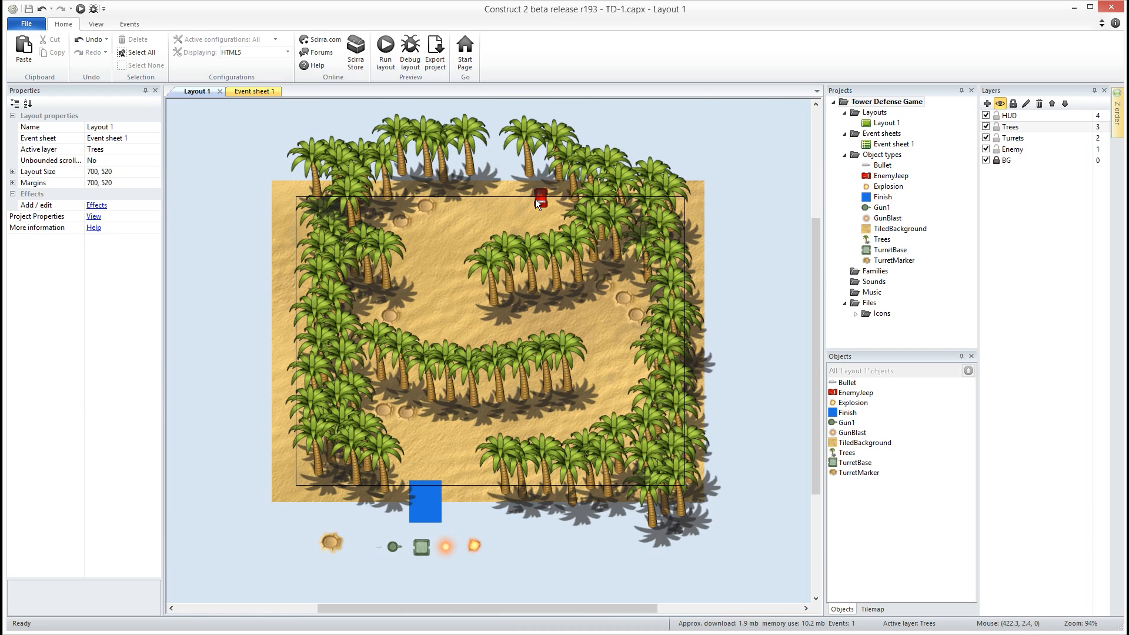
mouse_move(487, 570)
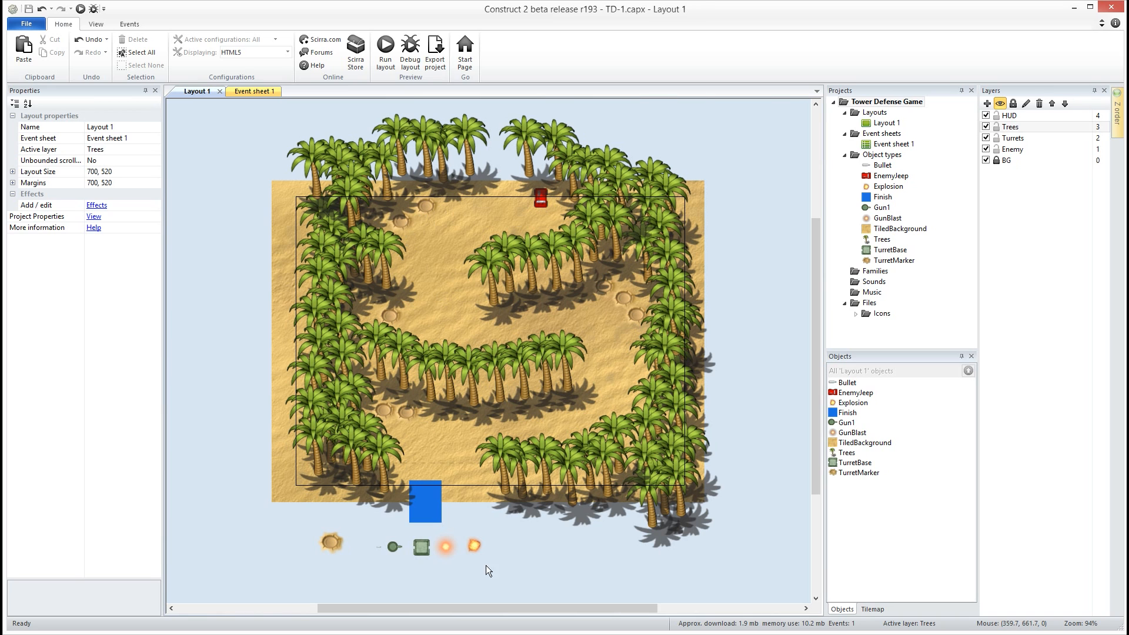
mouse_move(387, 557)
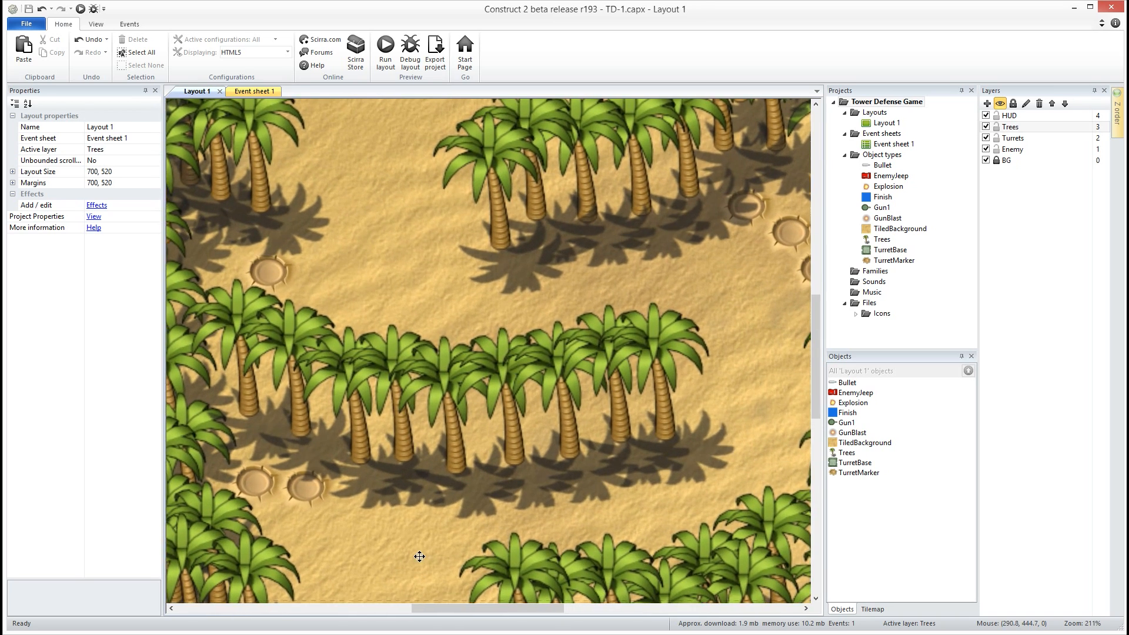
scroll(down, 3)
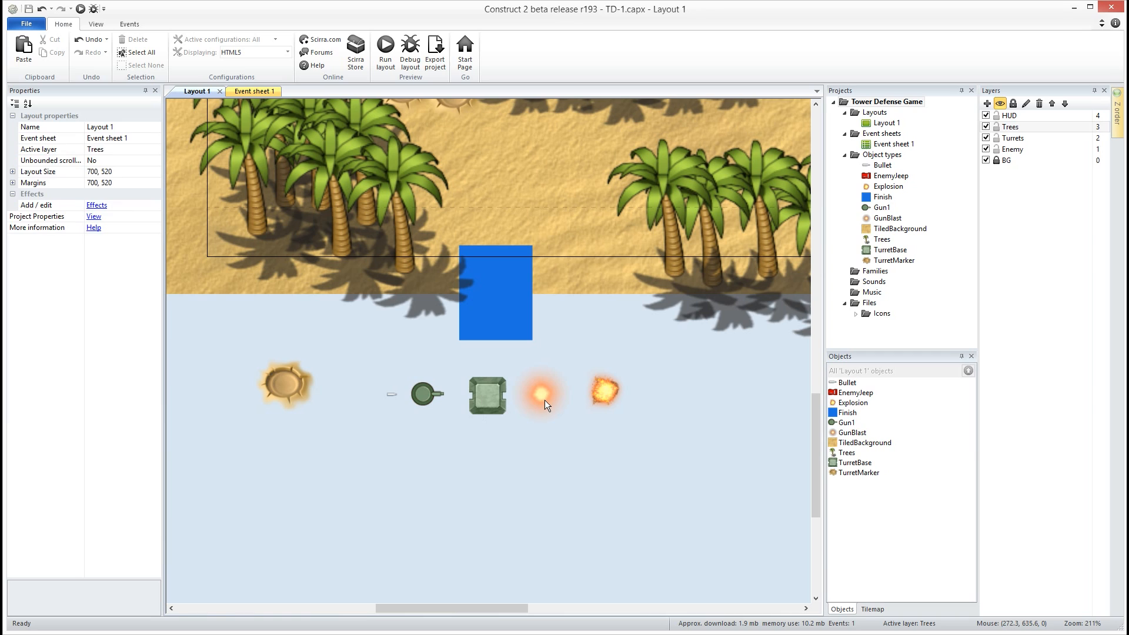
click(540, 392)
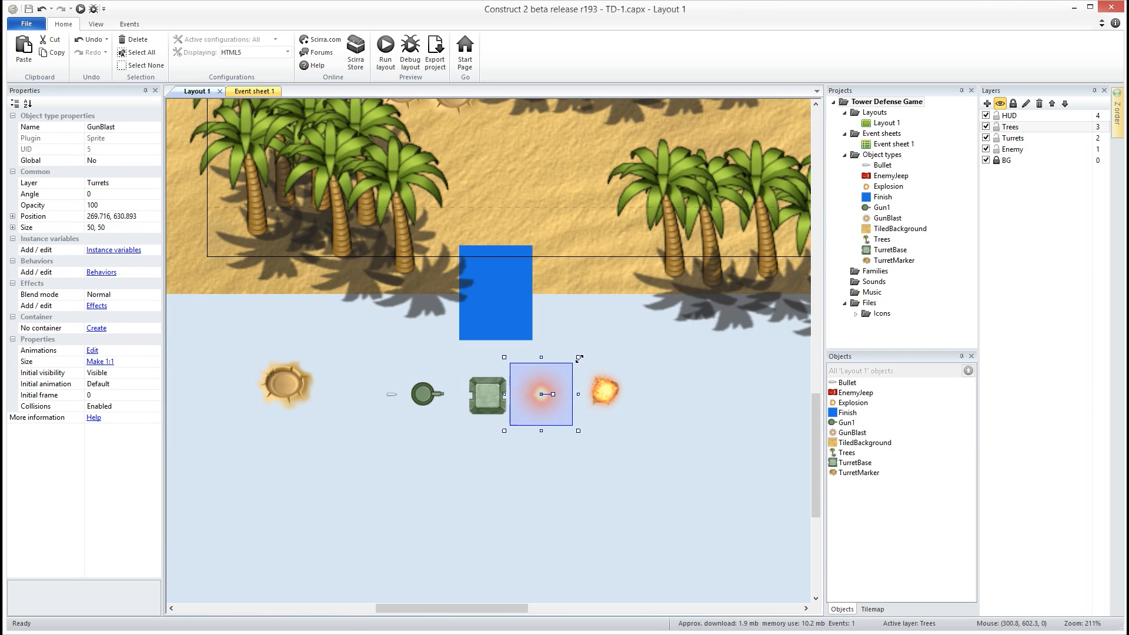
drag(539, 394, 440, 398)
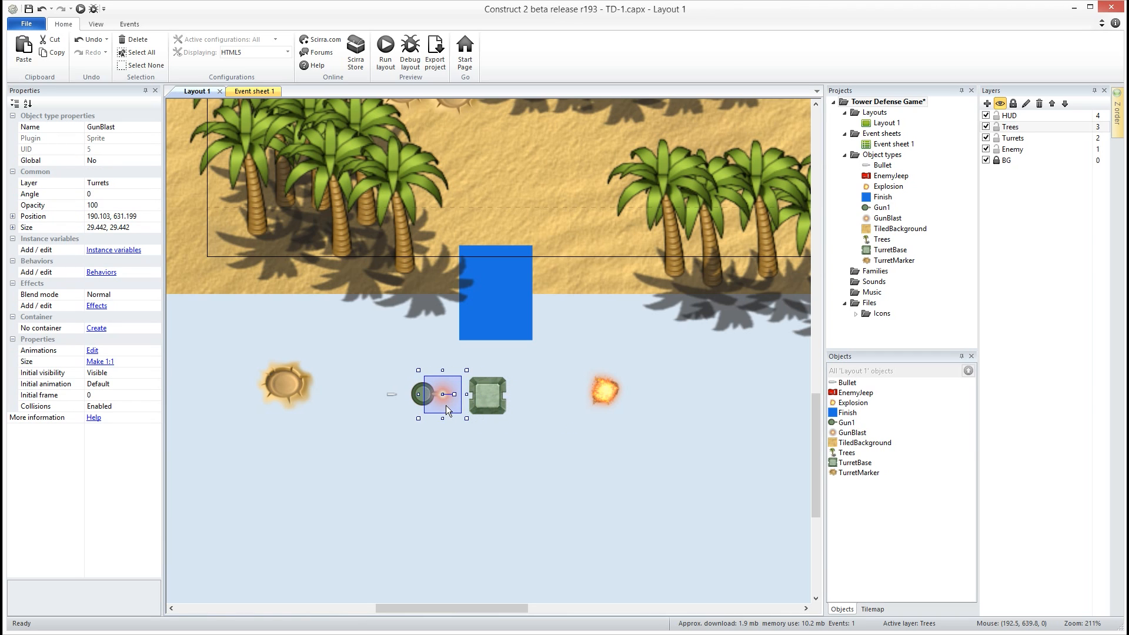
drag(442, 394, 544, 392)
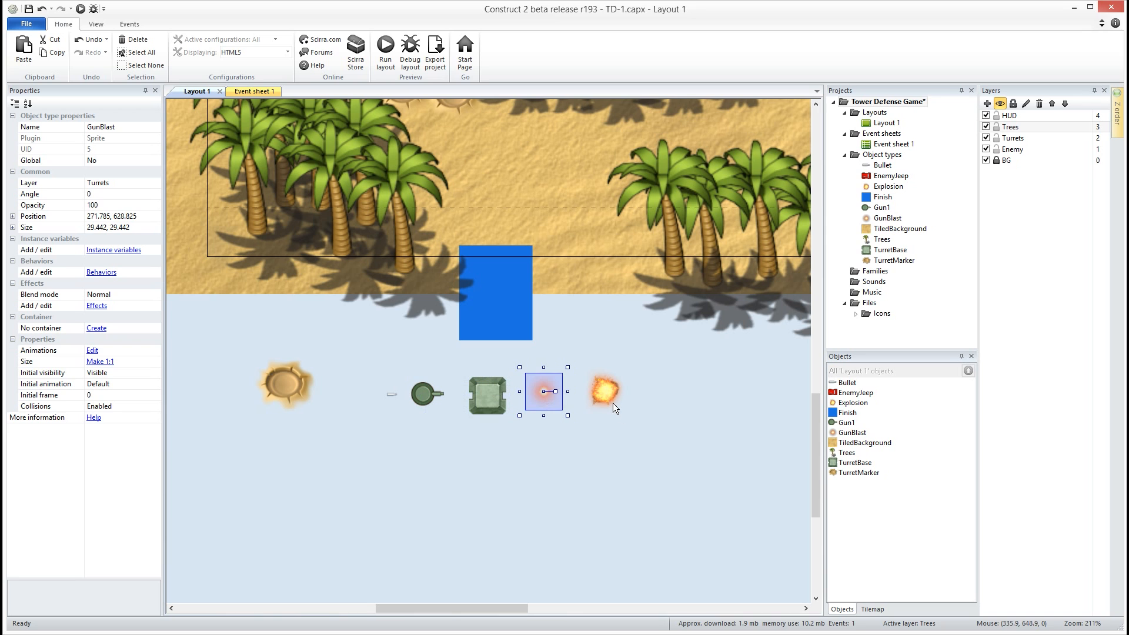
click(644, 497)
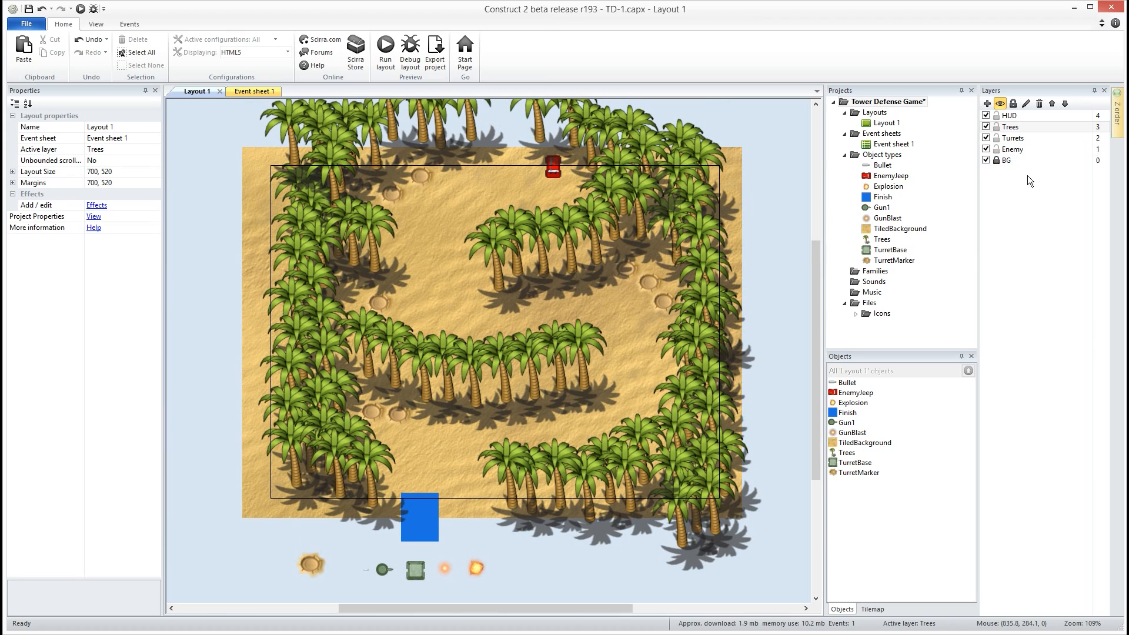
Select the EnemyJeep instead of the trees and show its Pathfinding behavior list
click(1015, 125)
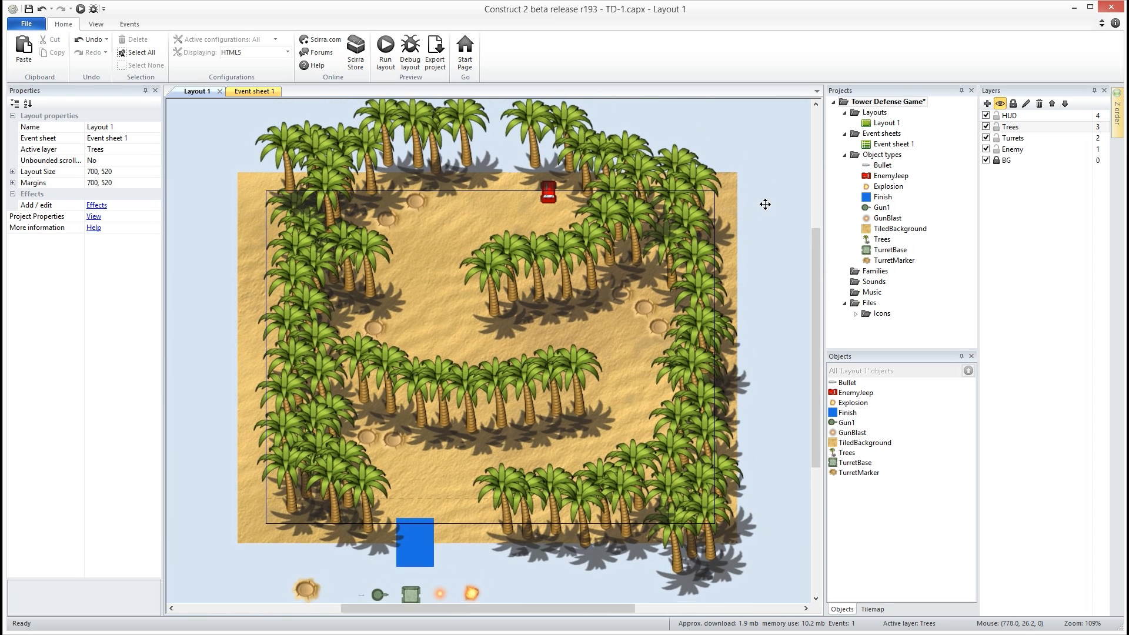
scroll(down, 3)
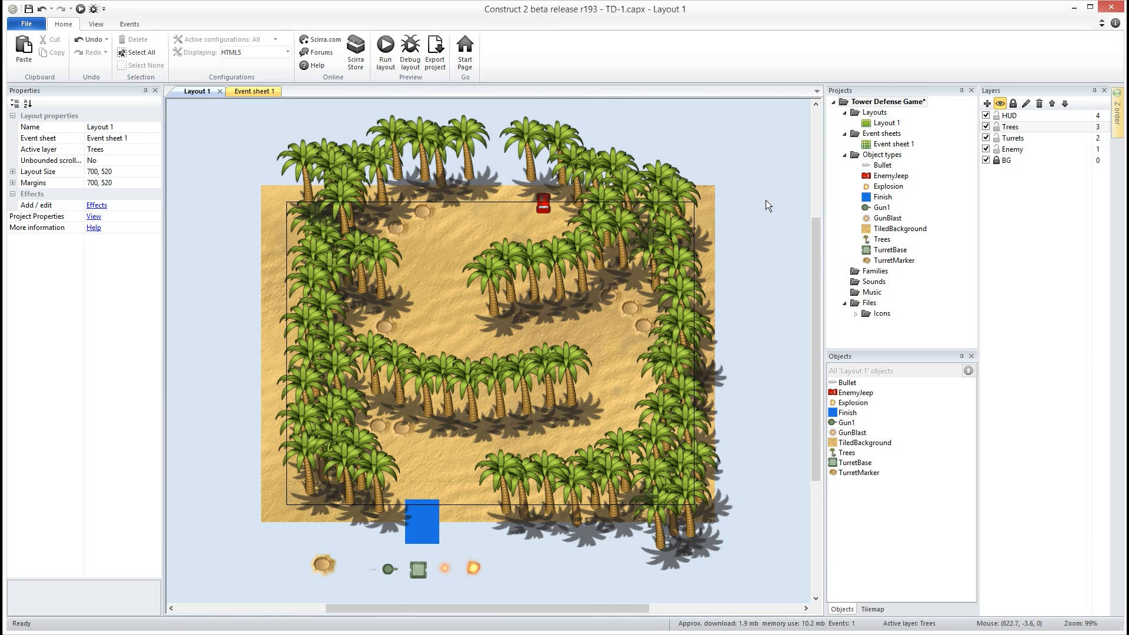
click(568, 183)
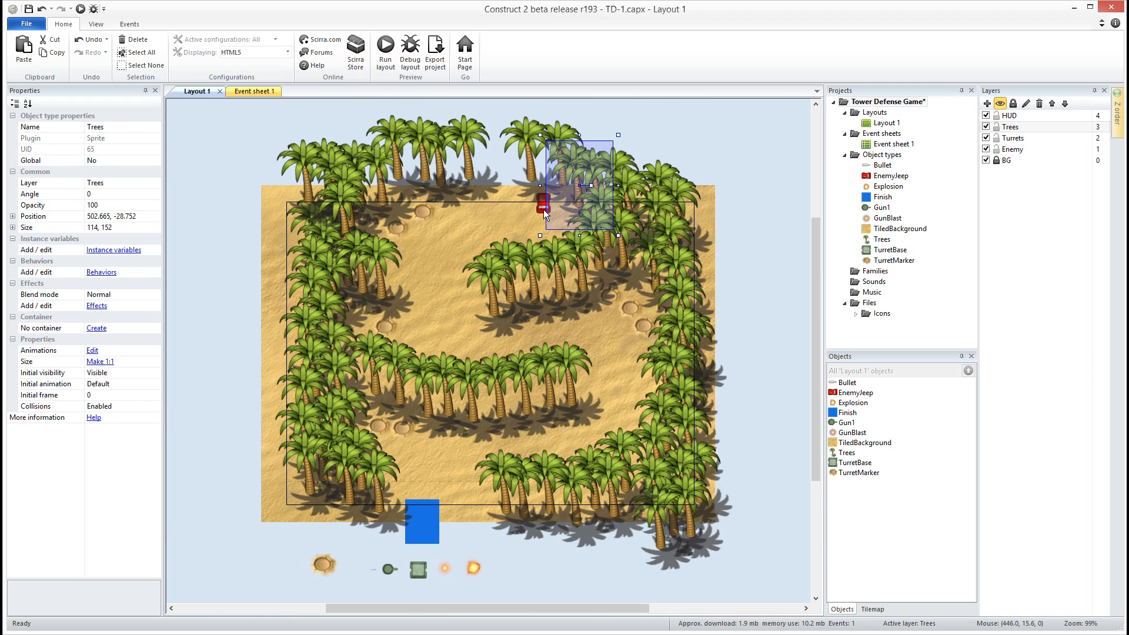
click(101, 273)
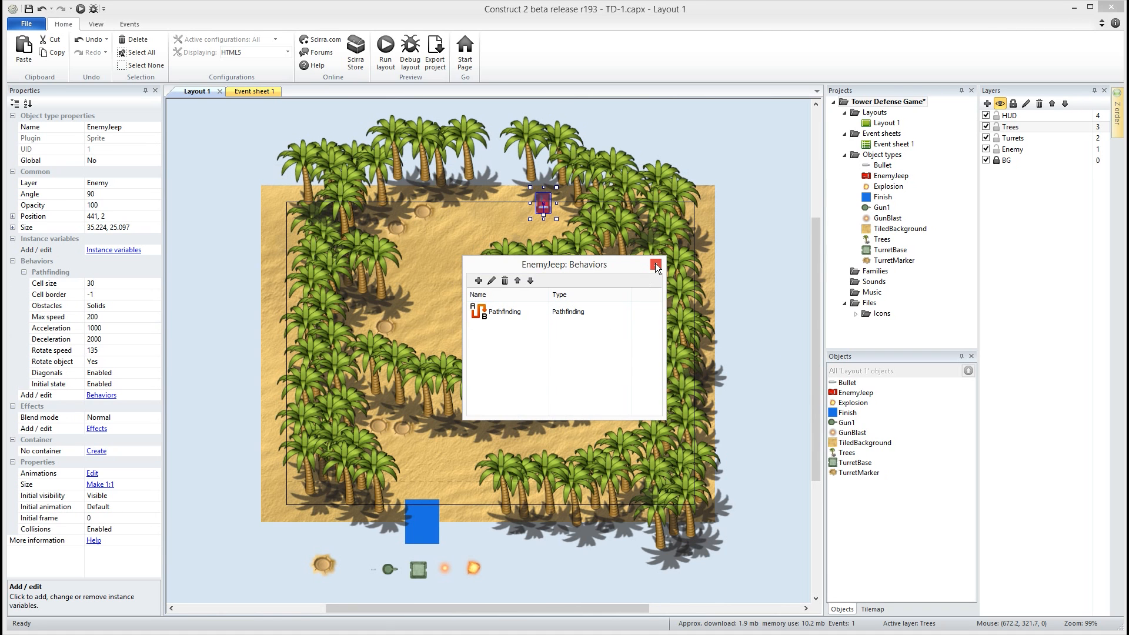
Change the EnemyJeep's Pathfinding max speed from 200 to 100
click(653, 264)
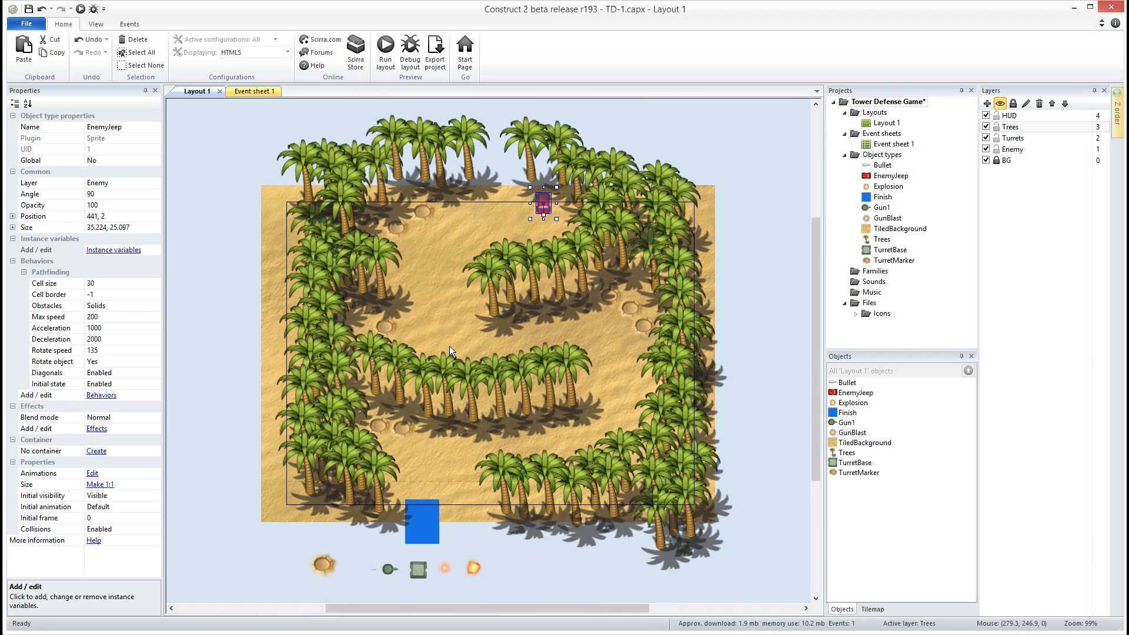
mouse_move(118, 305)
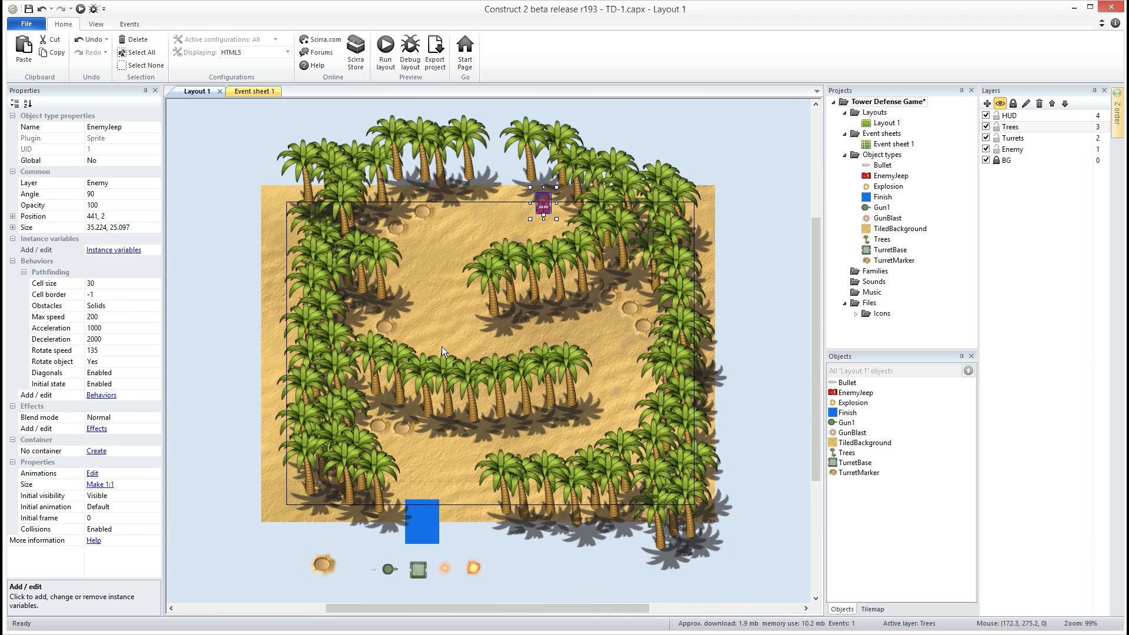
mouse_move(429, 322)
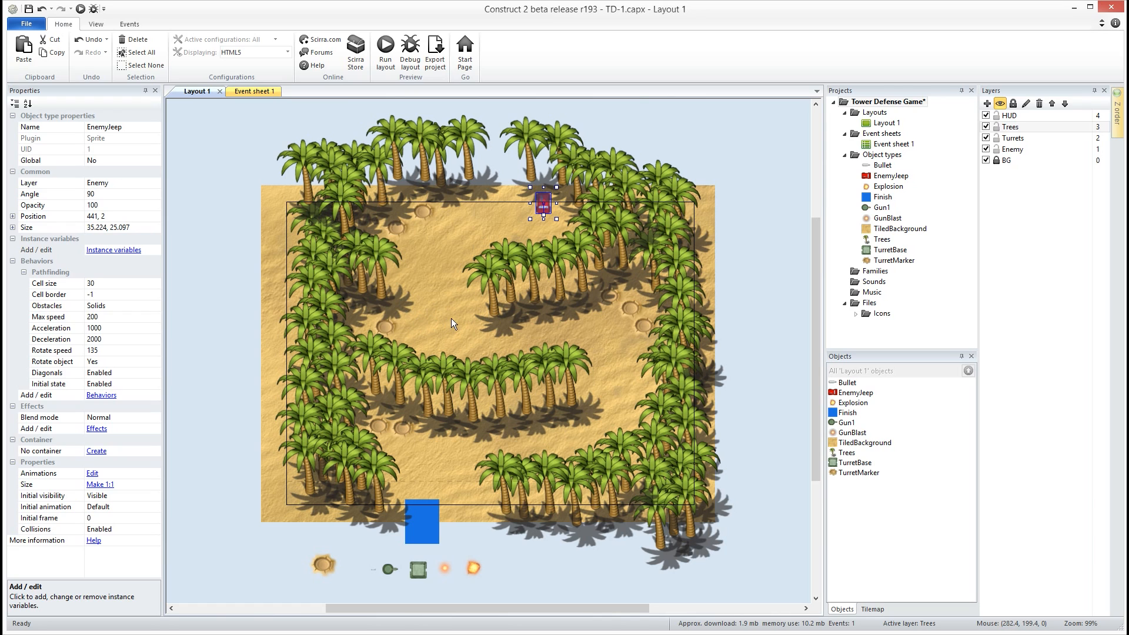
mouse_move(232, 341)
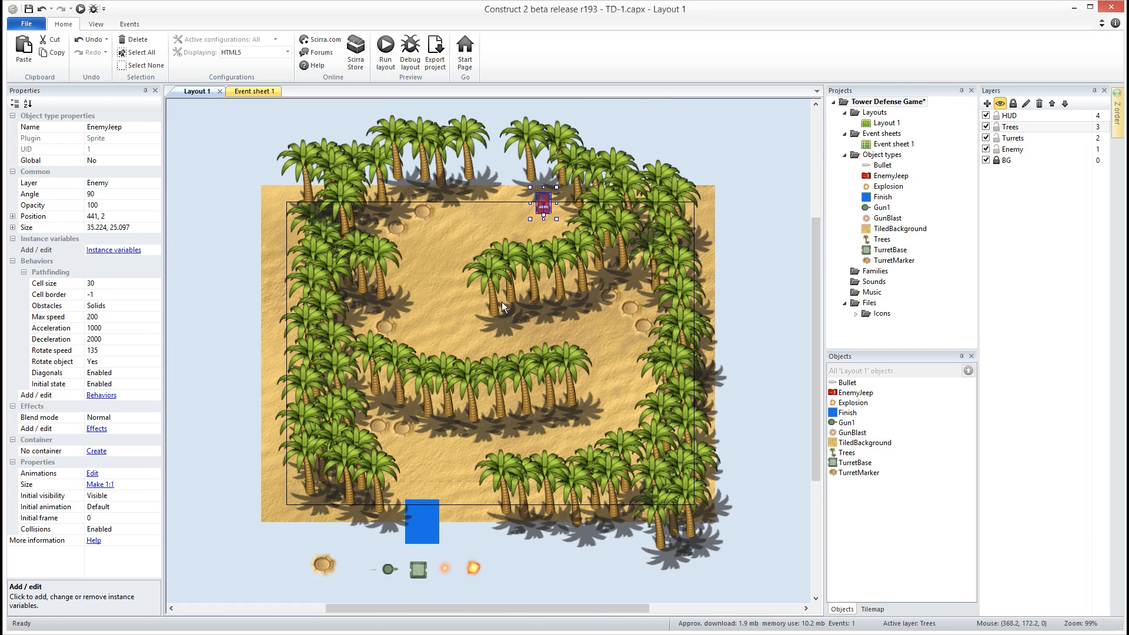
mouse_move(504, 308)
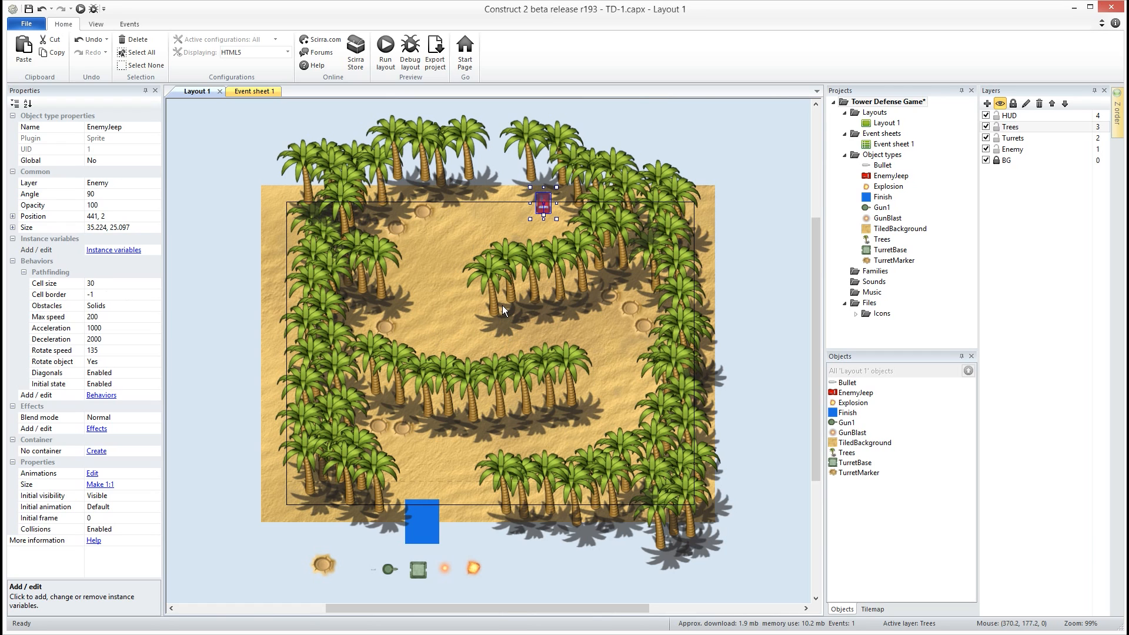
mouse_move(97, 294)
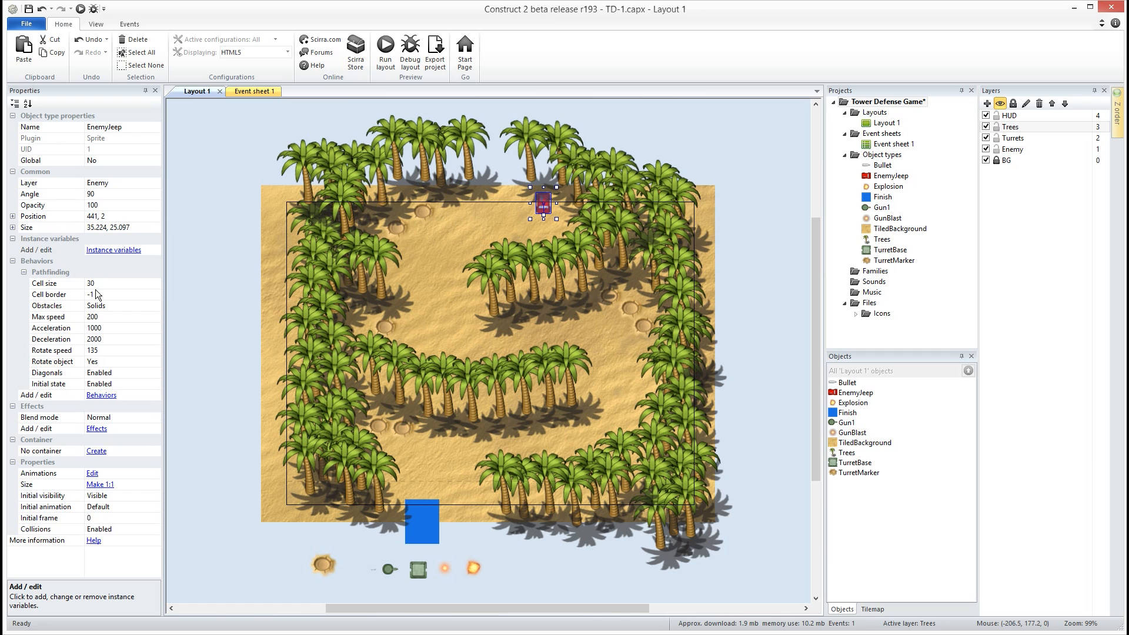
mouse_move(408, 344)
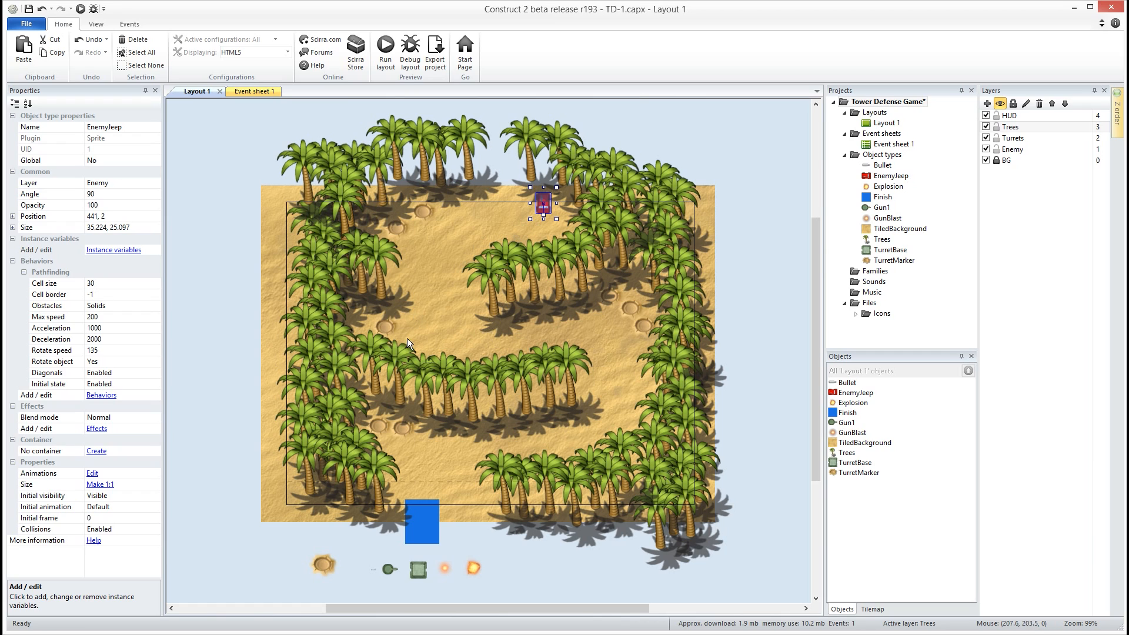
mouse_move(261, 324)
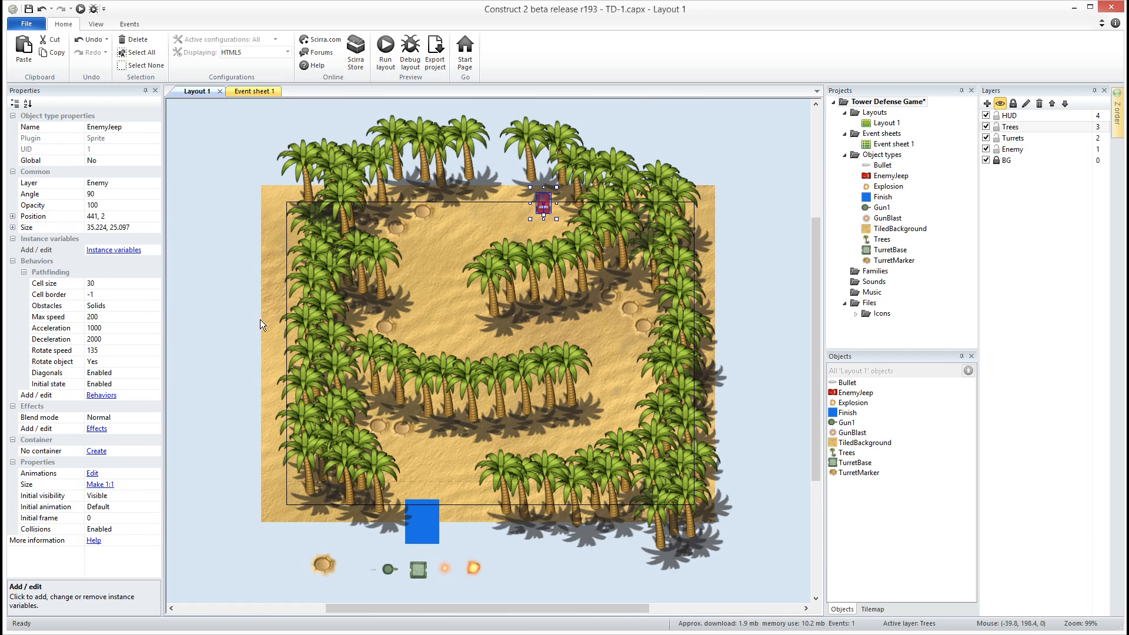
mouse_move(60, 315)
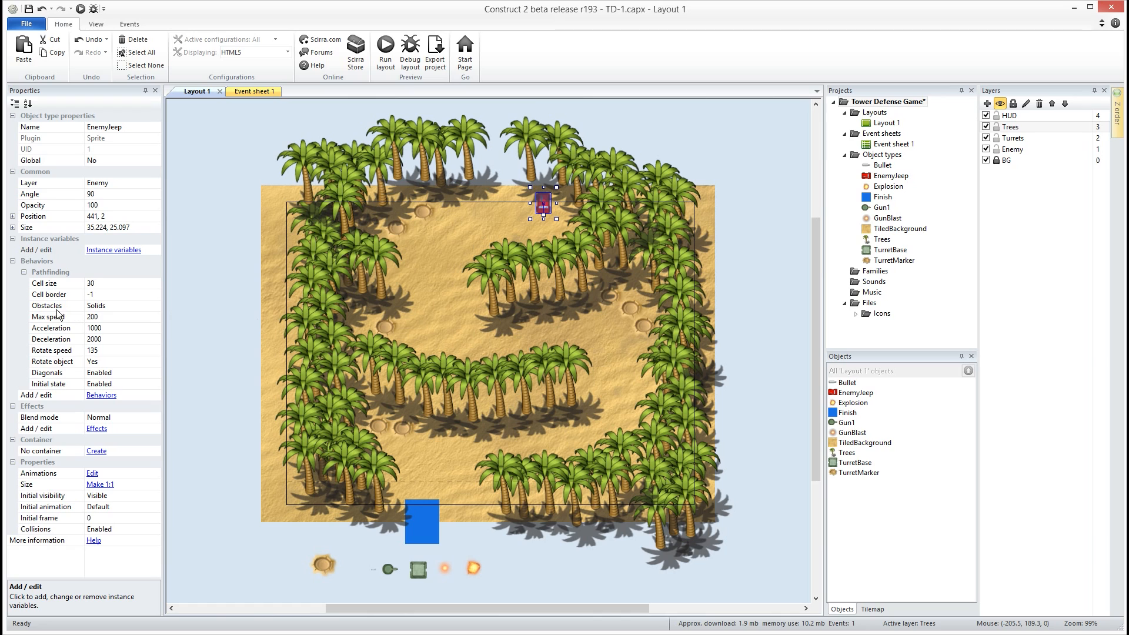
click(156, 305)
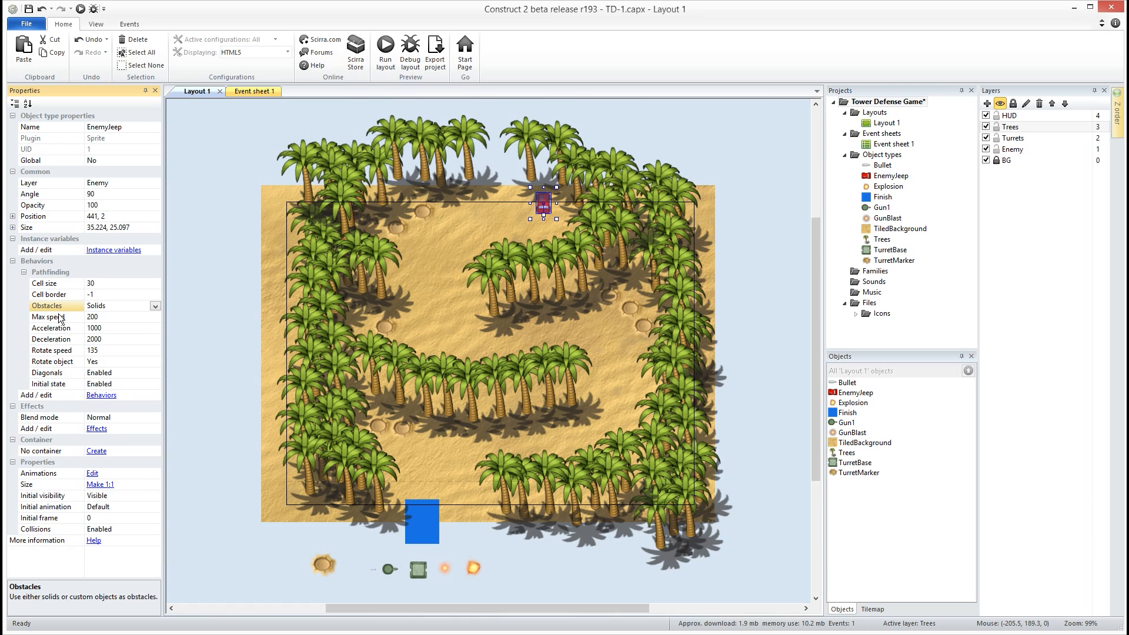
mouse_move(88, 319)
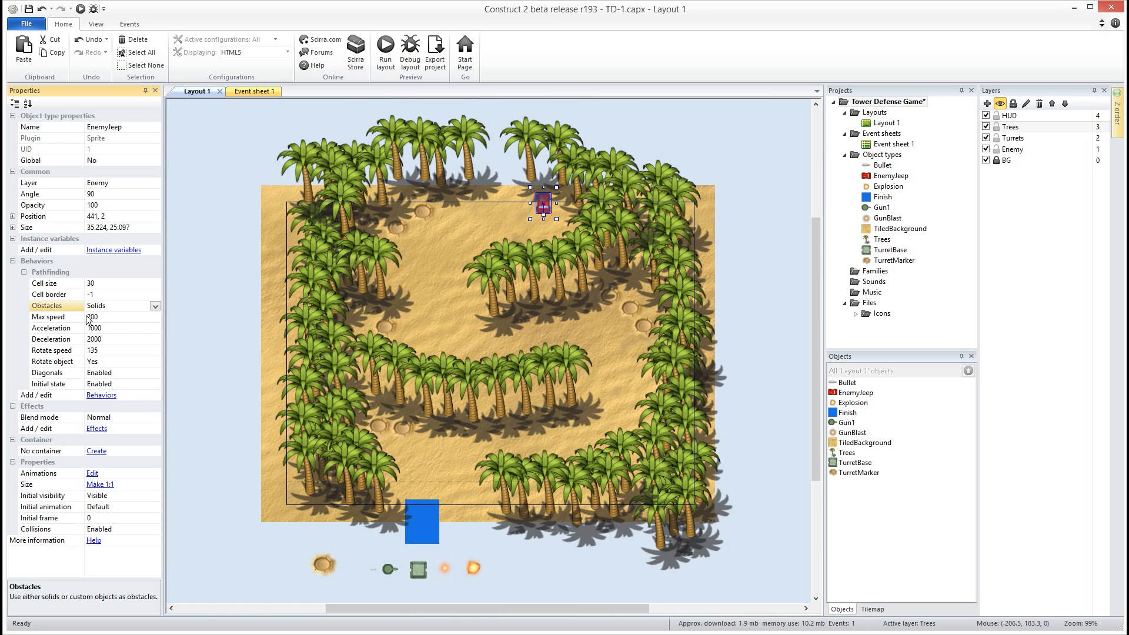
click(93, 317)
text(100)
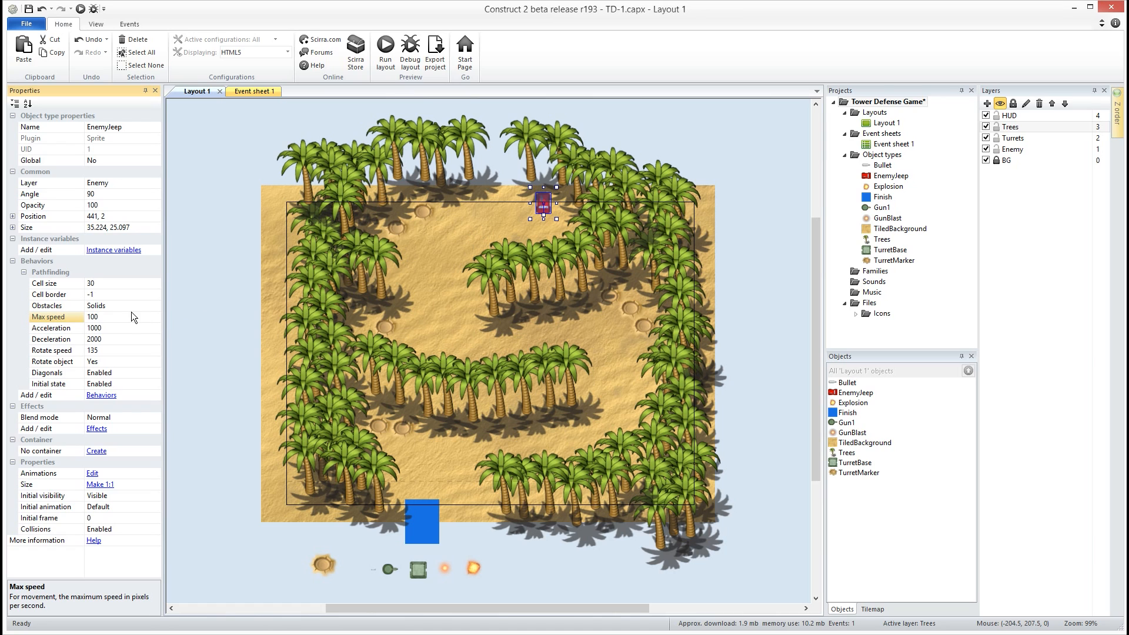
mouse_move(102, 356)
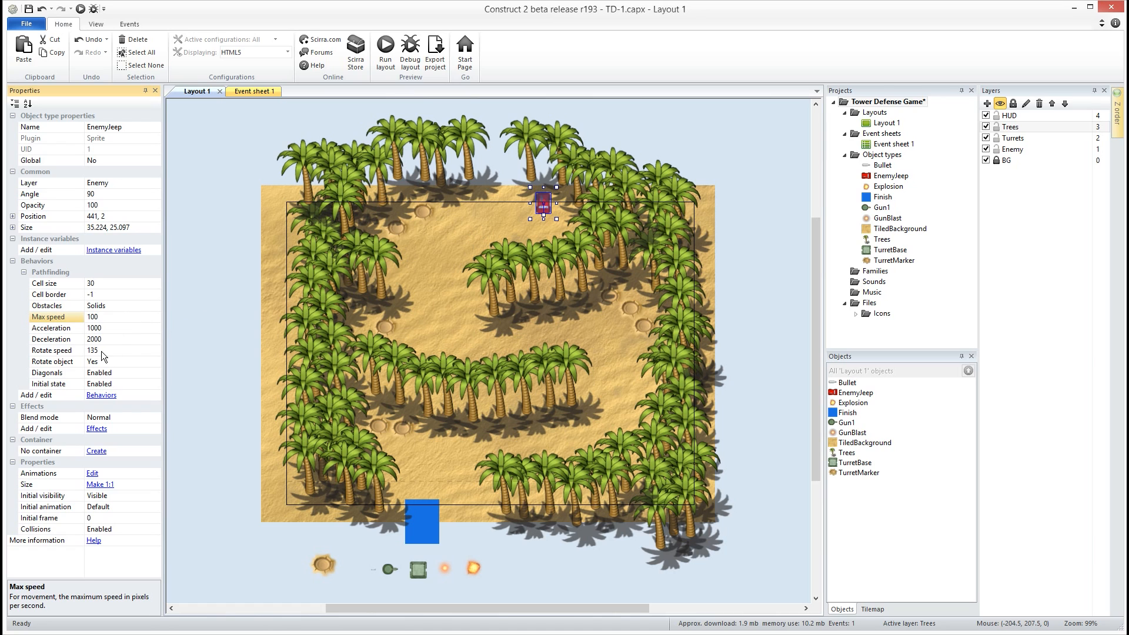
mouse_move(501, 232)
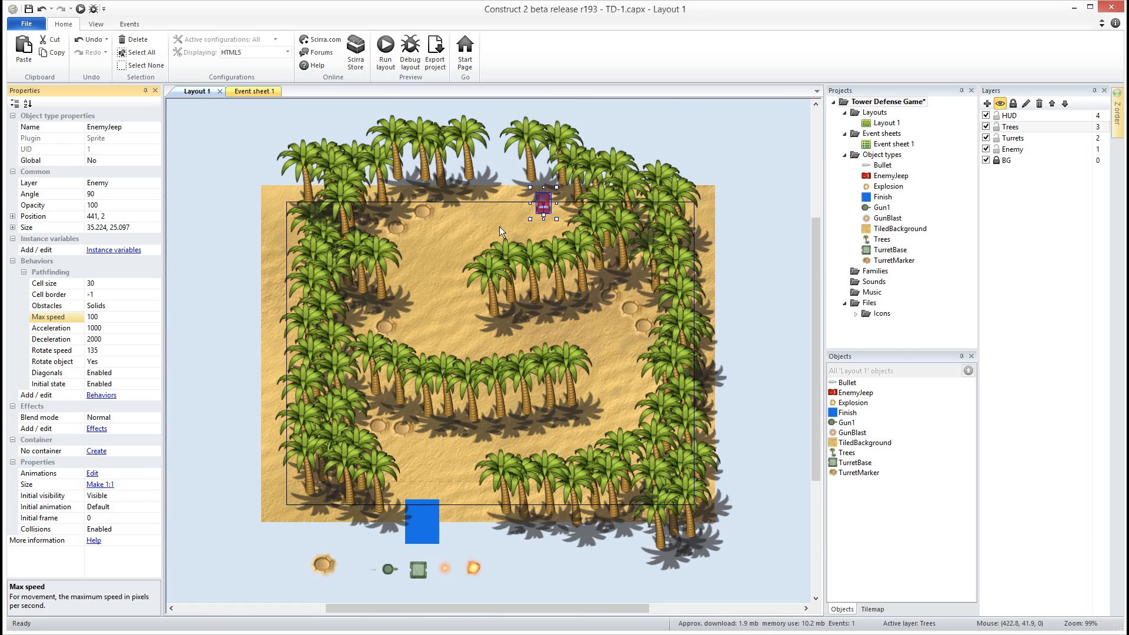
mouse_move(414, 451)
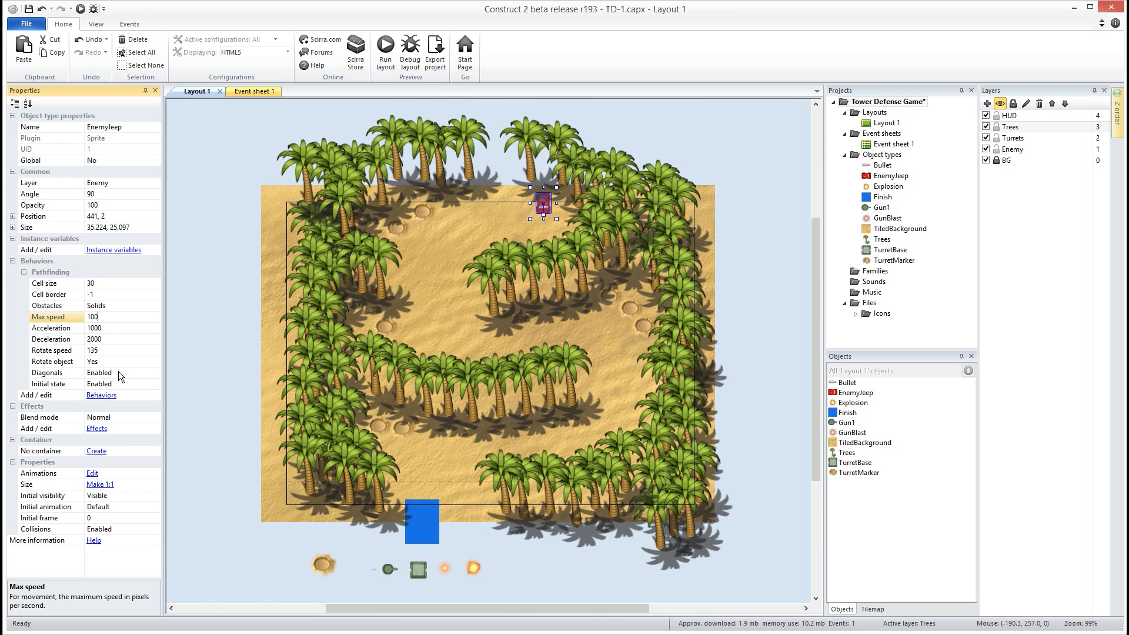
mouse_move(74, 390)
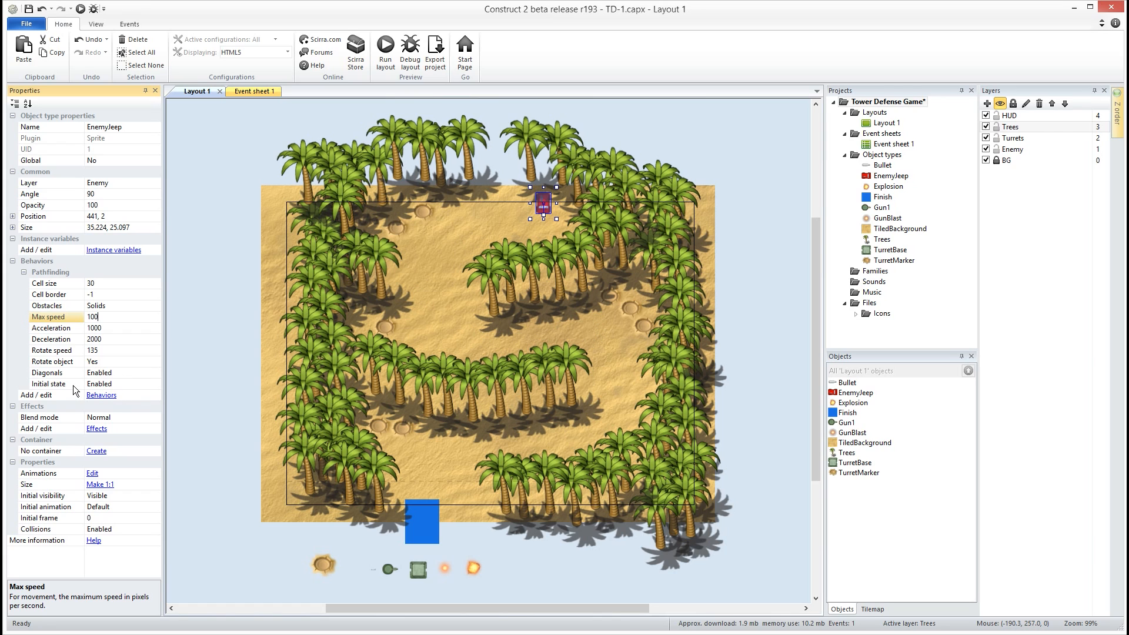
mouse_move(574, 218)
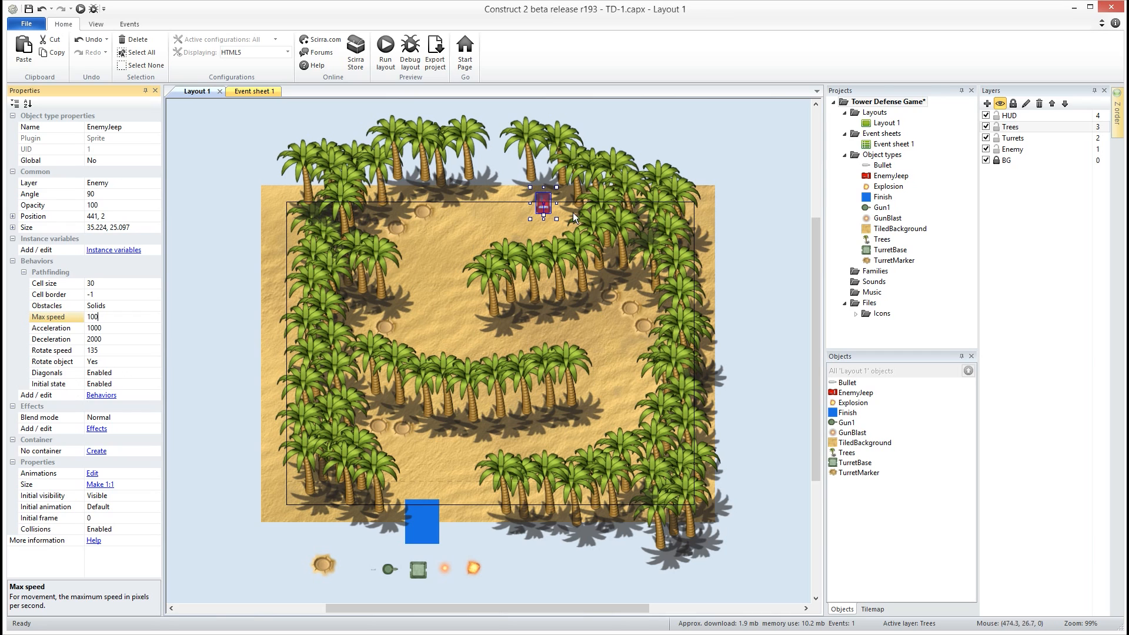
mouse_move(238, 180)
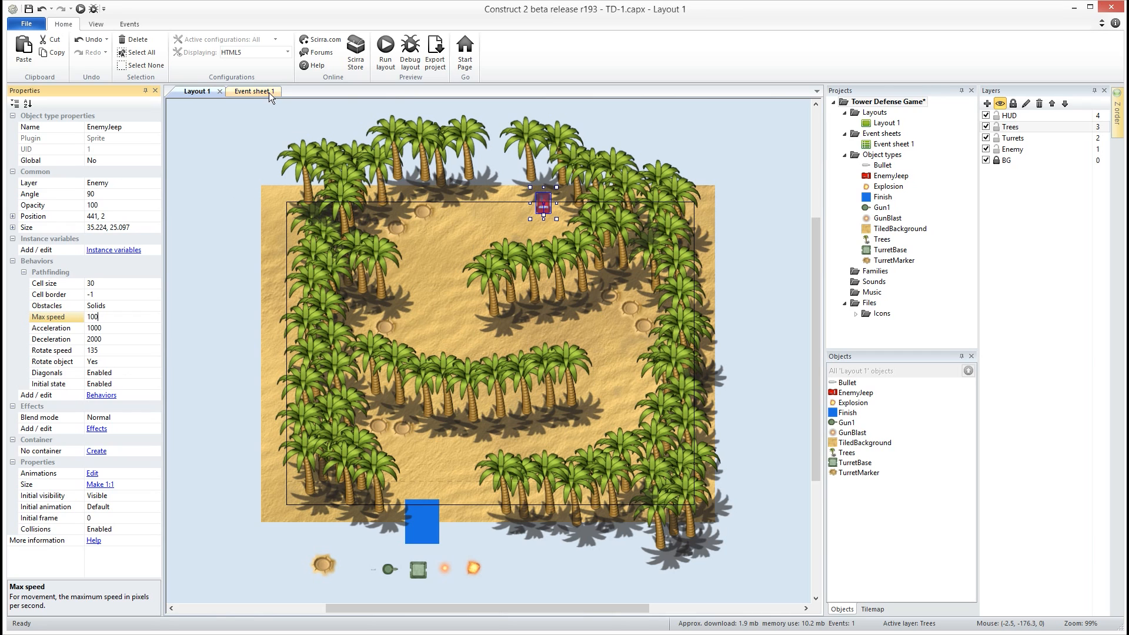
In 'On start of layout', add EnemyJeep Find path to Finish.X, Finish.Y
click(248, 90)
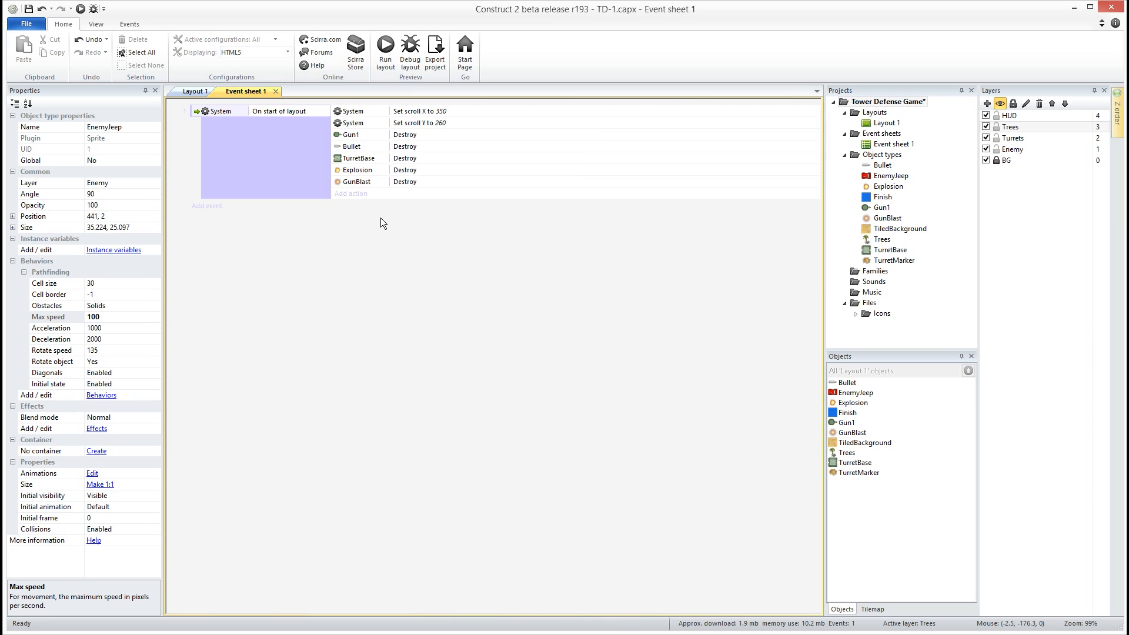
mouse_move(407, 208)
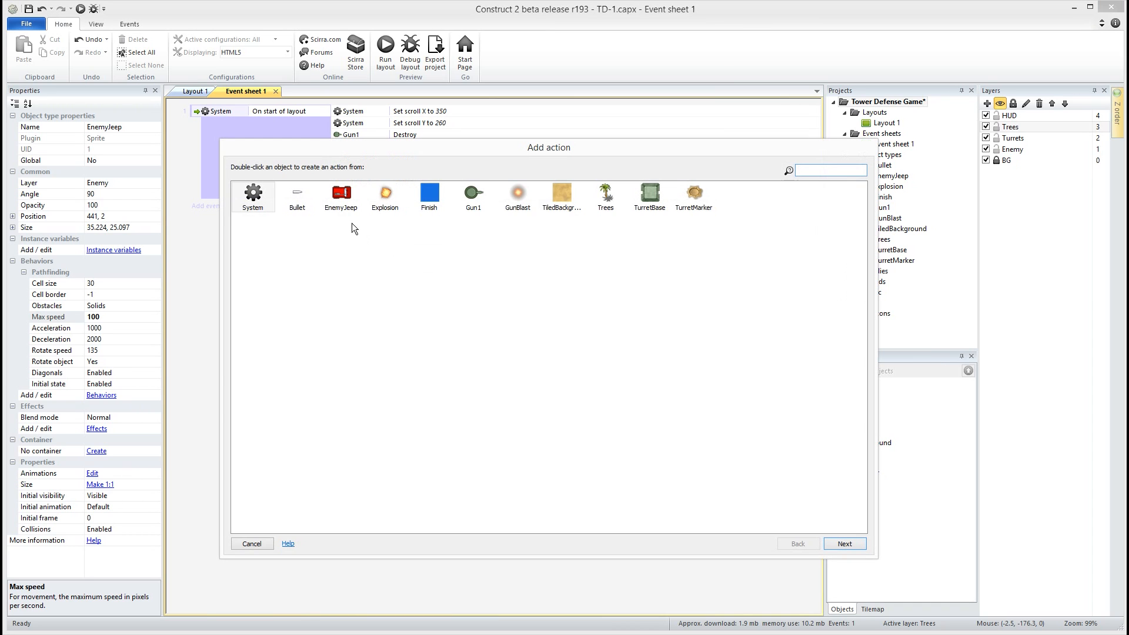
double_click(341, 196)
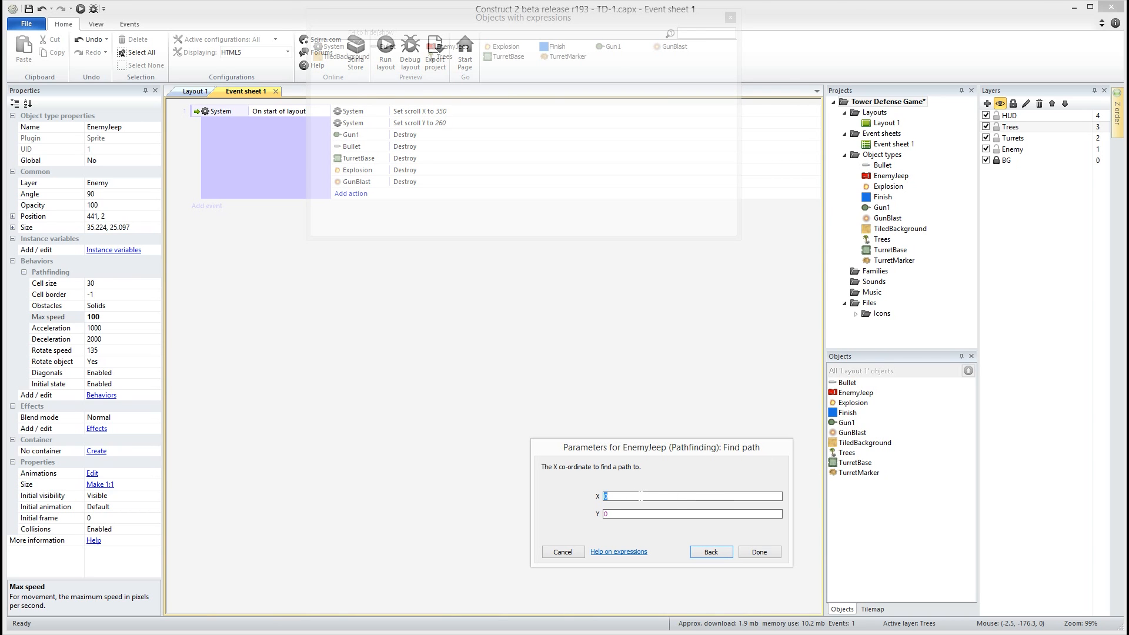
text(f)
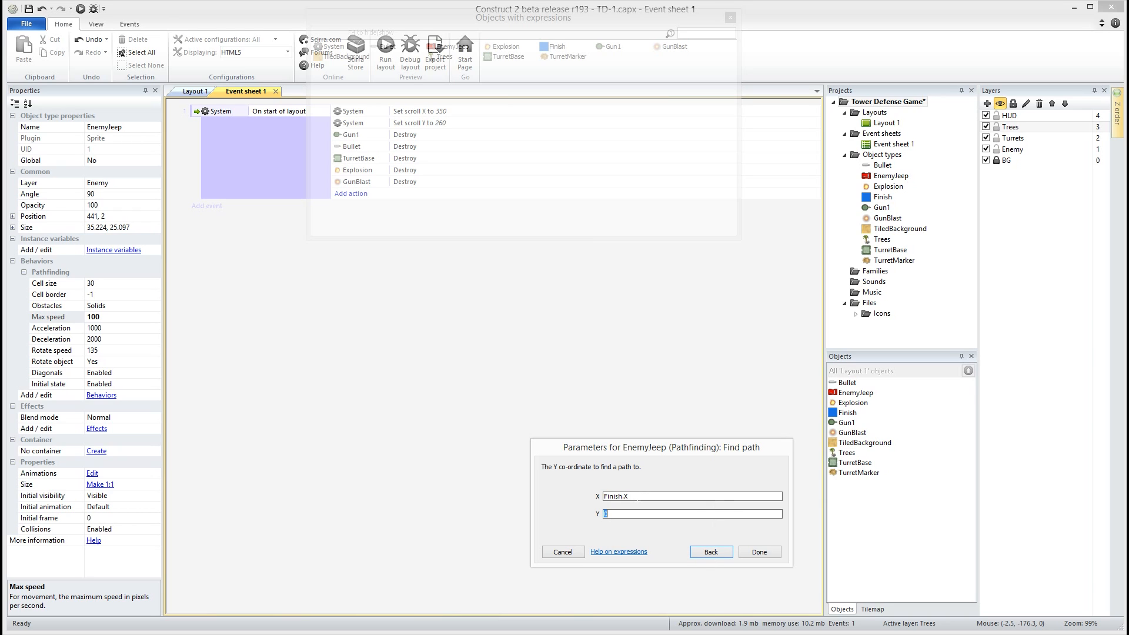
text(Finish.Y)
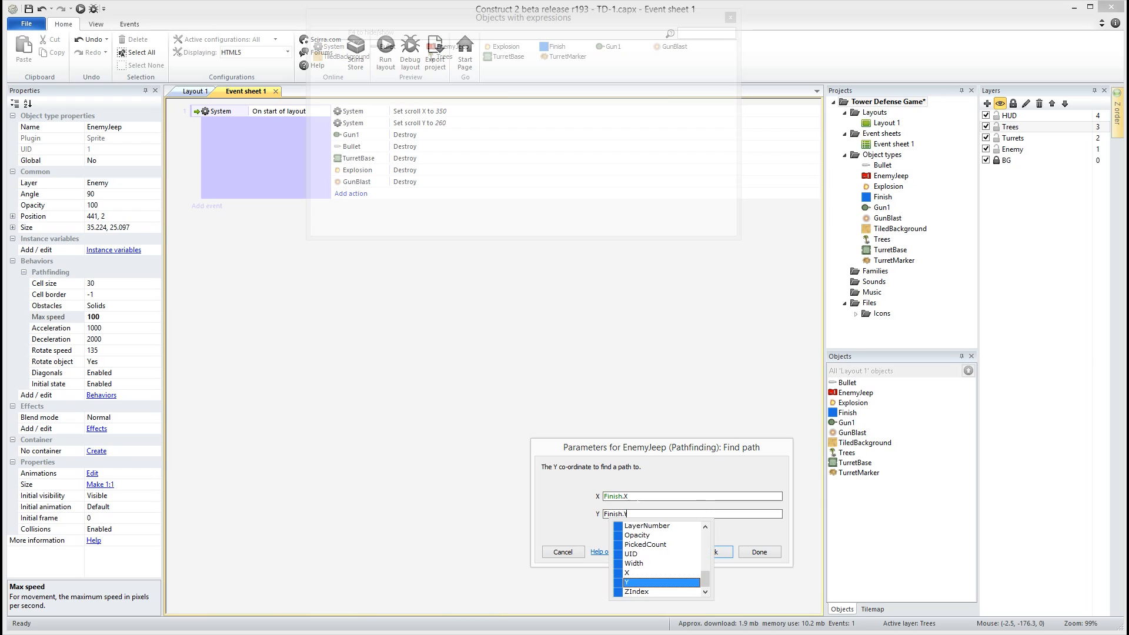
click(758, 551)
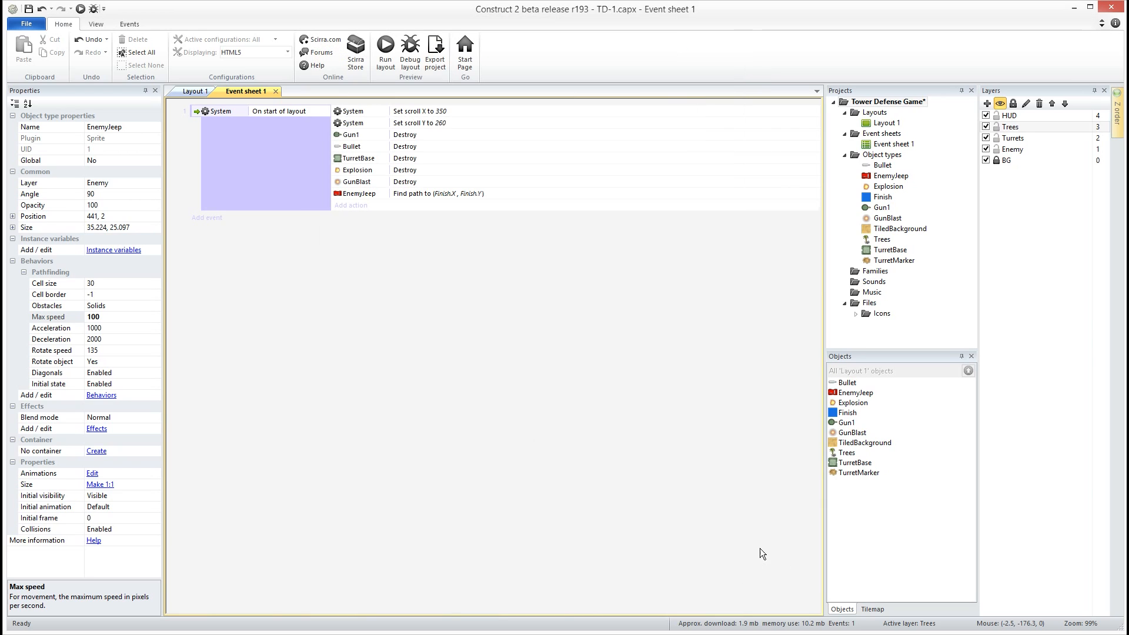
mouse_move(259, 247)
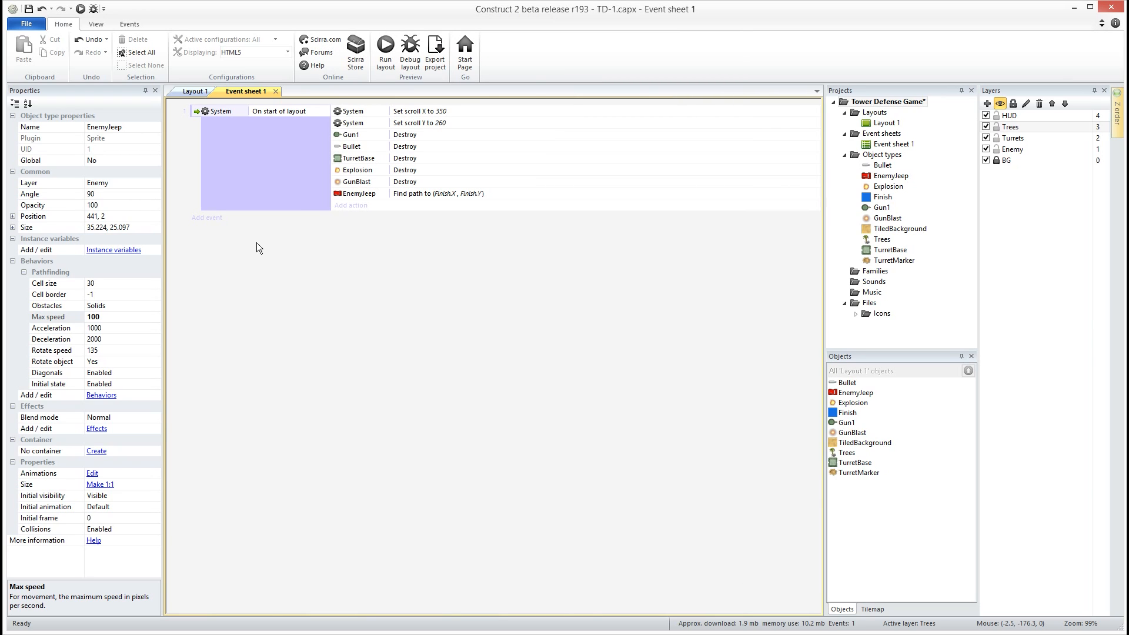
mouse_move(383, 202)
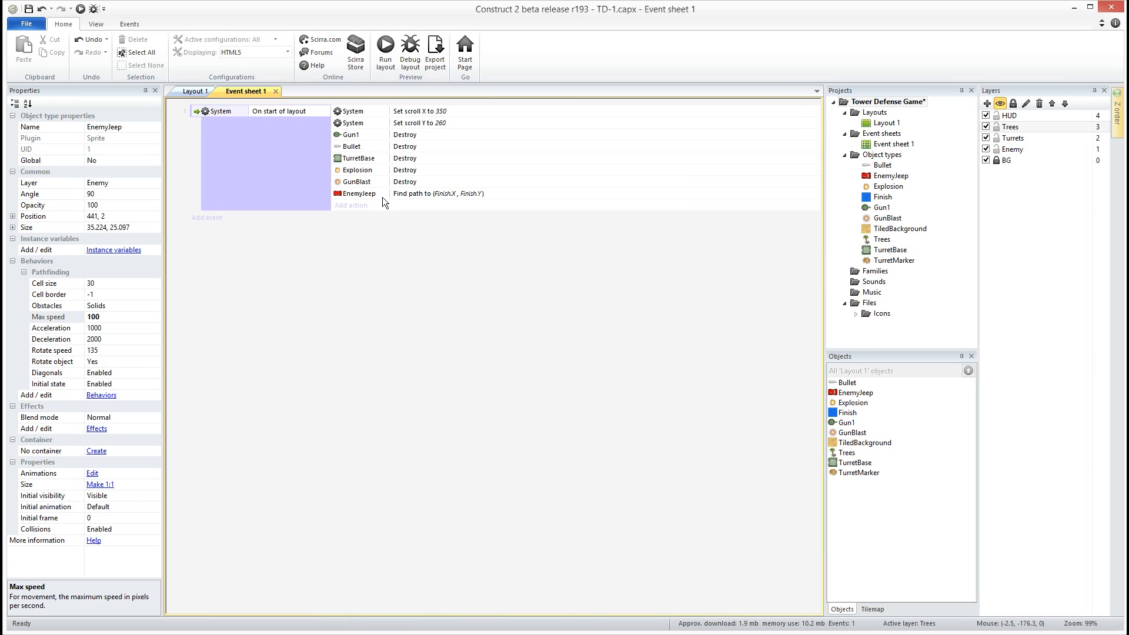
mouse_move(384, 216)
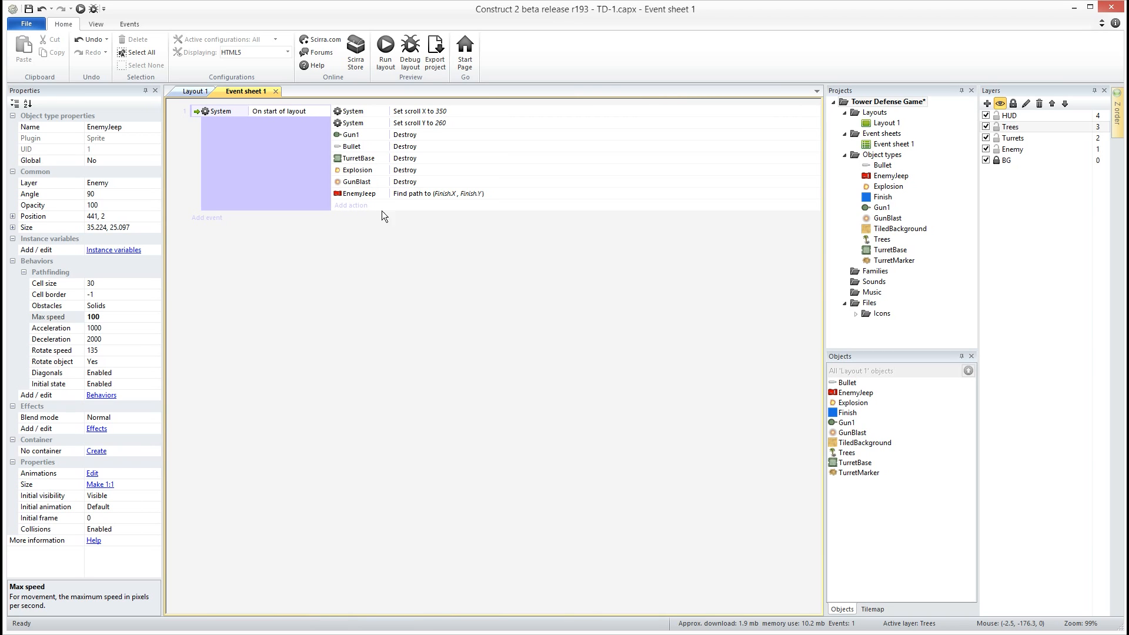
Add an EnemyJeep 'On path found' event with a Move along path action, then run the preview
click(207, 218)
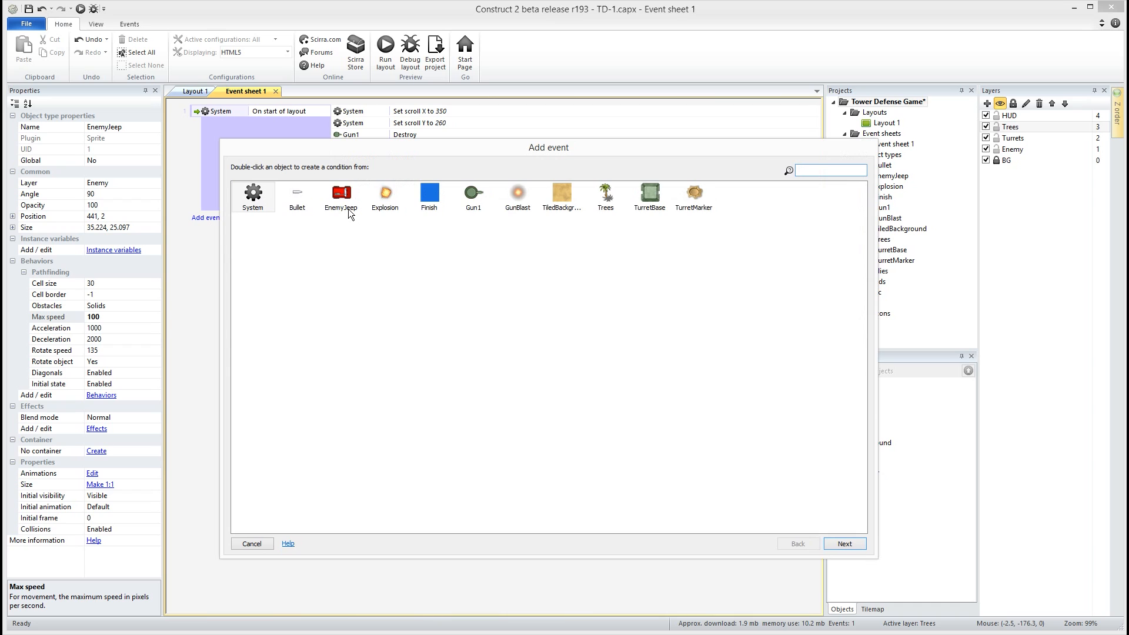
double_click(340, 195)
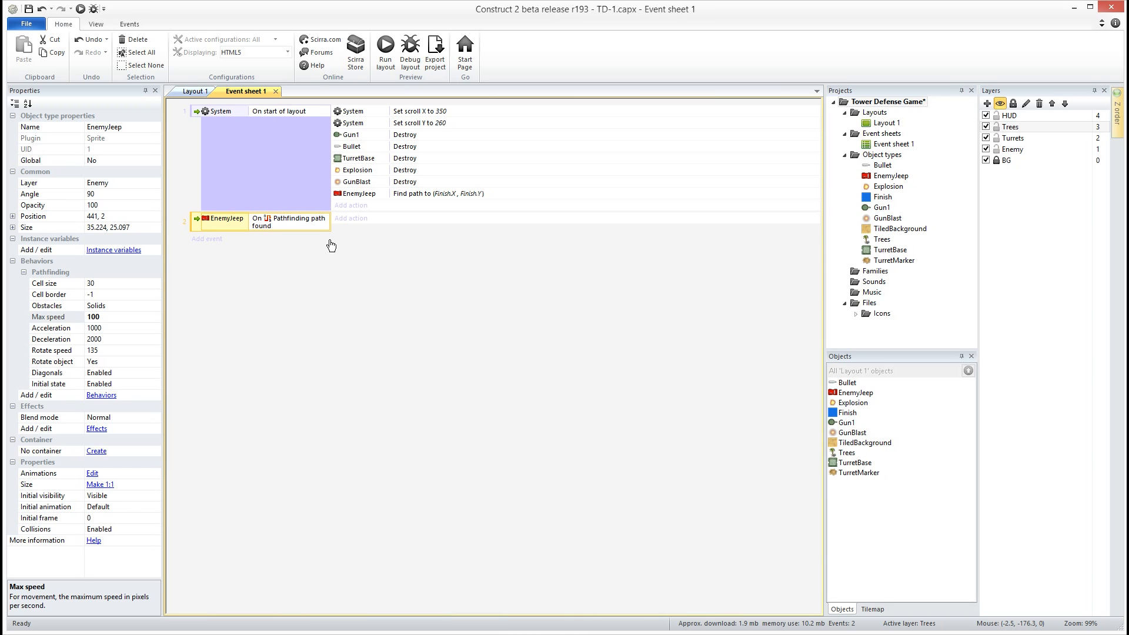
click(351, 218)
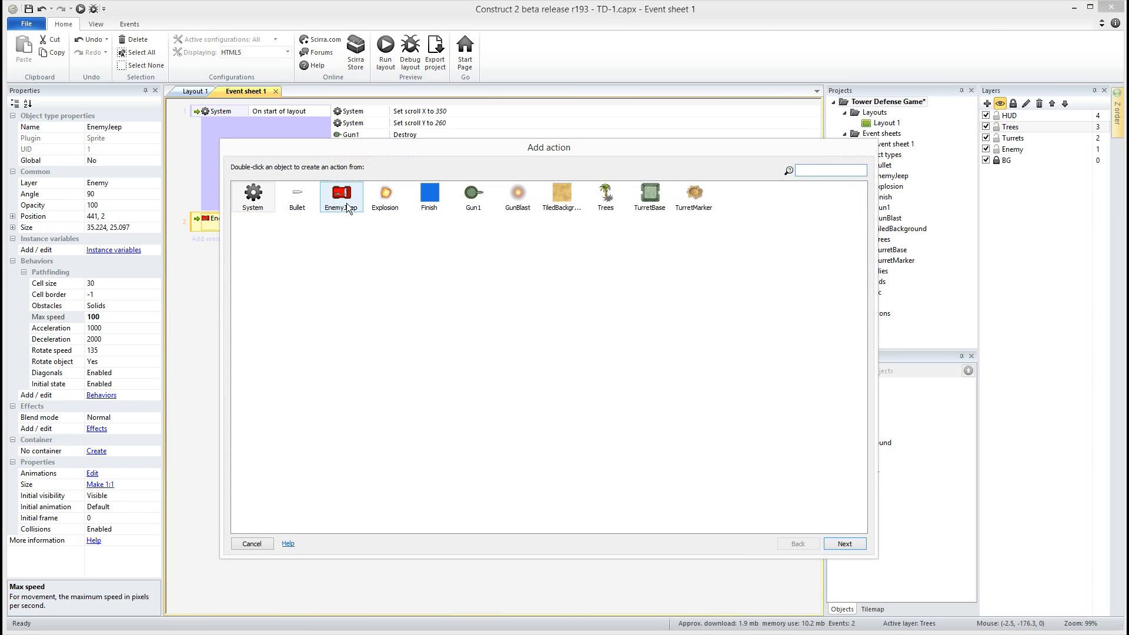
double_click(340, 196)
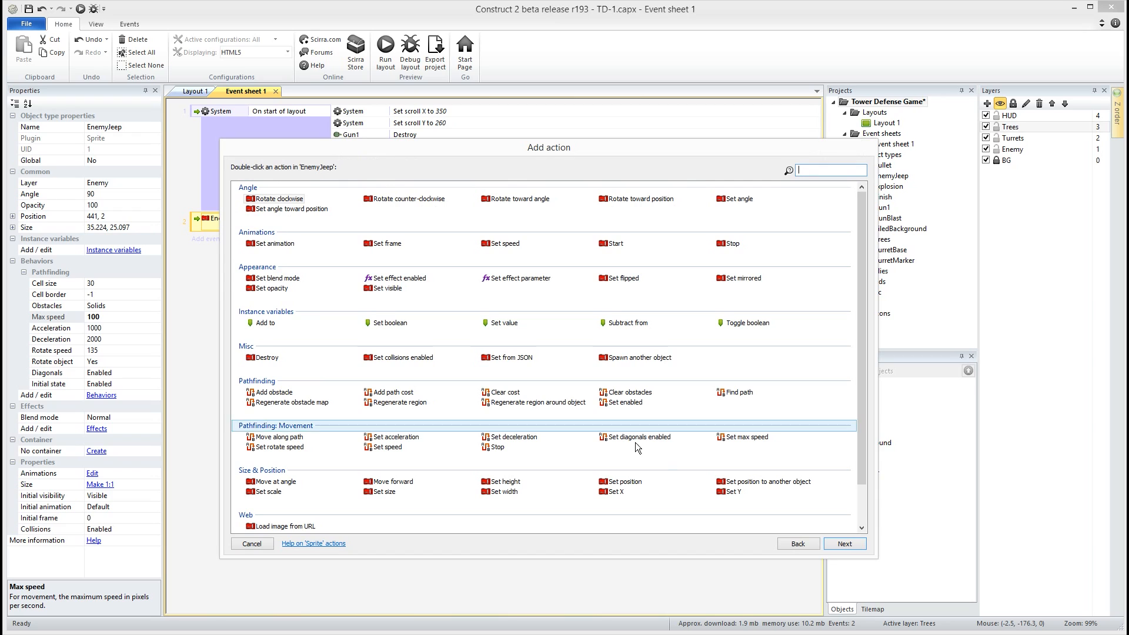
mouse_move(318, 458)
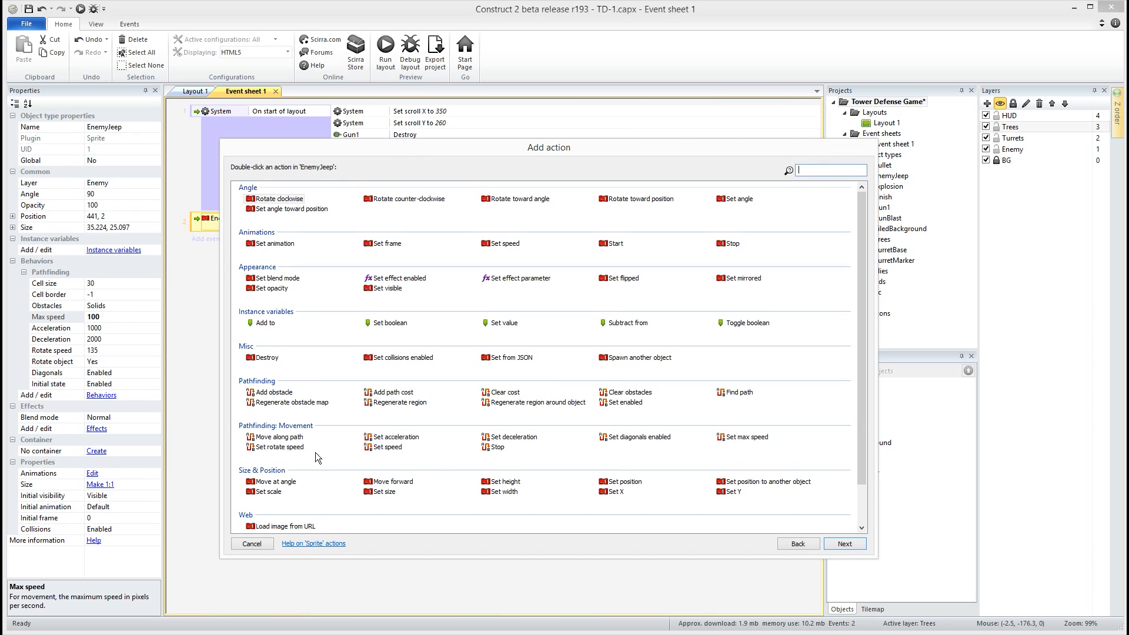
click(278, 437)
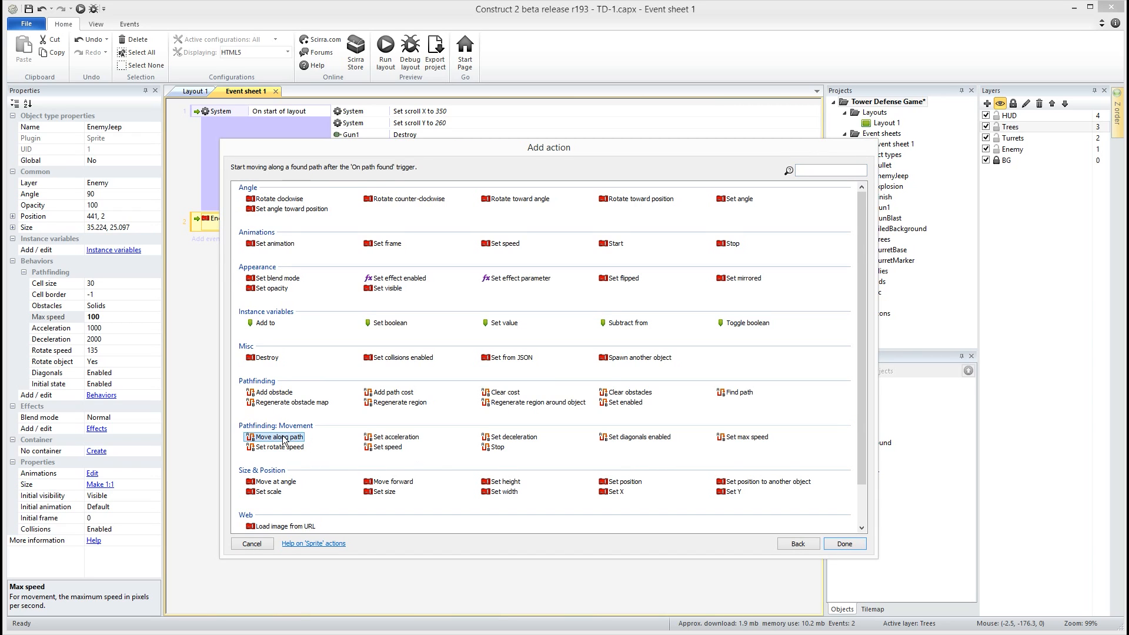
click(844, 543)
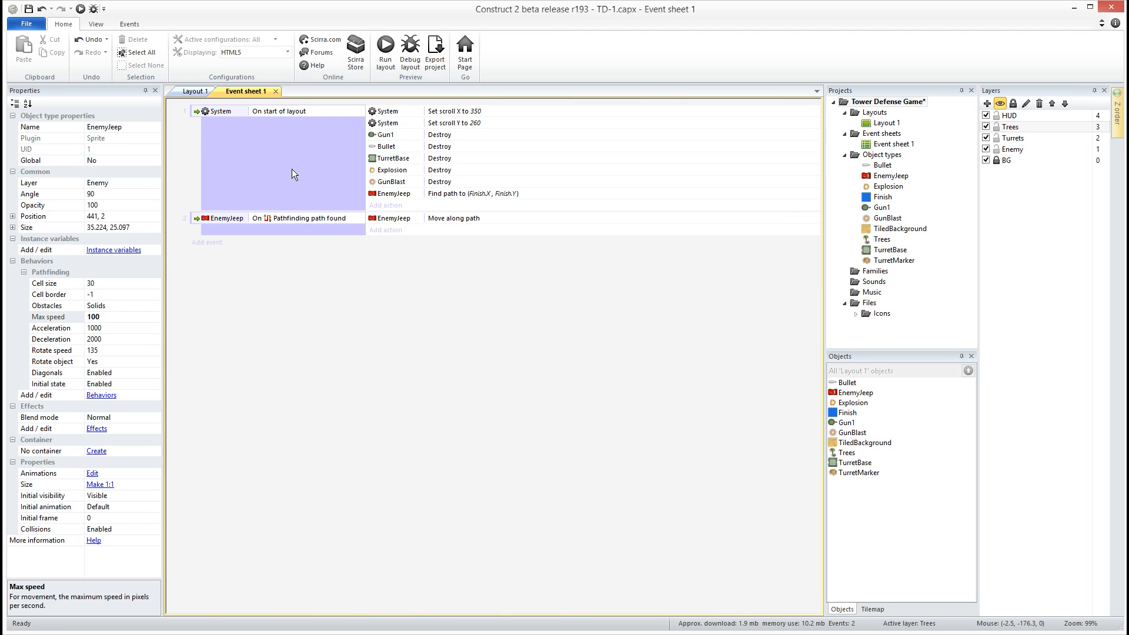
click(435, 51)
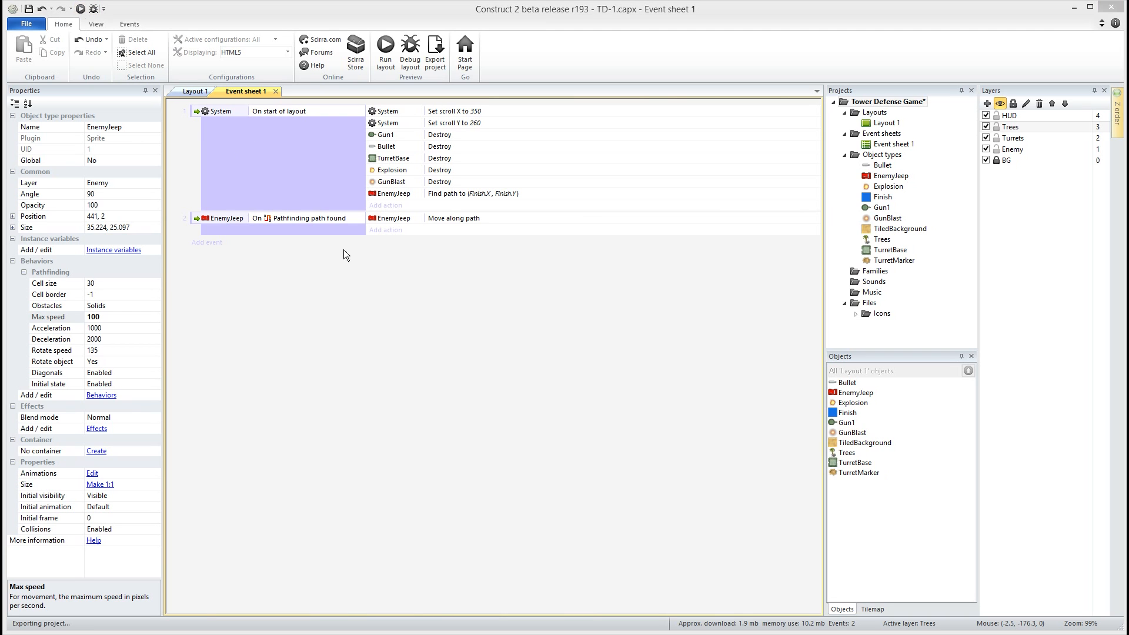
Watch the desert palm-tree level running in the Firefox preview
click(385, 46)
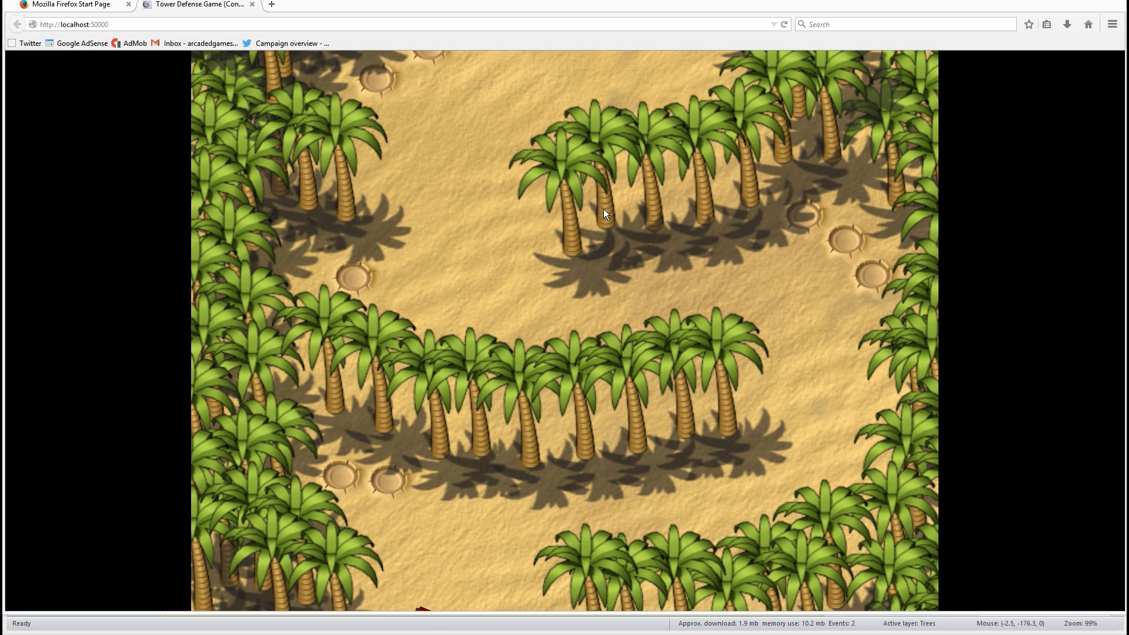
mouse_move(252, 6)
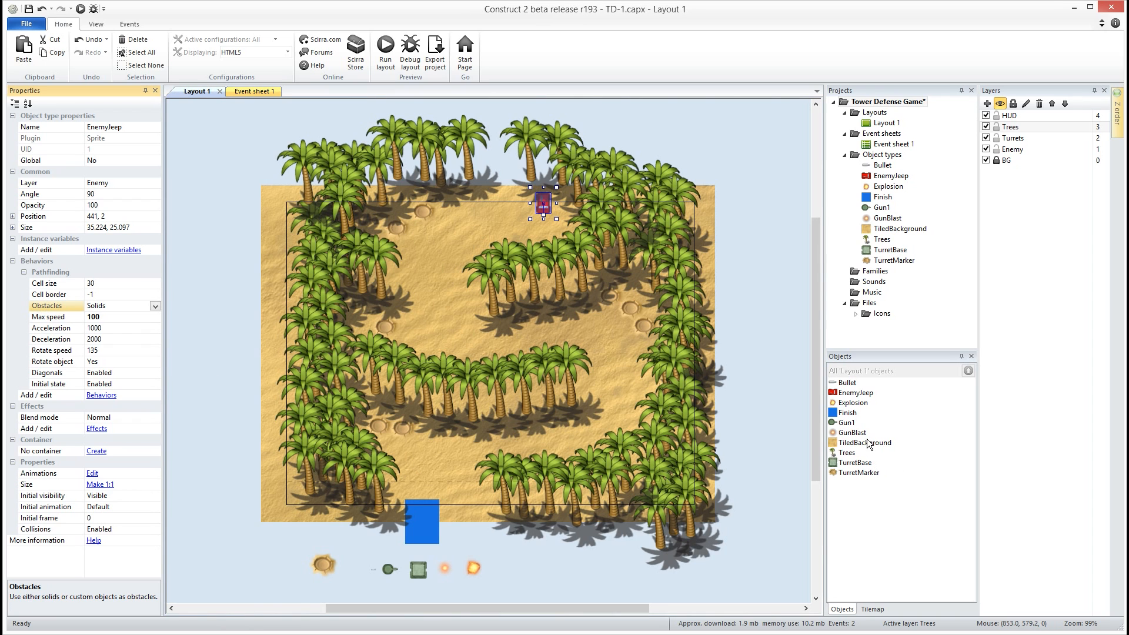
Add the Solid behavior to the Trees object type
click(846, 452)
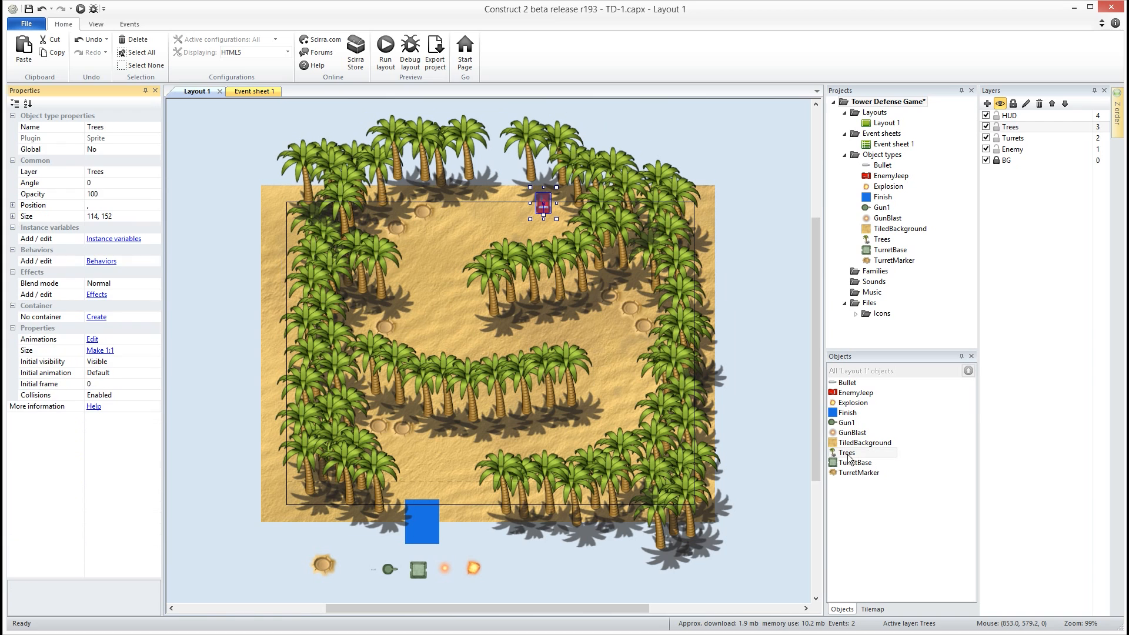
click(846, 452)
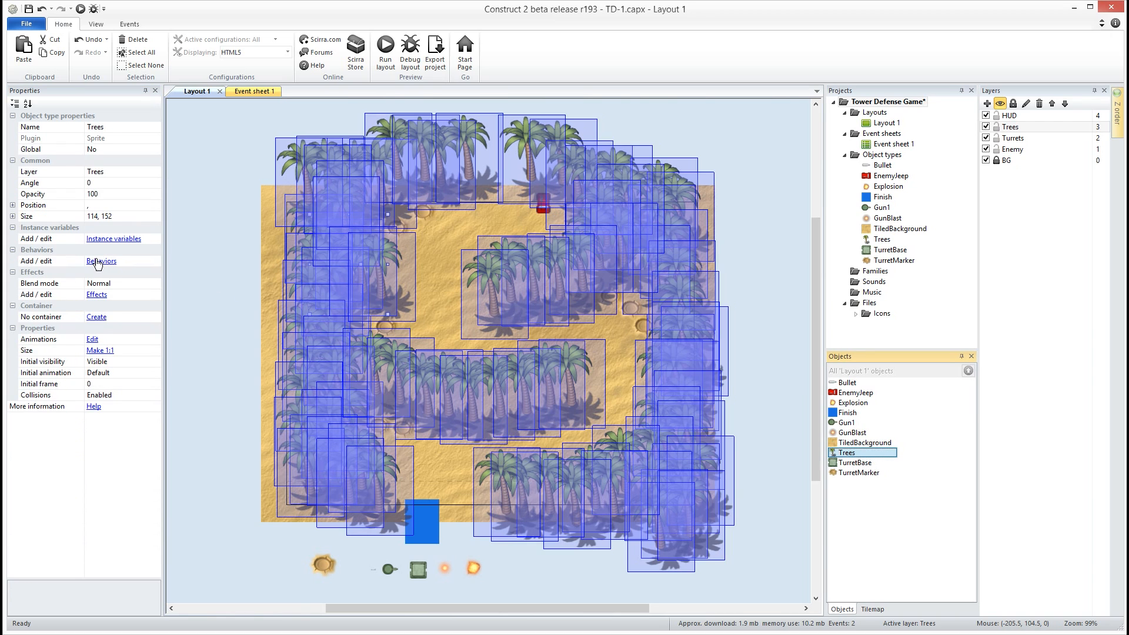
click(100, 260)
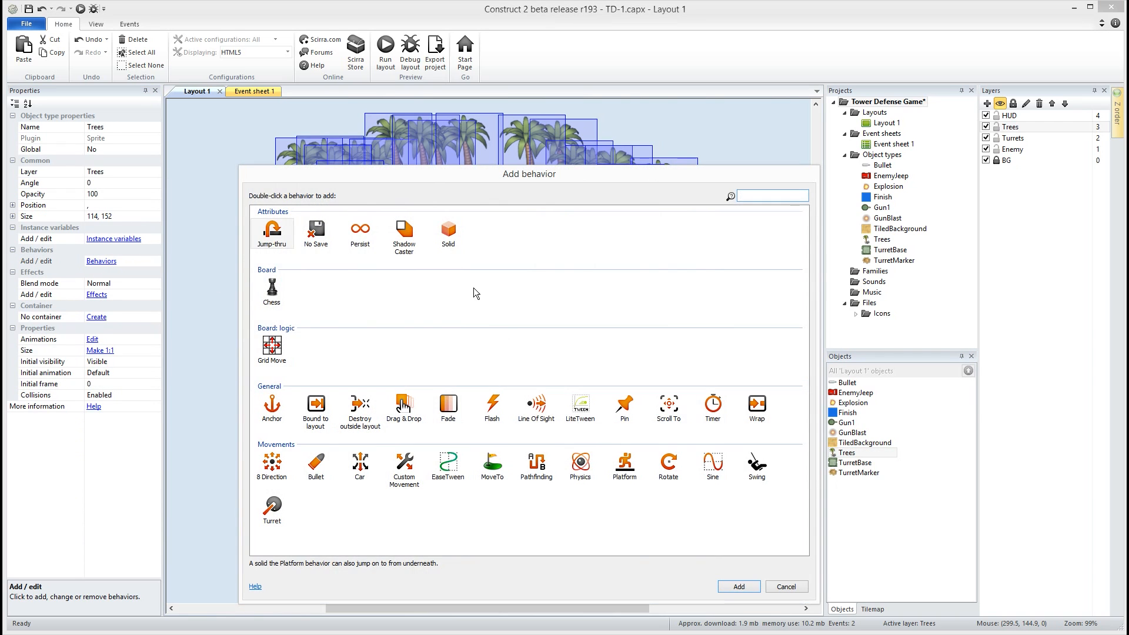
double_click(447, 234)
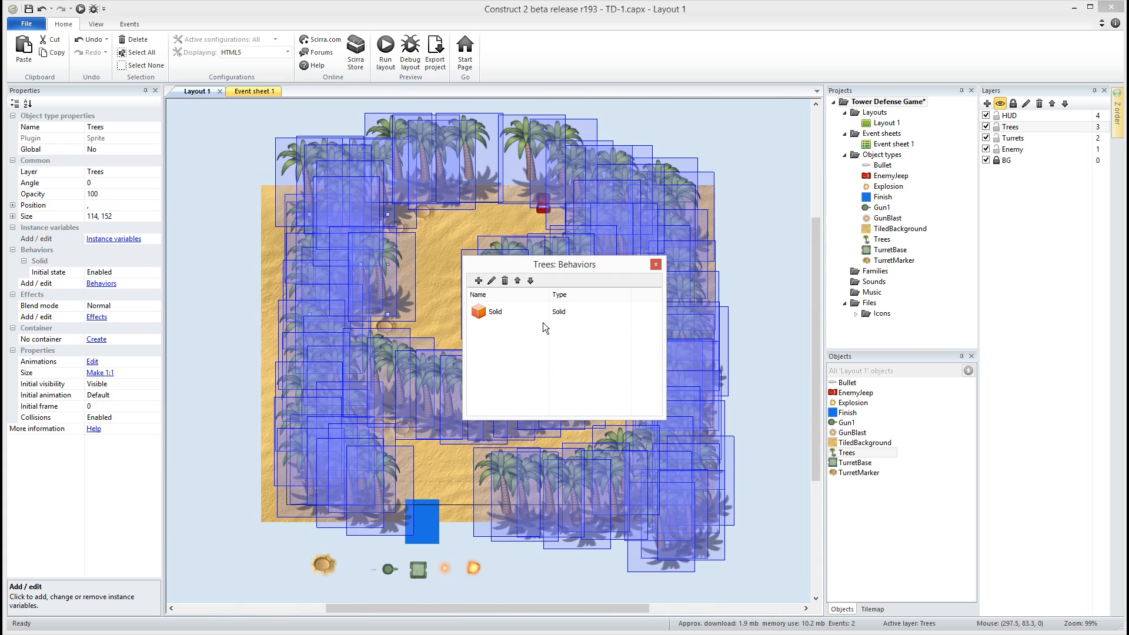
click(654, 264)
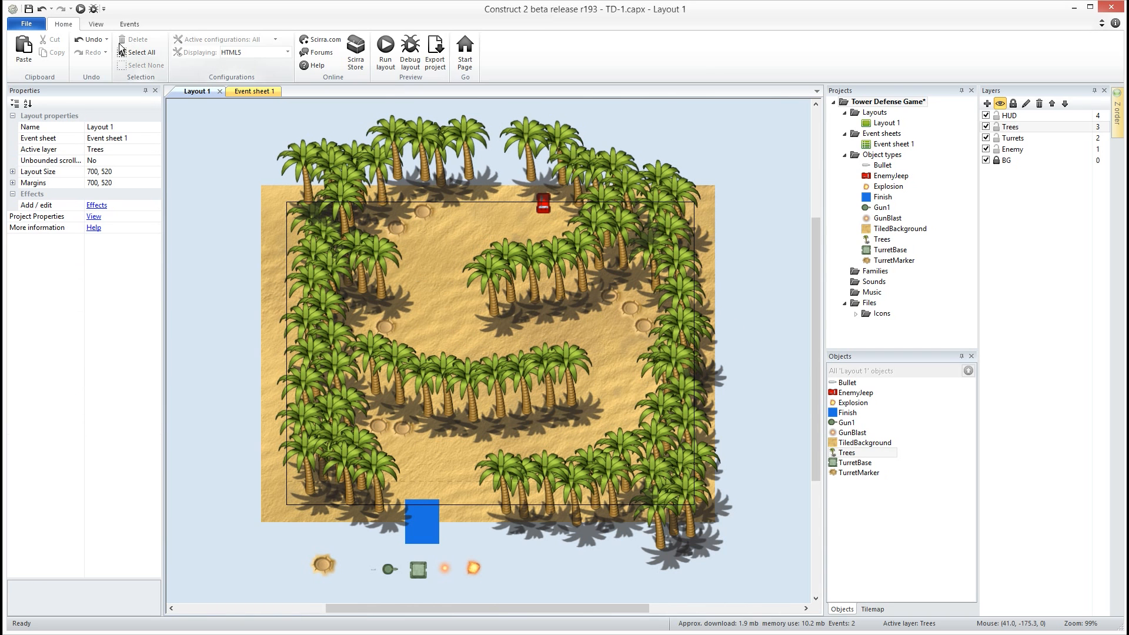
click(385, 45)
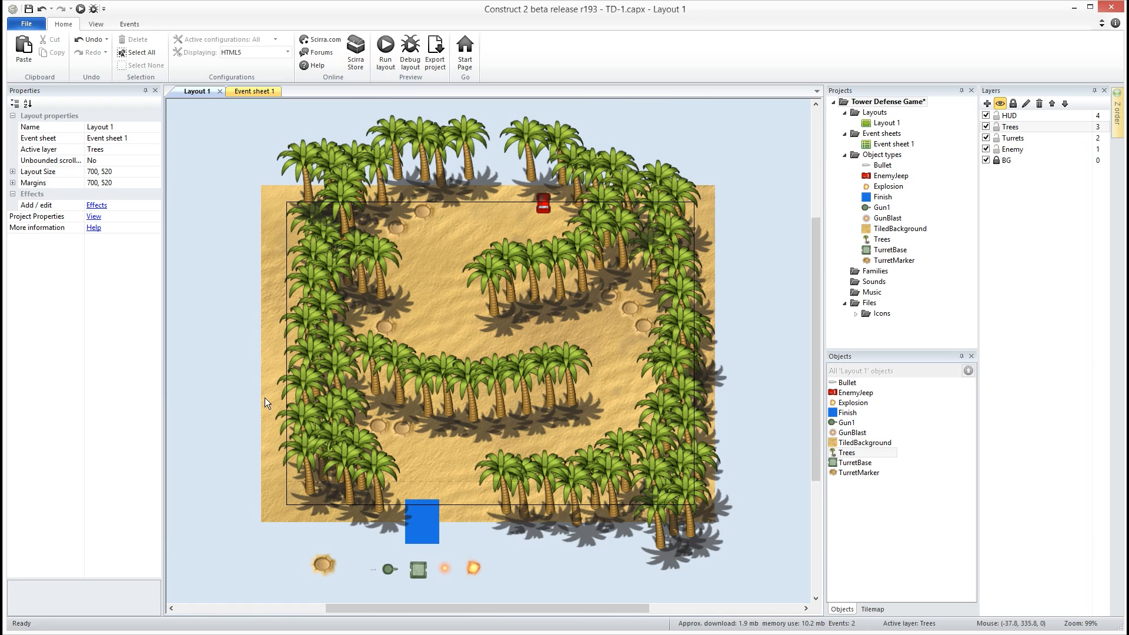
mouse_move(756, 279)
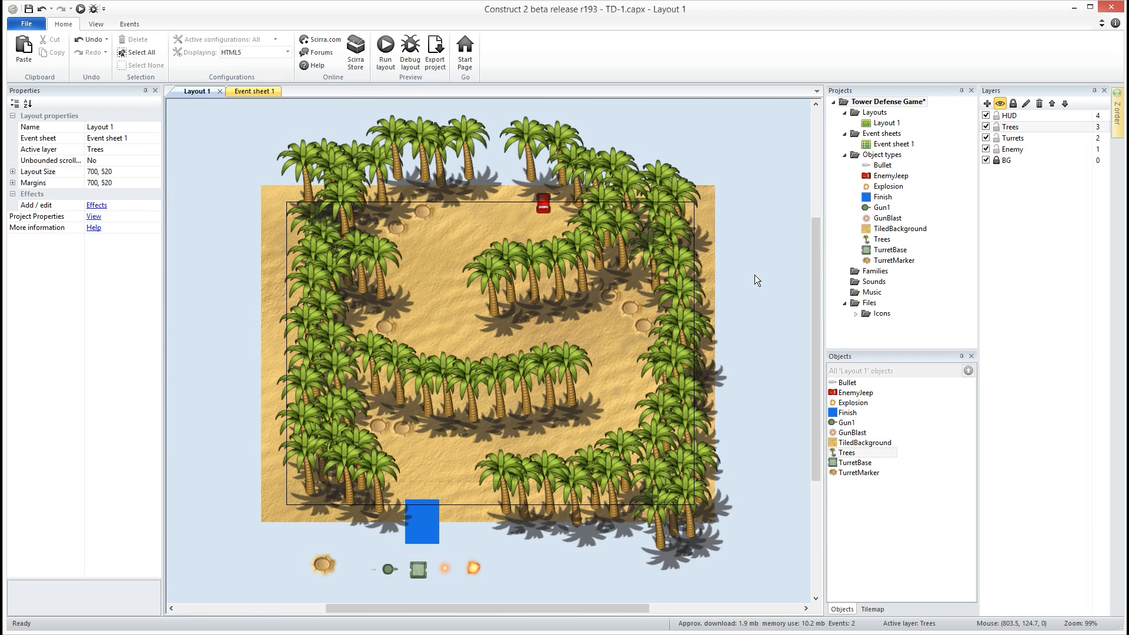
mouse_move(221, 223)
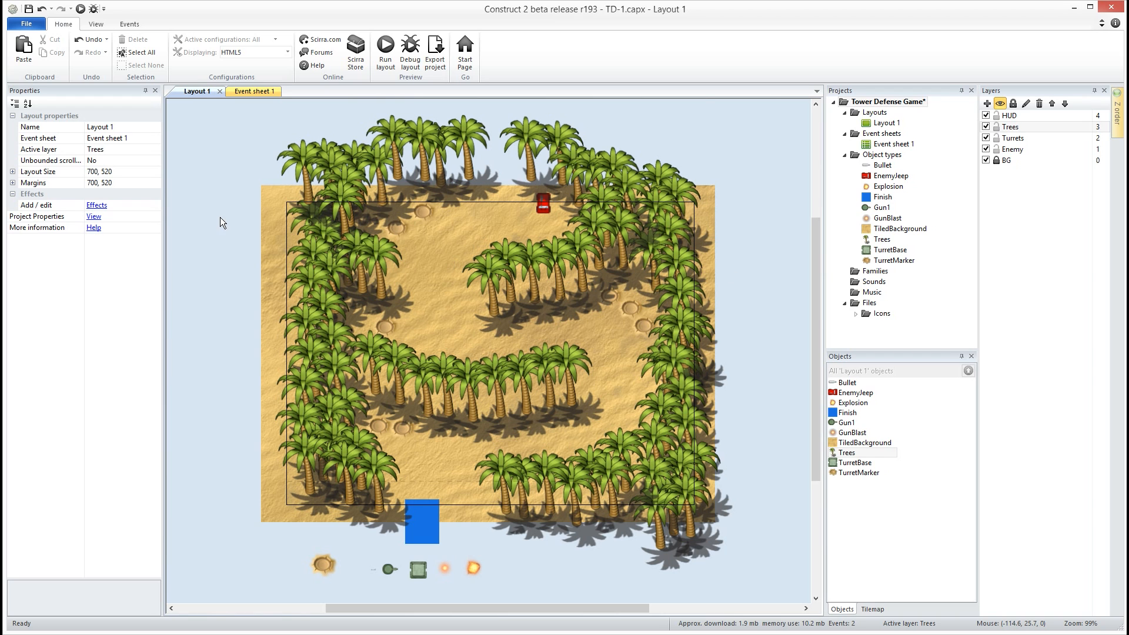
Insert a Mouse object and add a Mouse 'On object clicked' TurretMarker event
text(mouse)
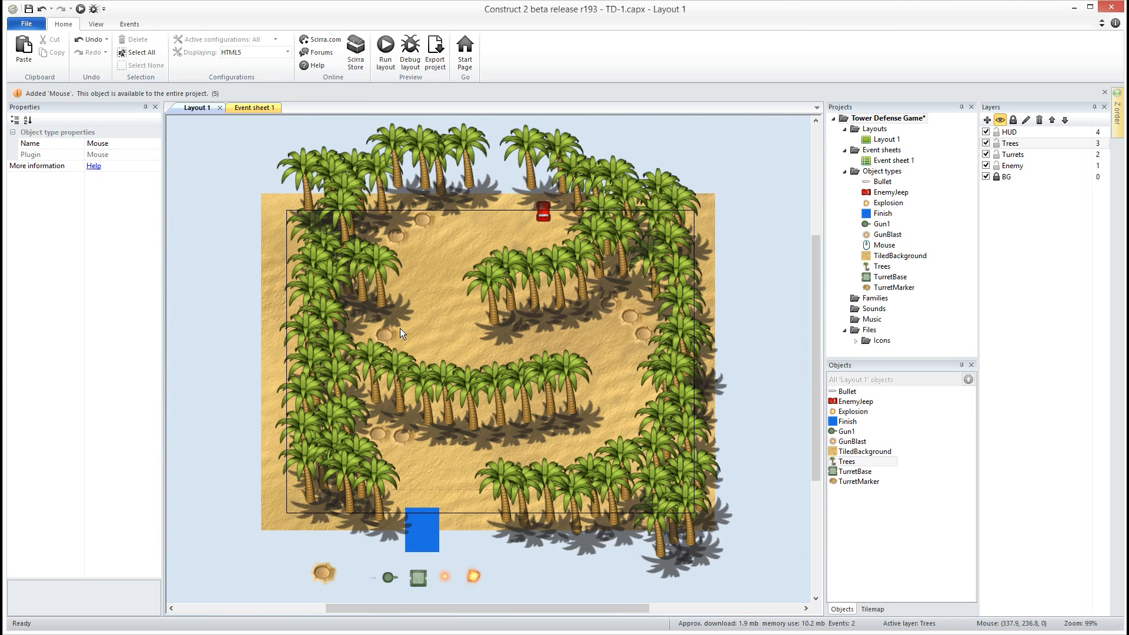
click(251, 107)
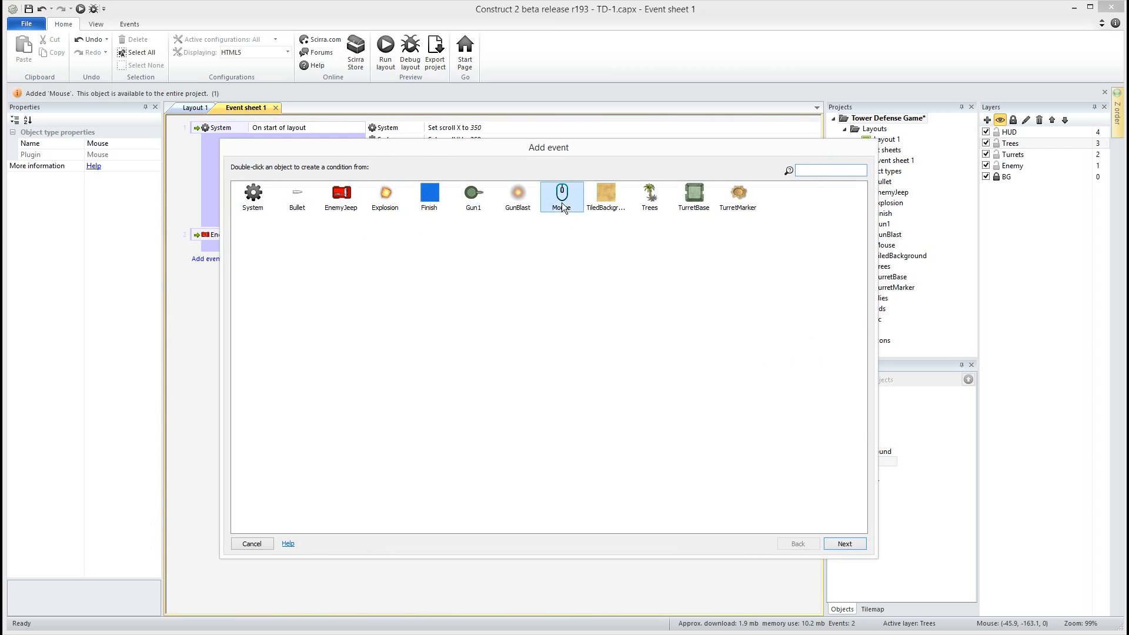
double_click(560, 195)
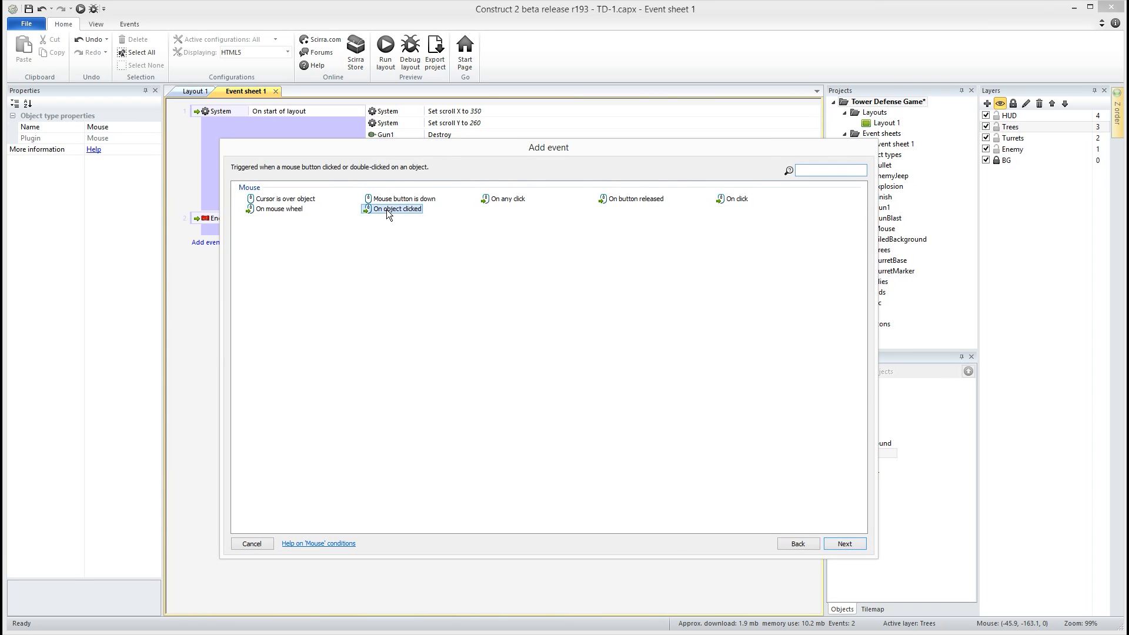
click(844, 543)
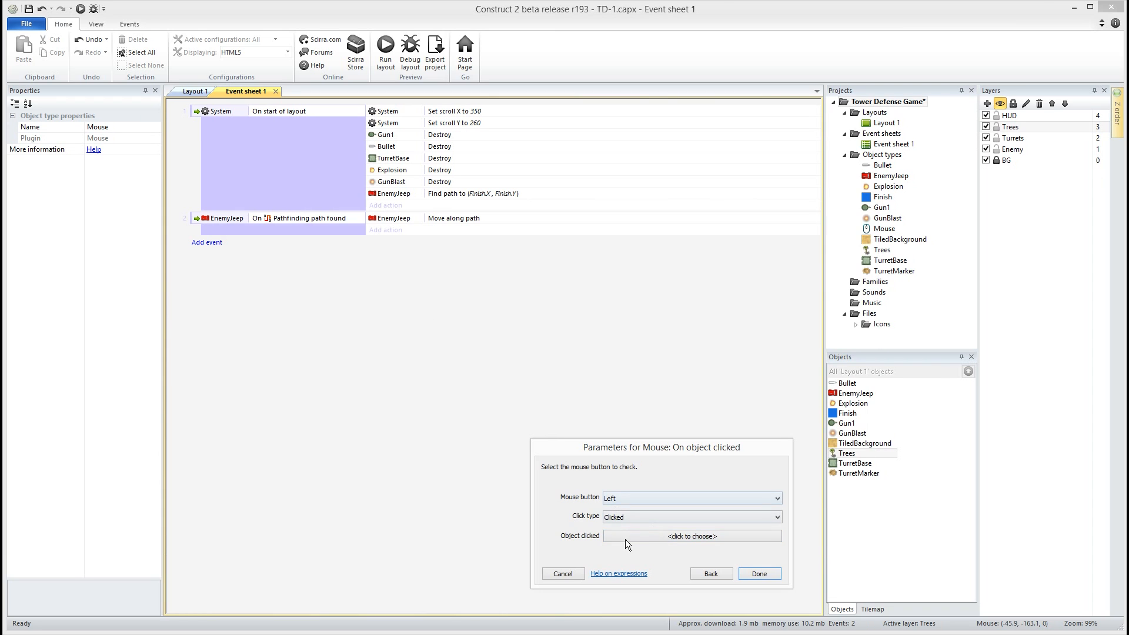
click(690, 536)
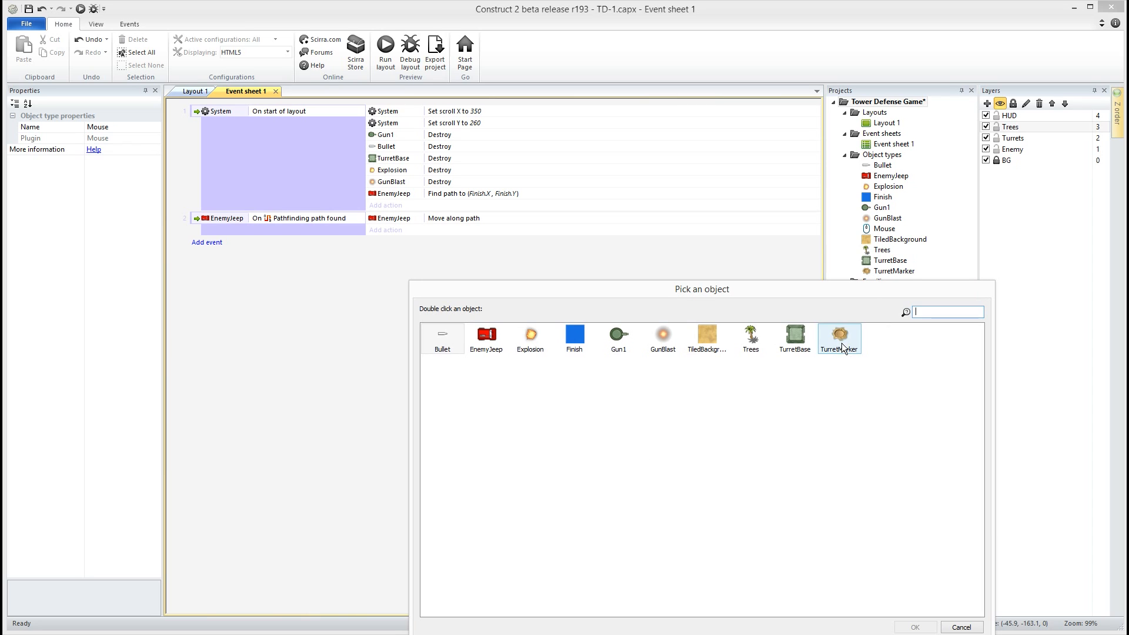
double_click(839, 340)
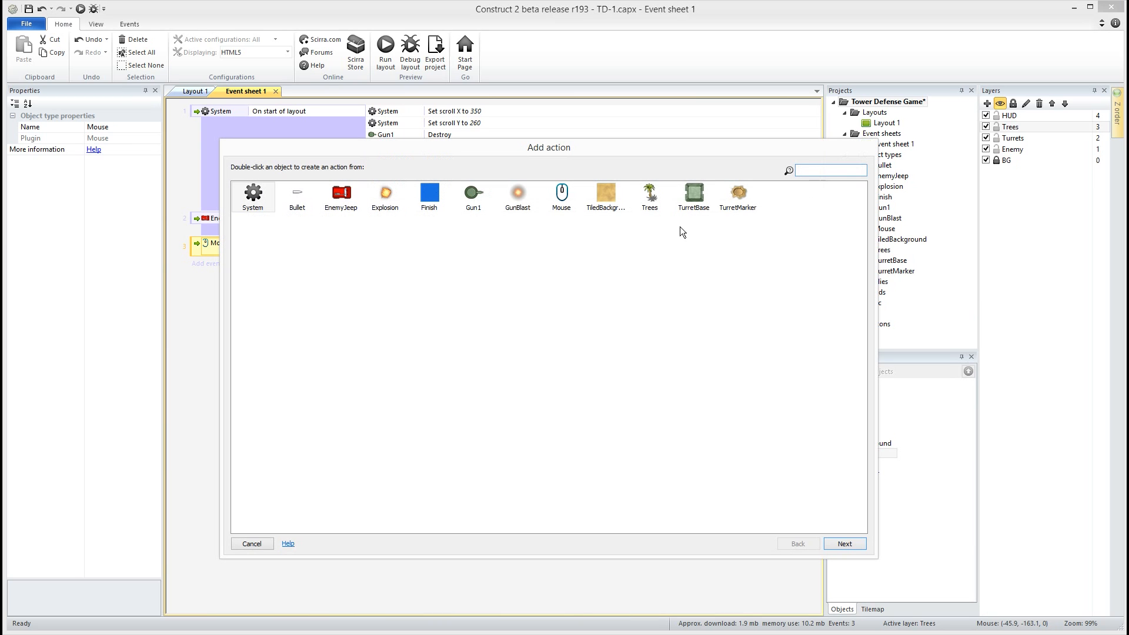
Add an action spawning TurretBase on layer Turrets
click(738, 195)
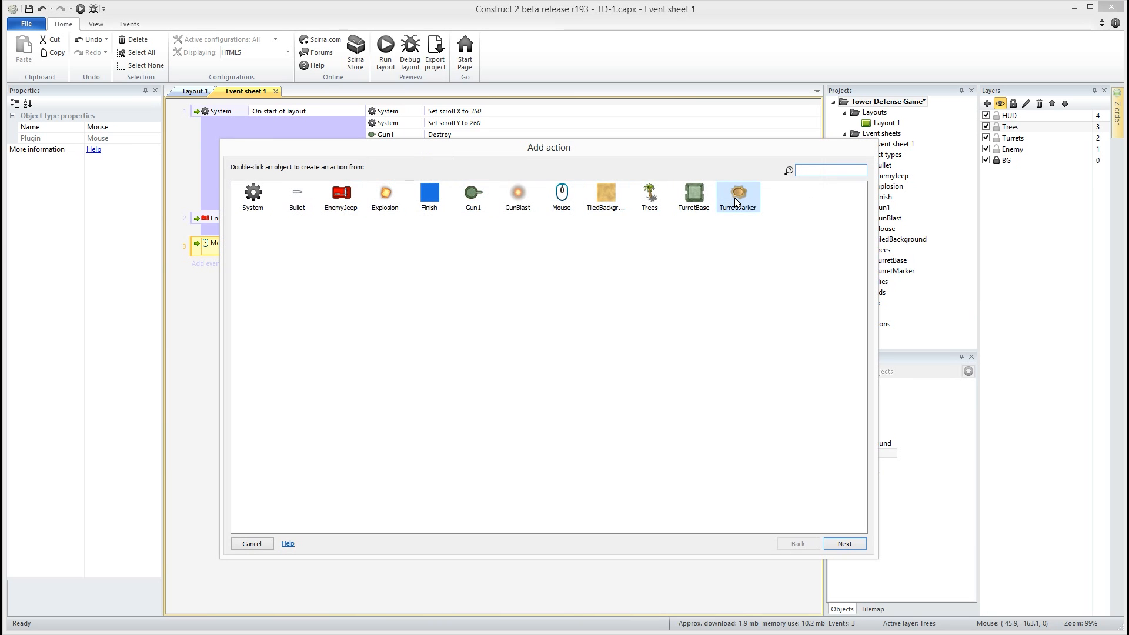
double_click(737, 196)
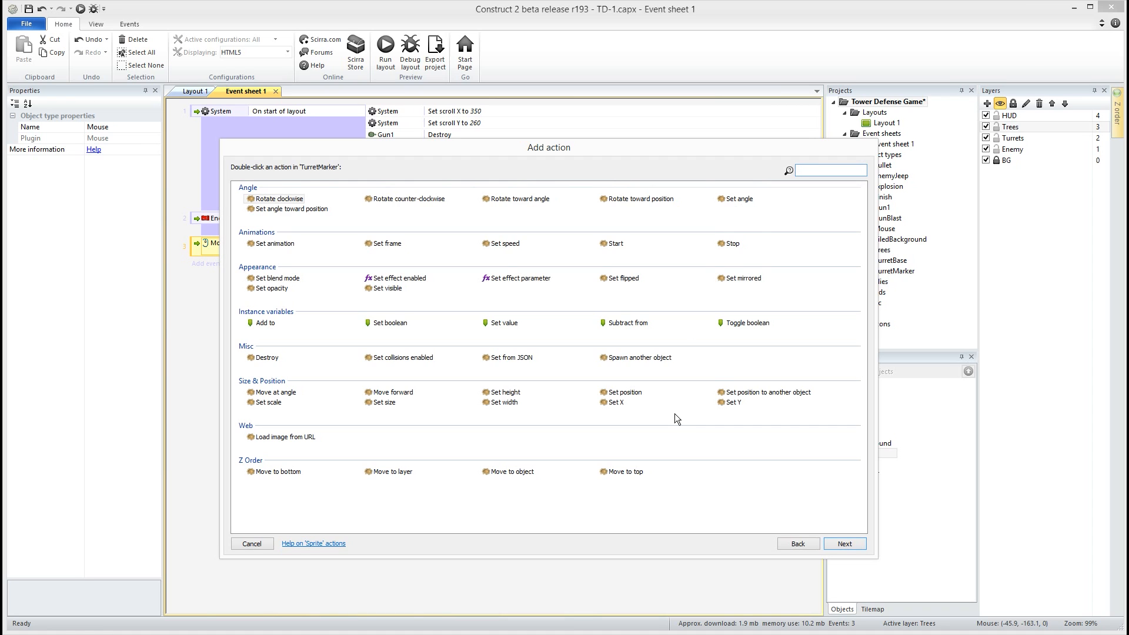
text(spa)
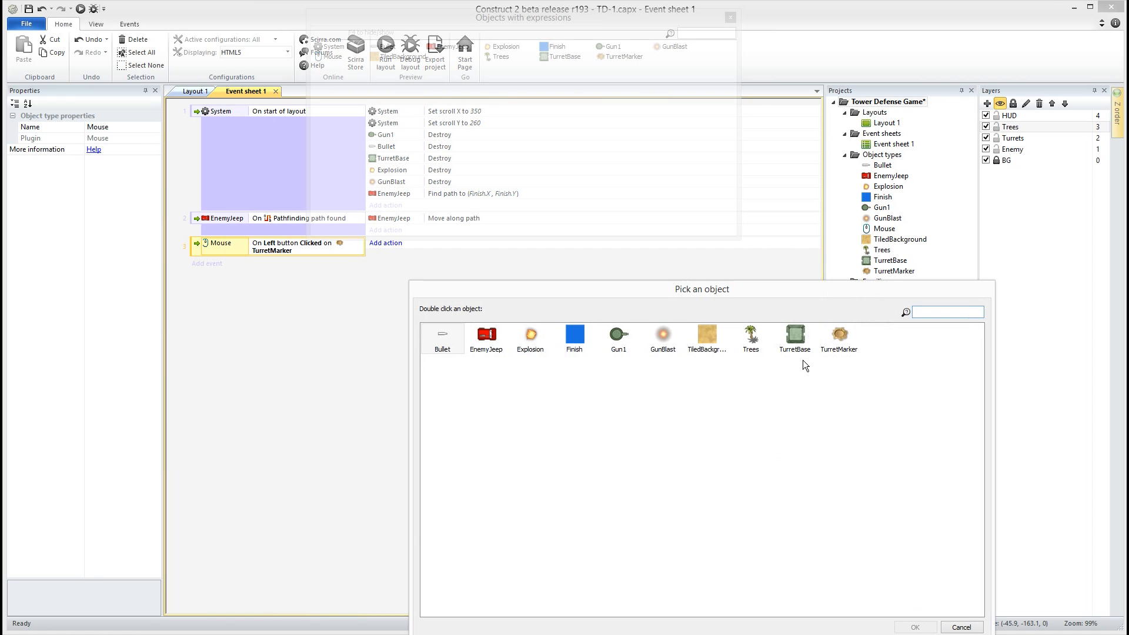
double_click(794, 339)
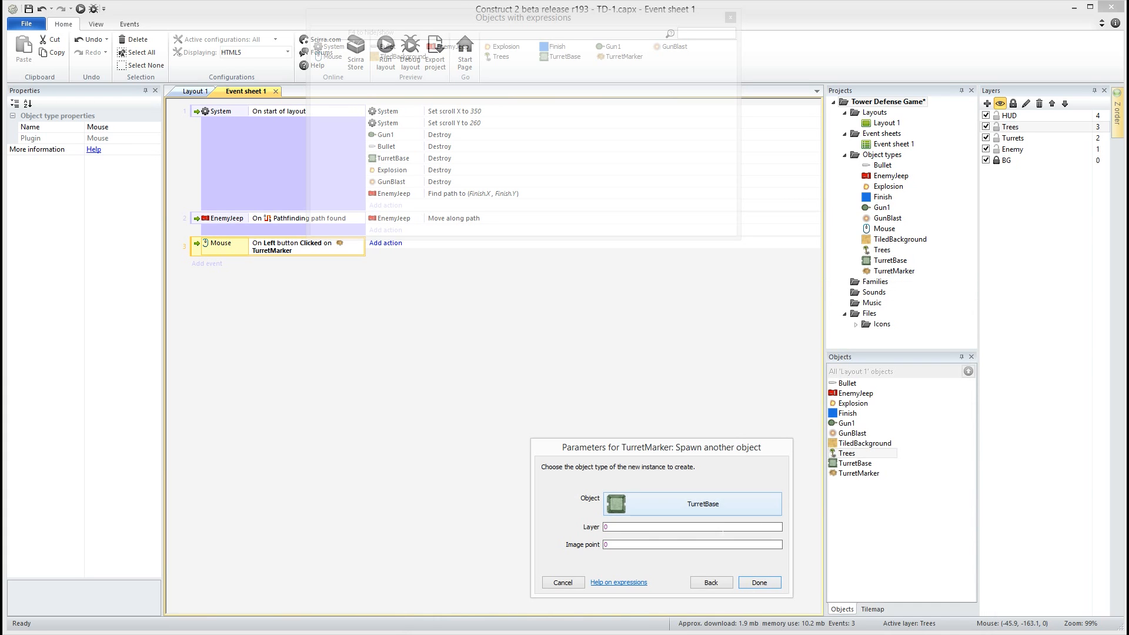
click(691, 527)
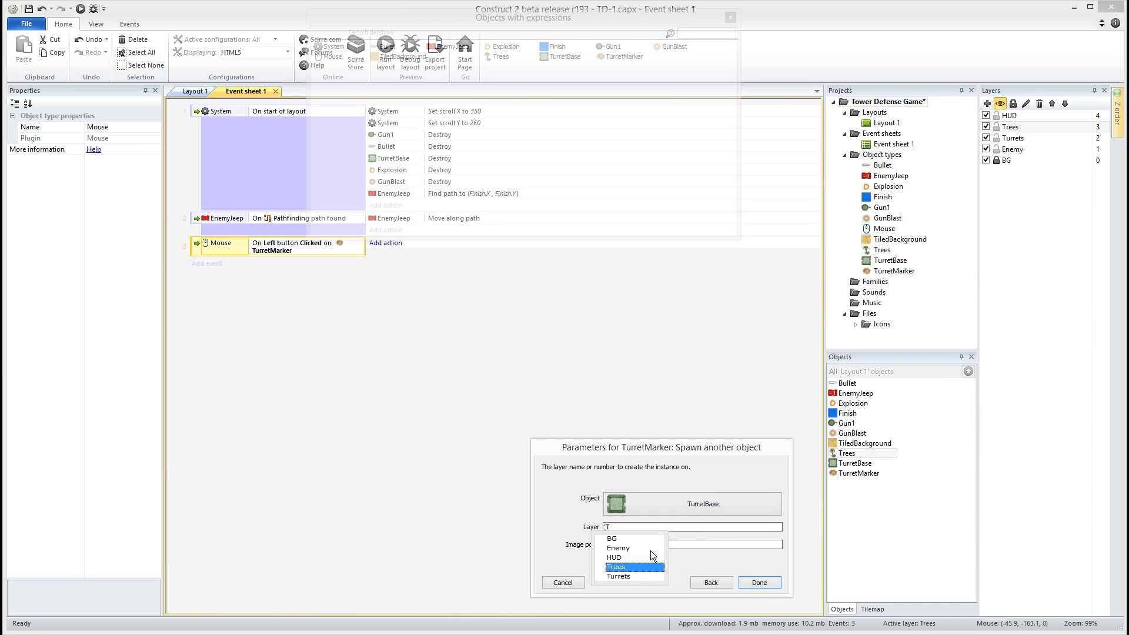
click(619, 577)
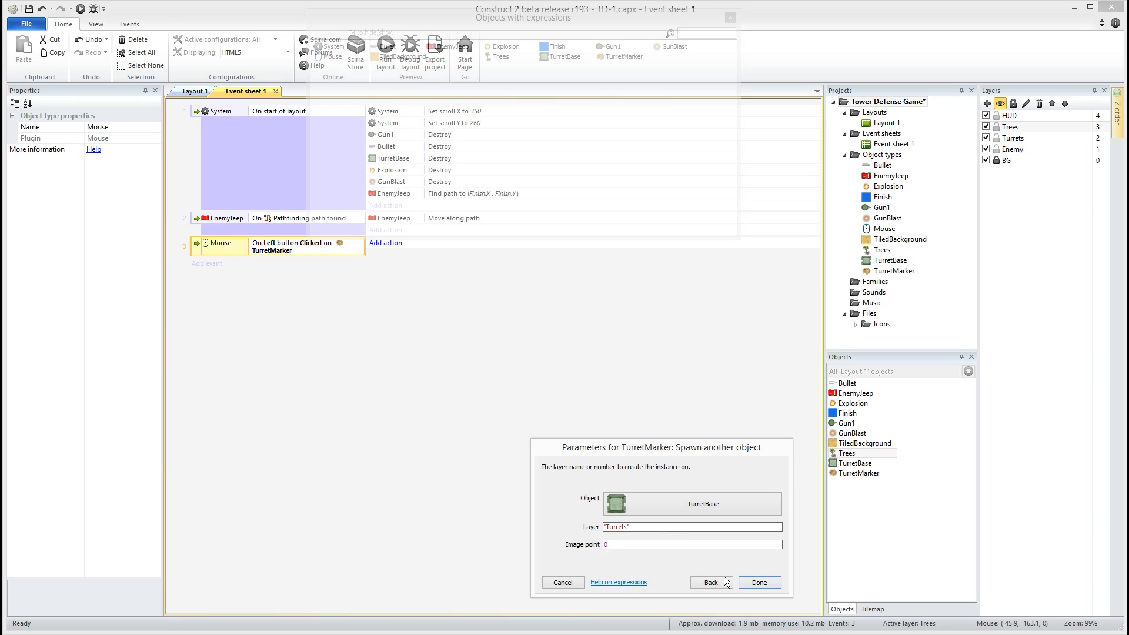
click(758, 581)
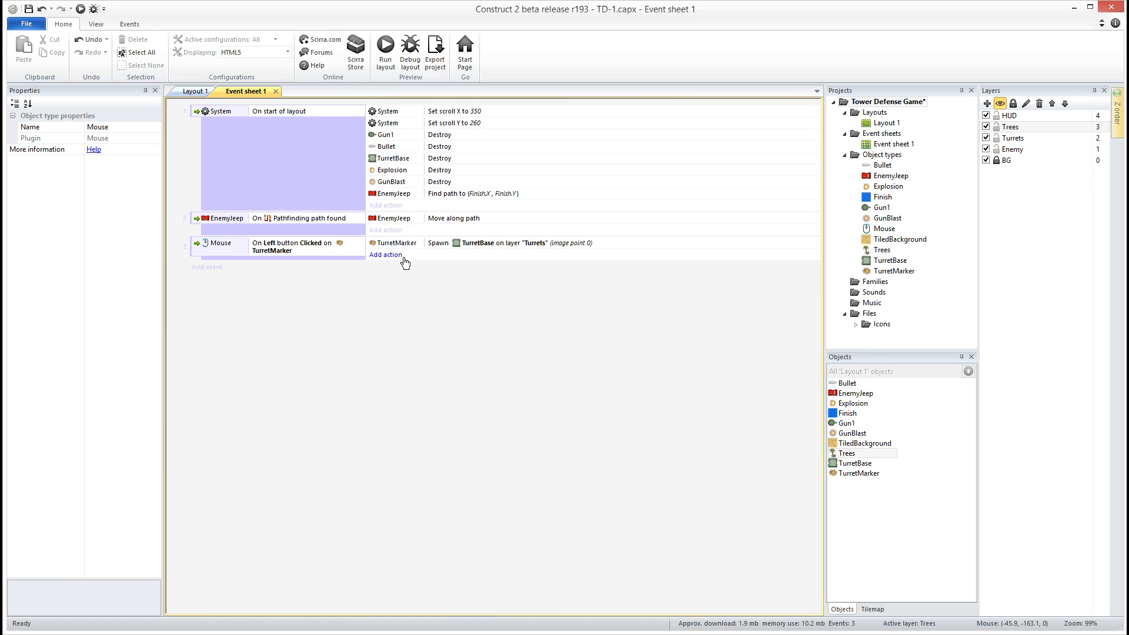
Spawn Gun1 on layer Turrets, destroy the TurretMarker, and preview the game
click(385, 254)
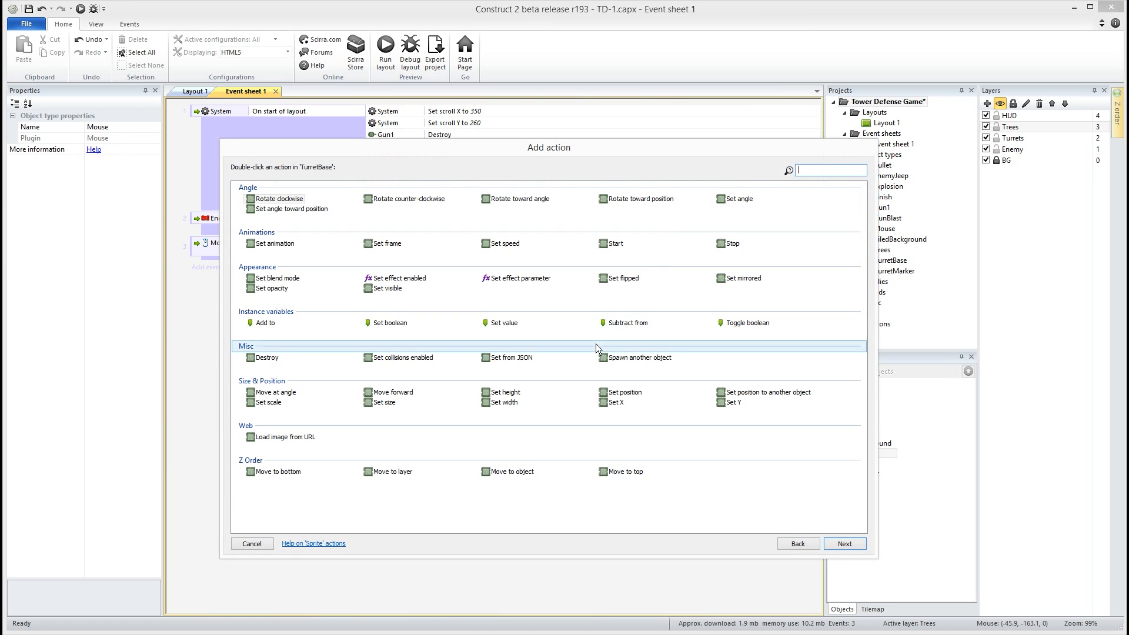
text(spa)
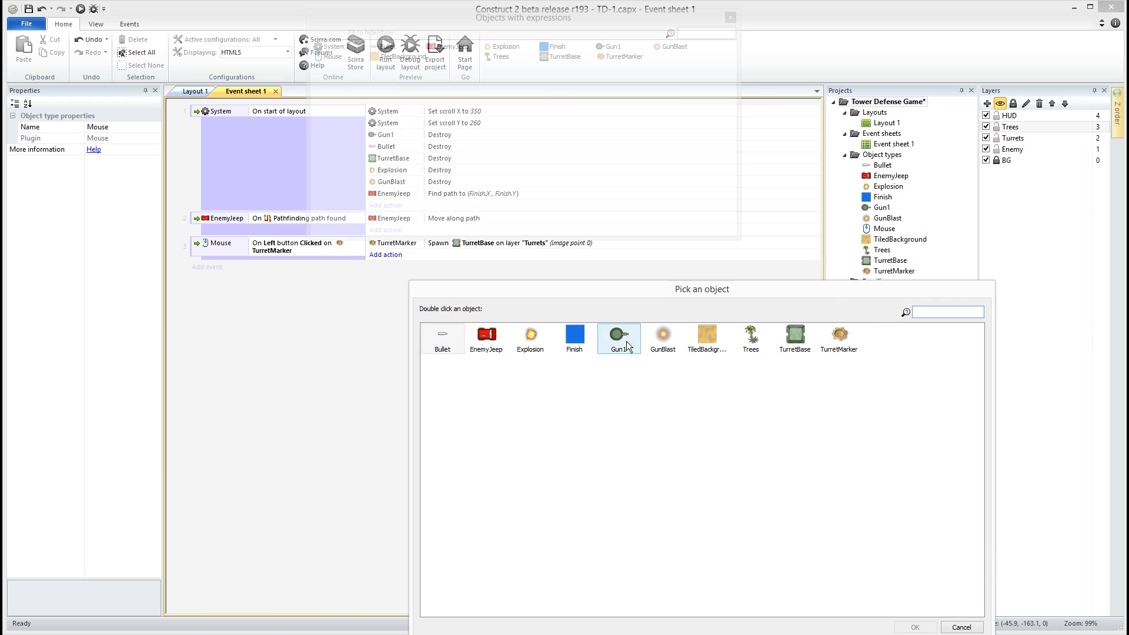
double_click(617, 339)
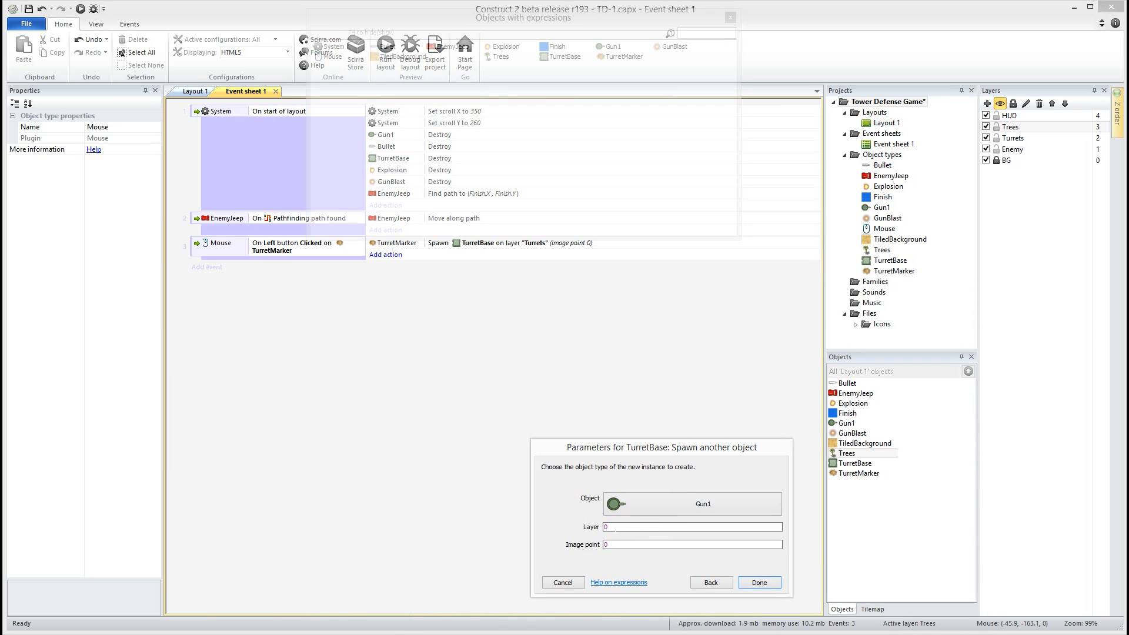
click(691, 526)
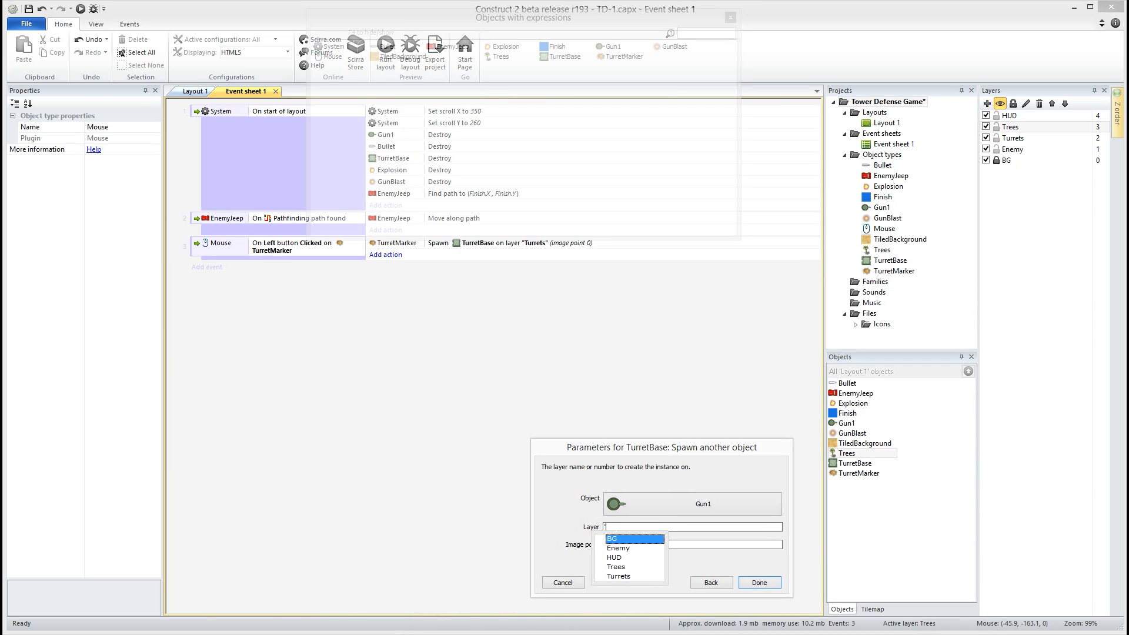
click(618, 576)
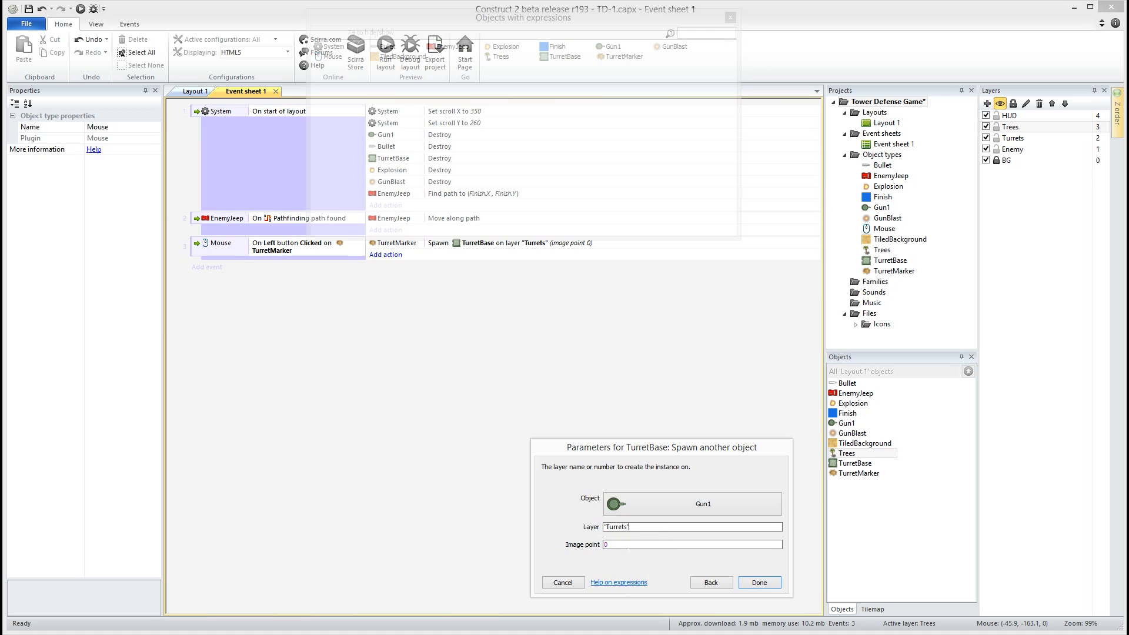
click(758, 581)
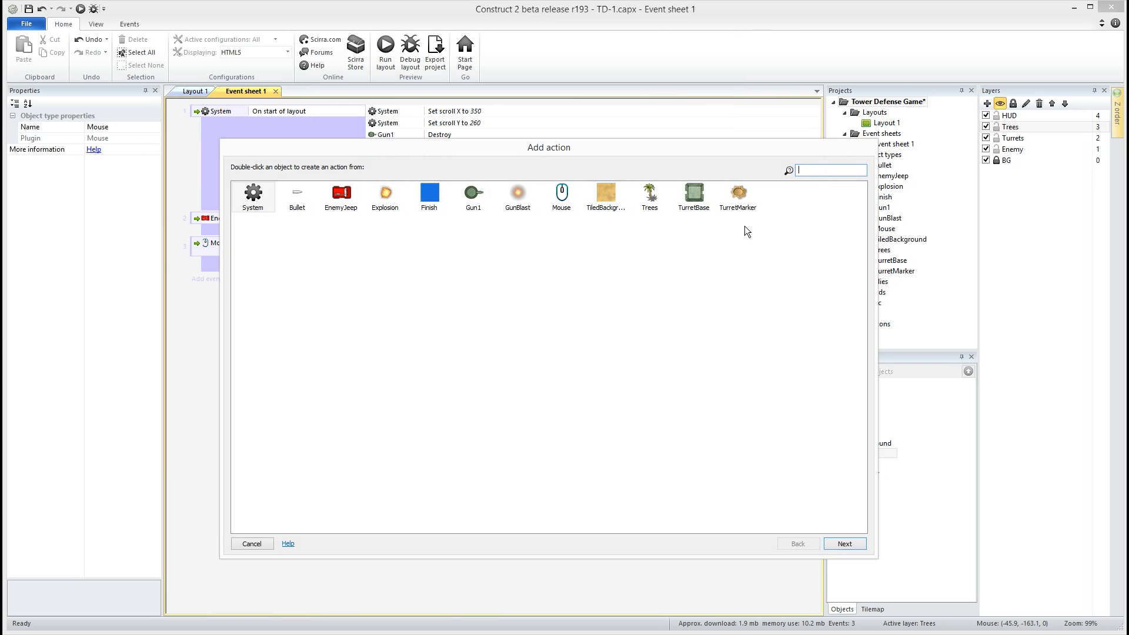
text(des)
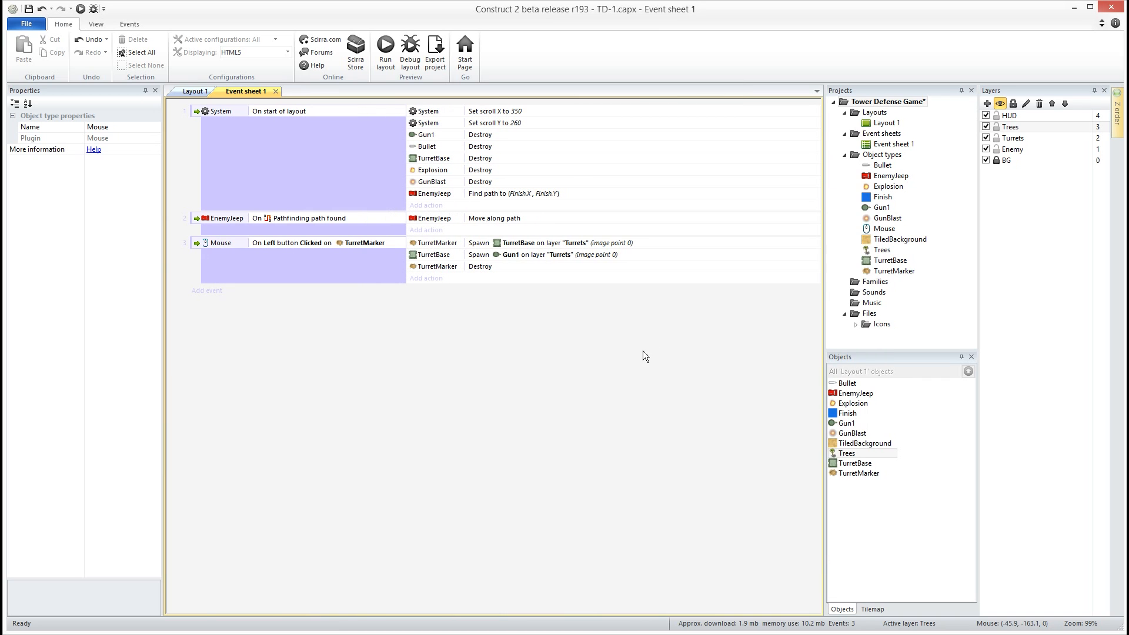
click(385, 44)
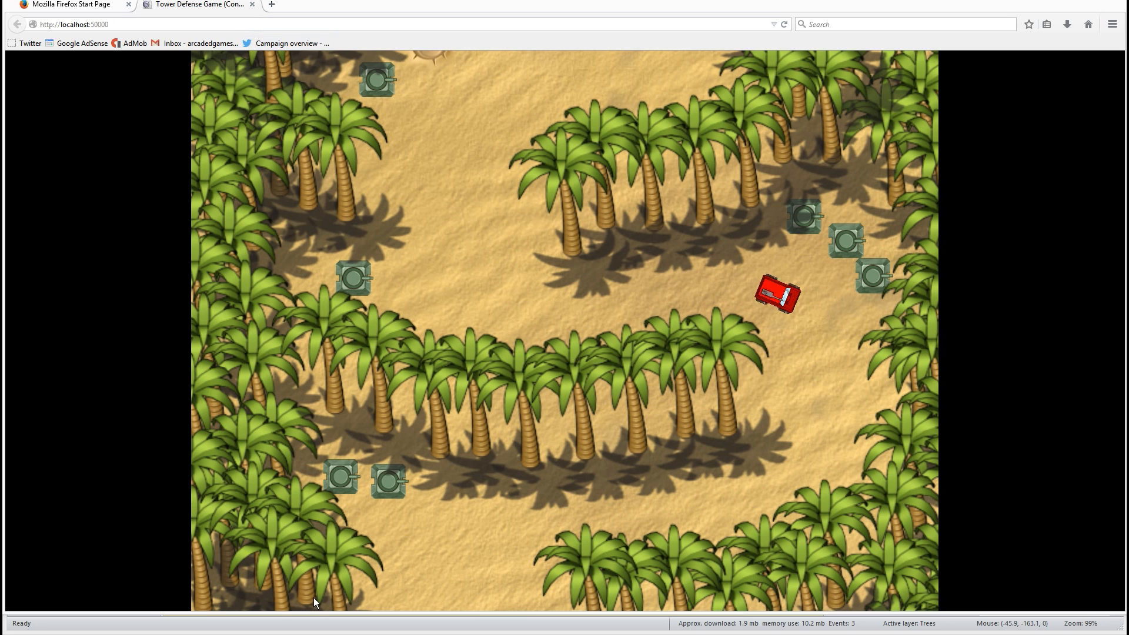
Return from the Firefox preview to Construct 2's Layout 1 tab
click(68, 4)
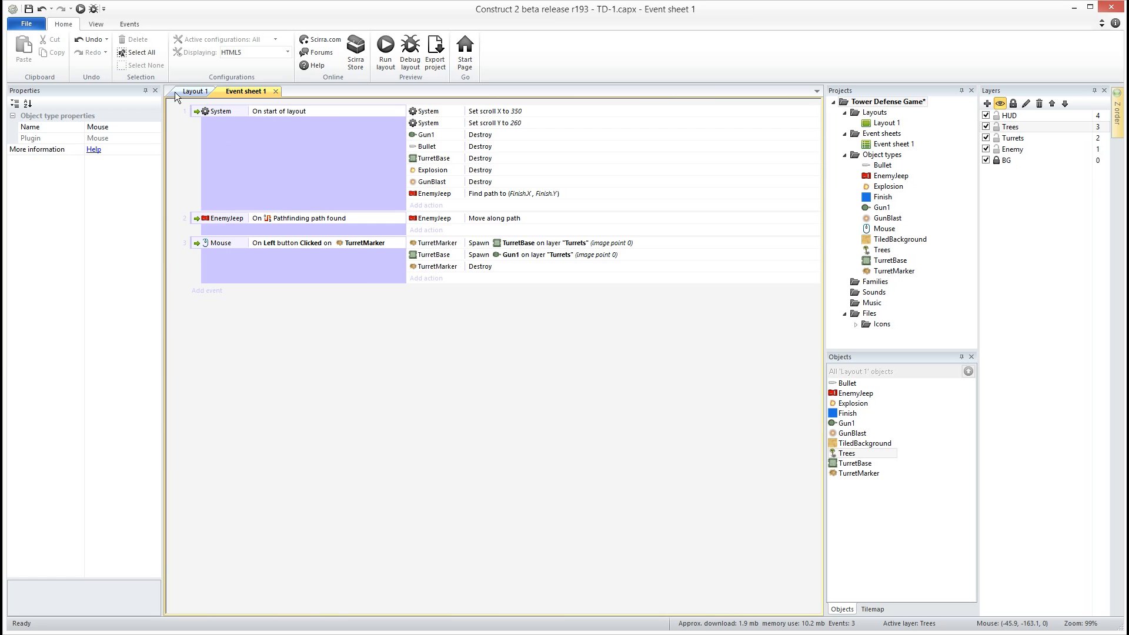
click(192, 91)
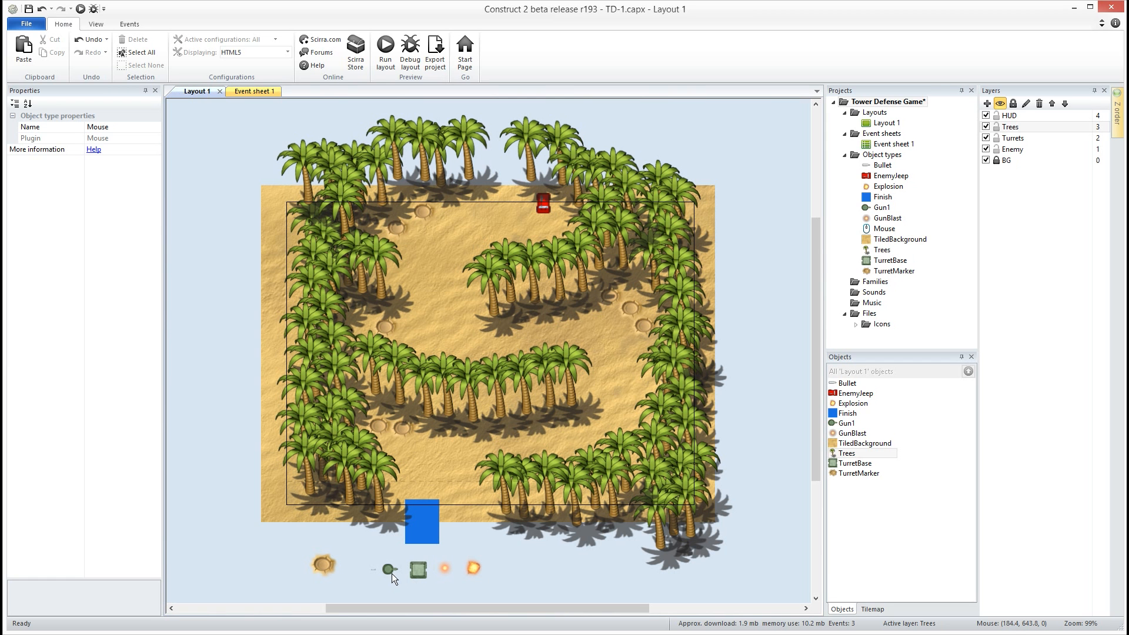
double_click(389, 570)
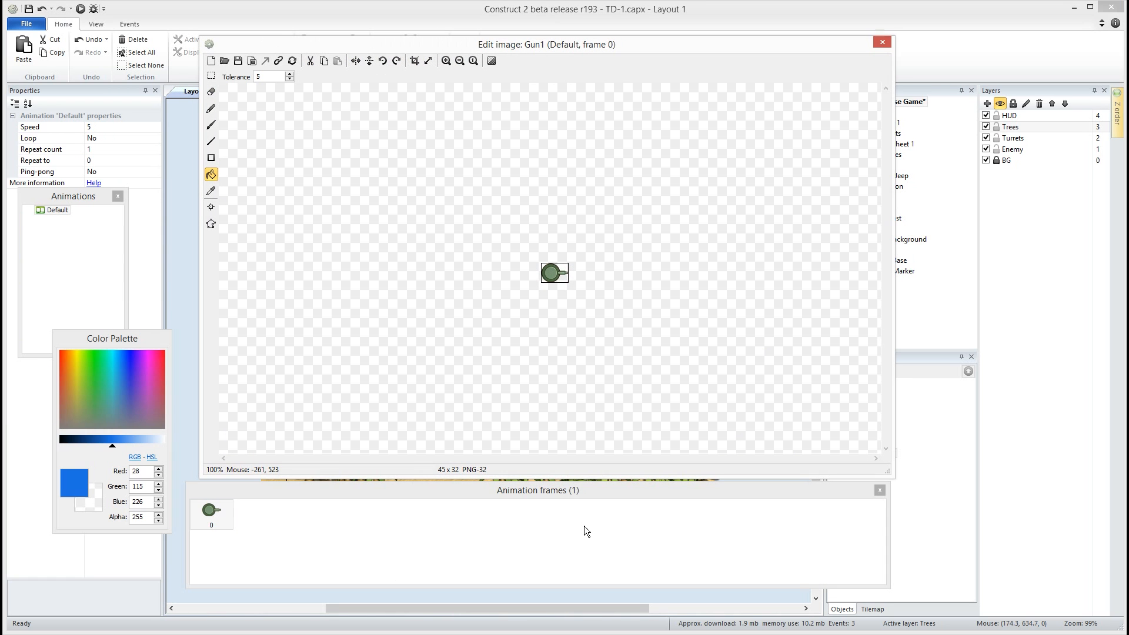
mouse_move(211, 220)
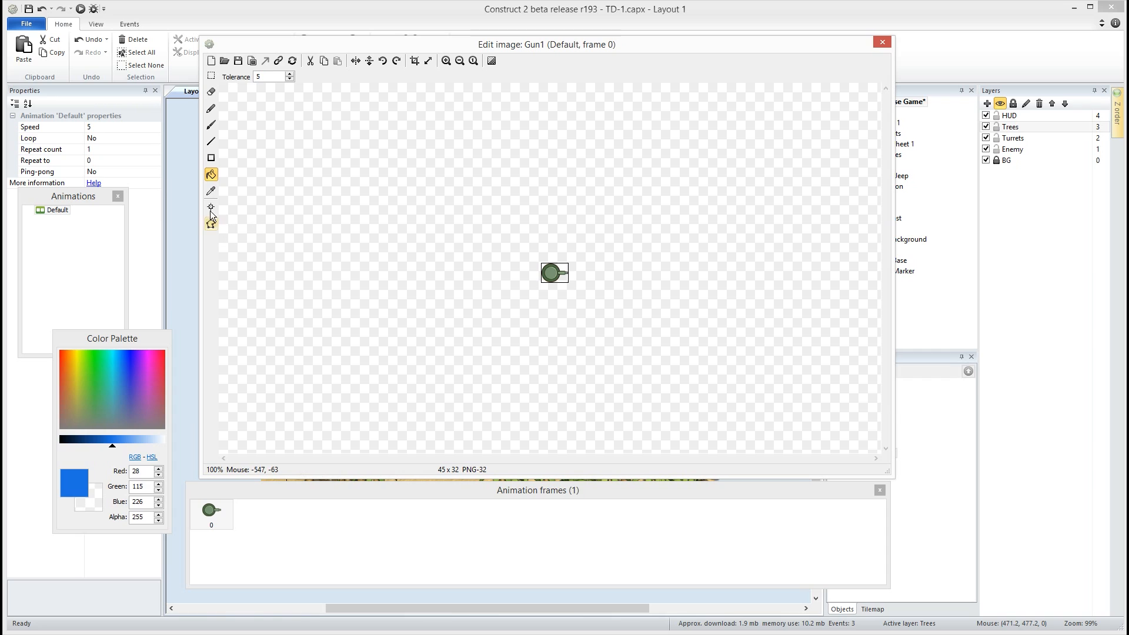
click(211, 208)
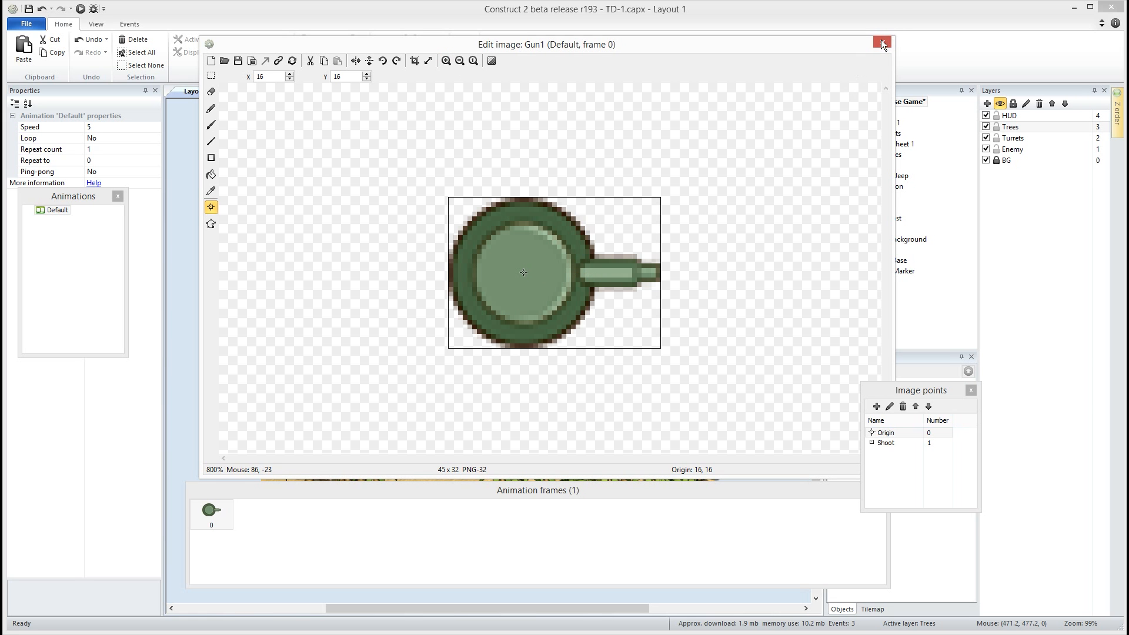
click(882, 44)
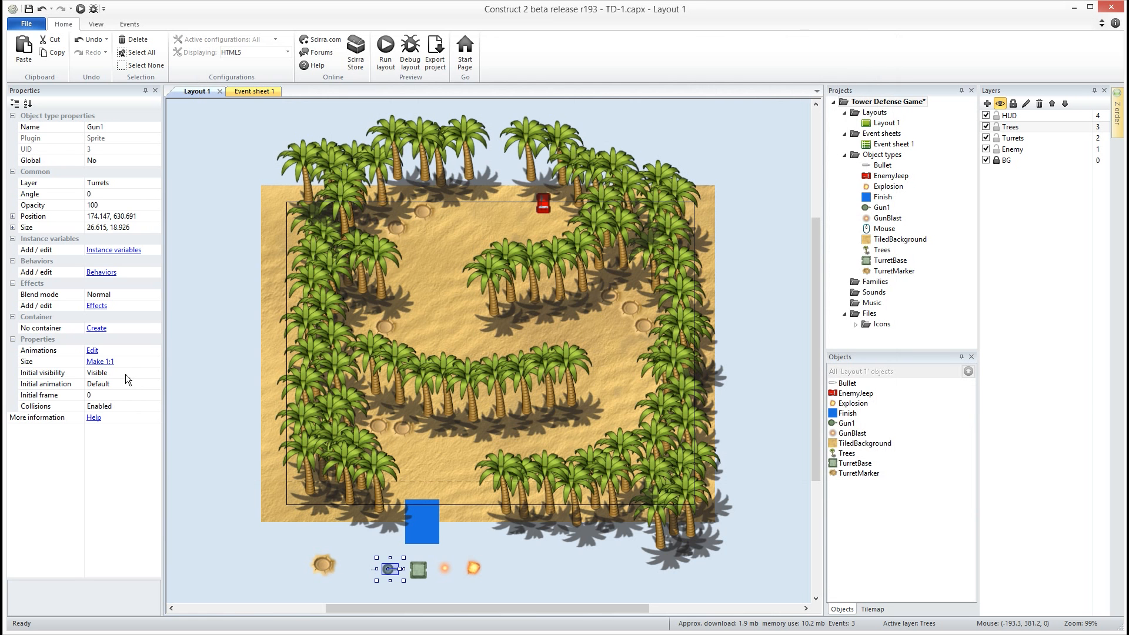
Add the Turret behavior to Gun1 with range 250 and rotate speed 200
click(102, 272)
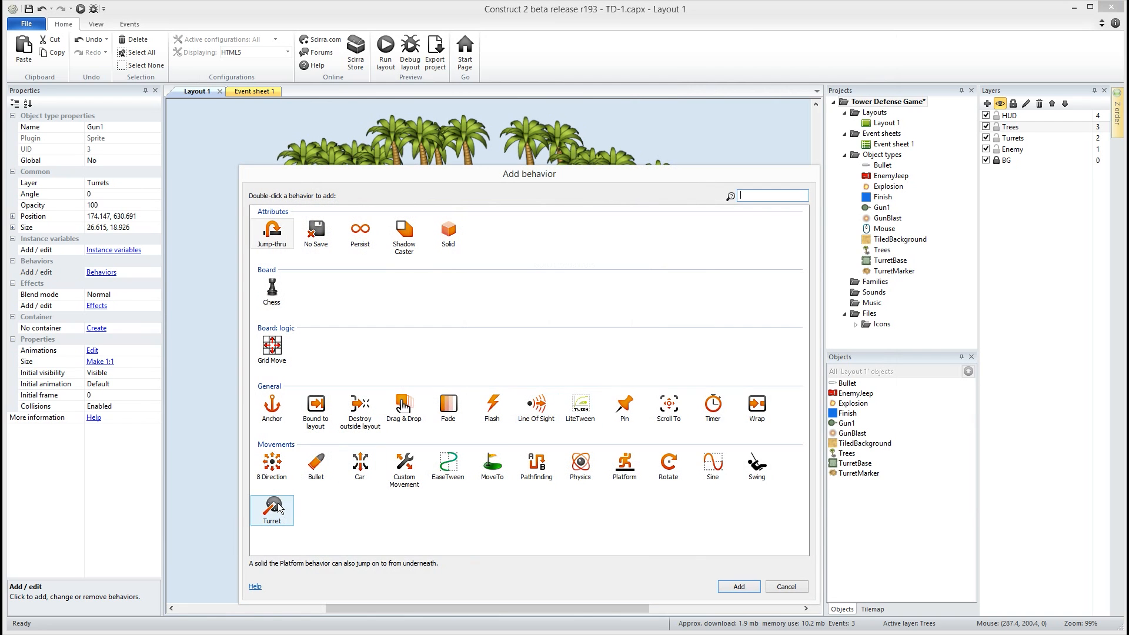
double_click(272, 506)
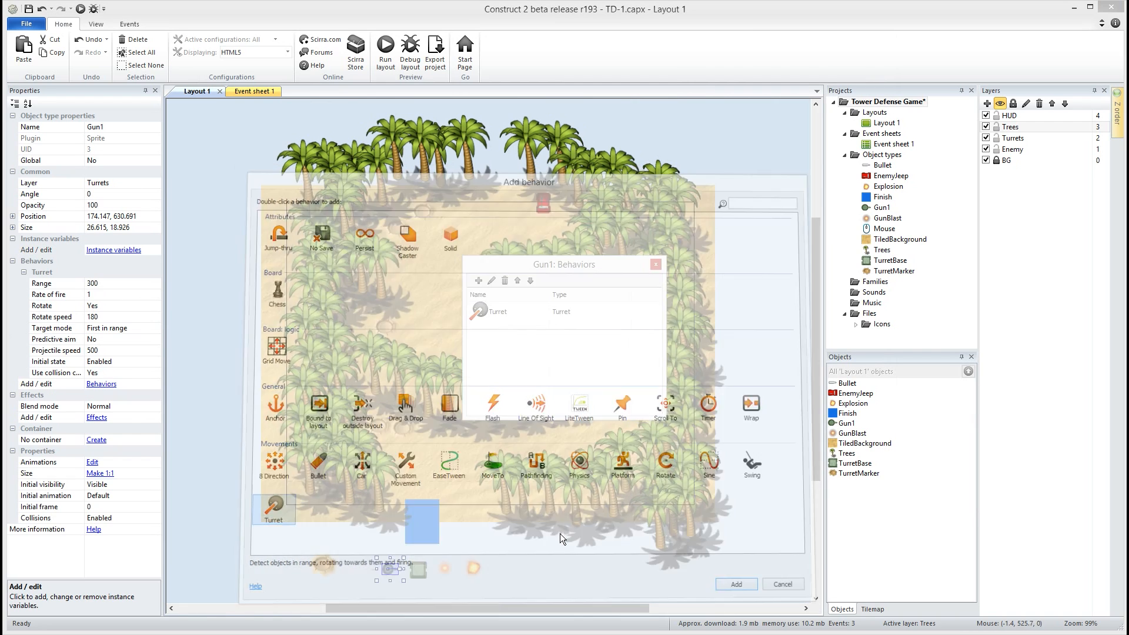
click(782, 583)
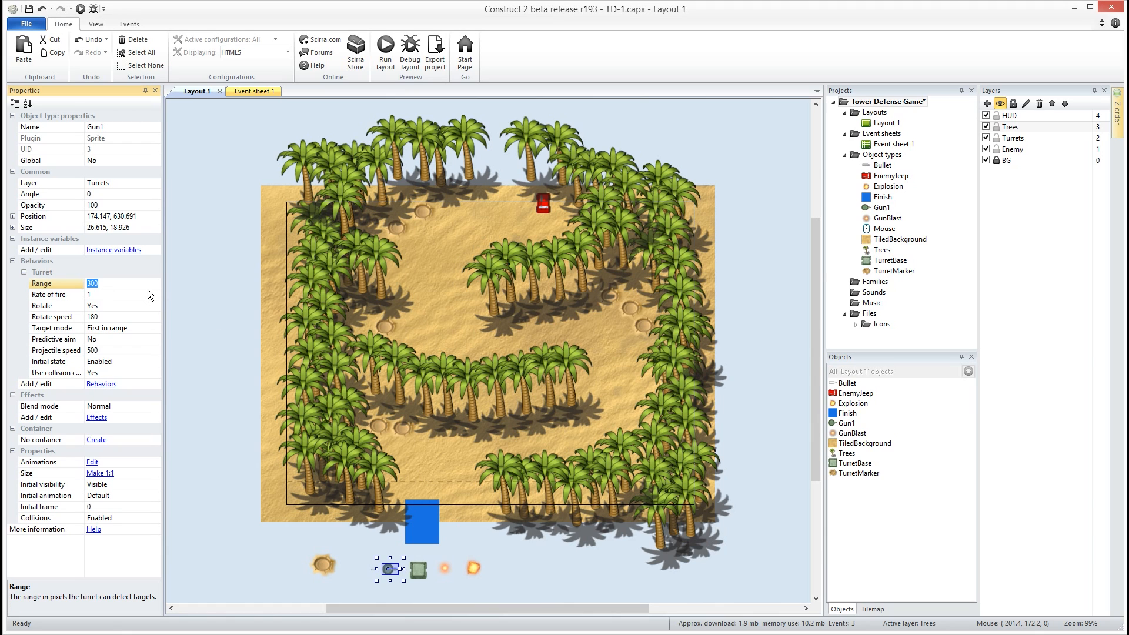
text(250)
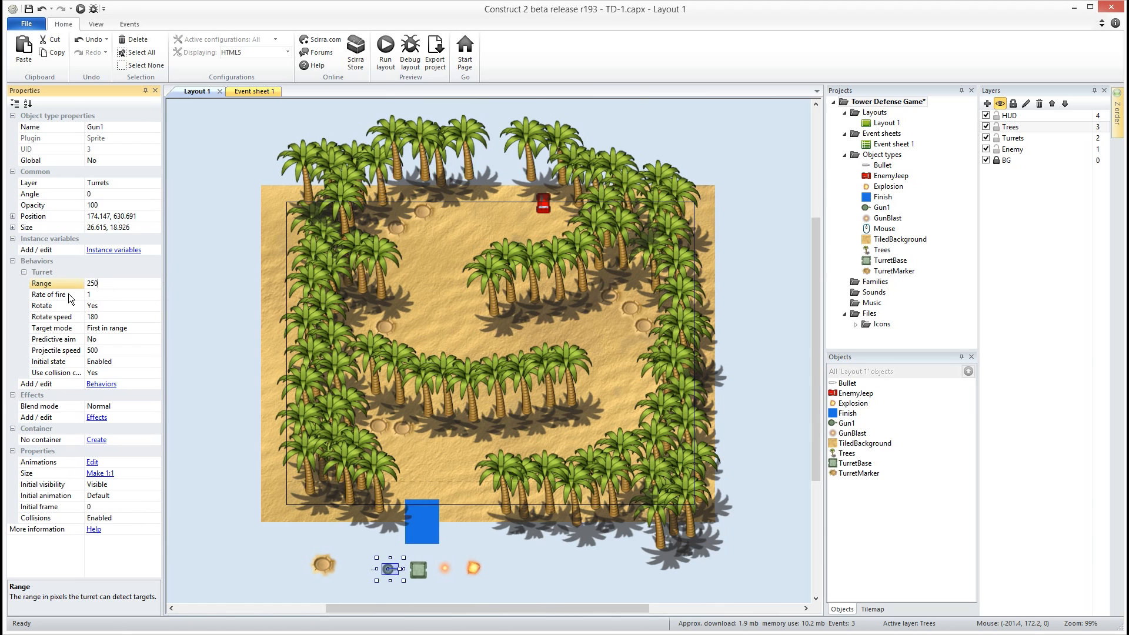
click(49, 294)
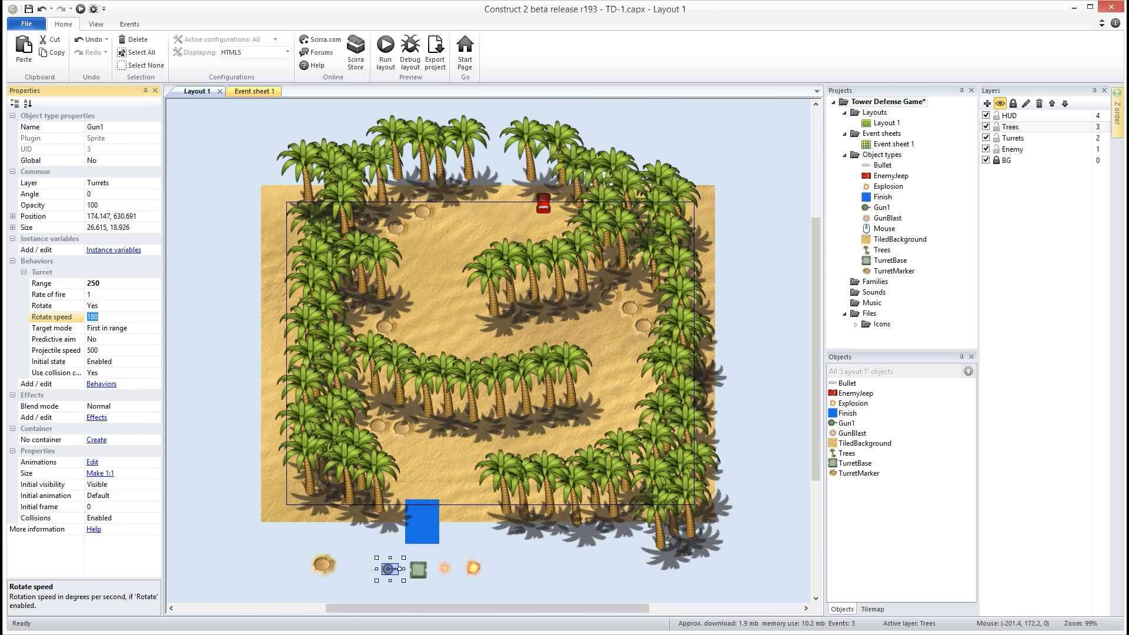
text(200)
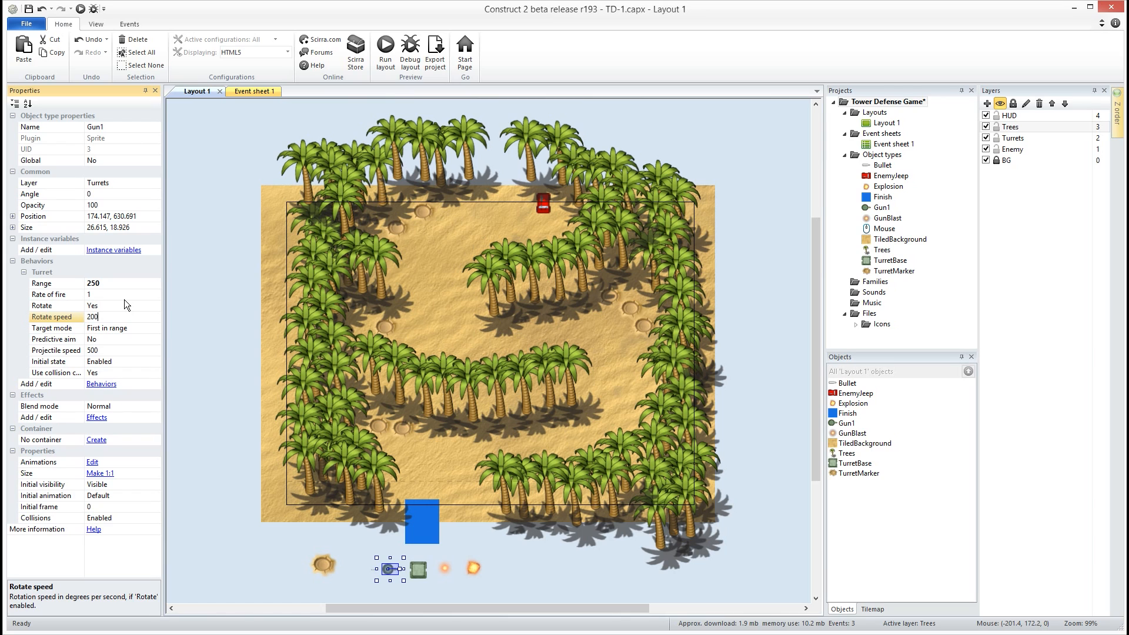
Turn on the turret's predictive aim and set projectile speed to 300
click(51, 328)
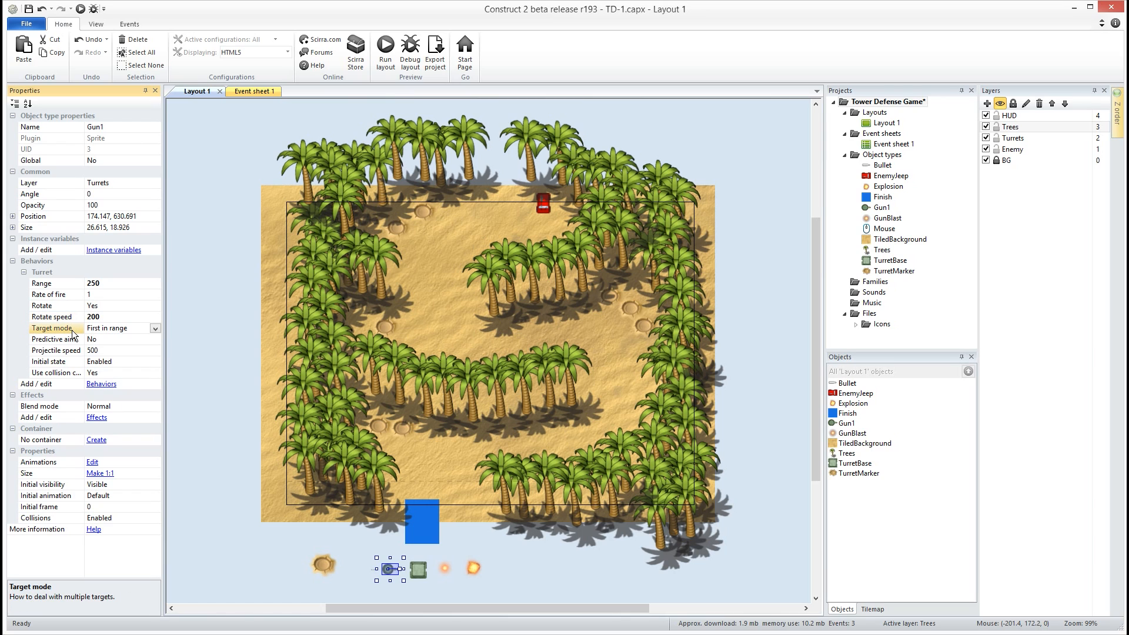
click(154, 328)
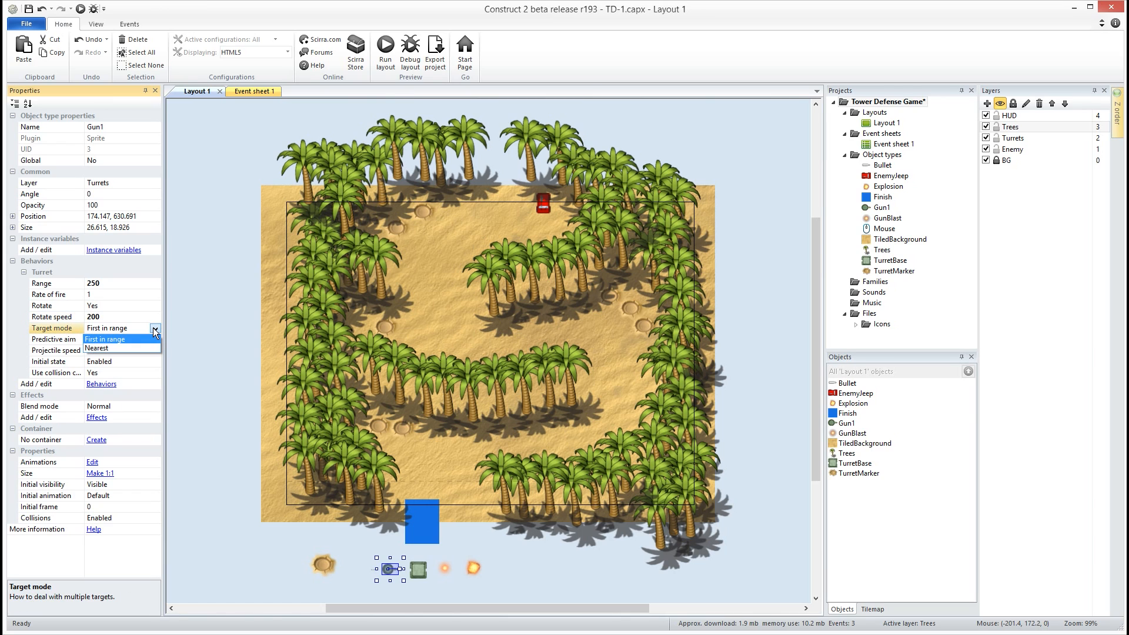
mouse_move(515, 313)
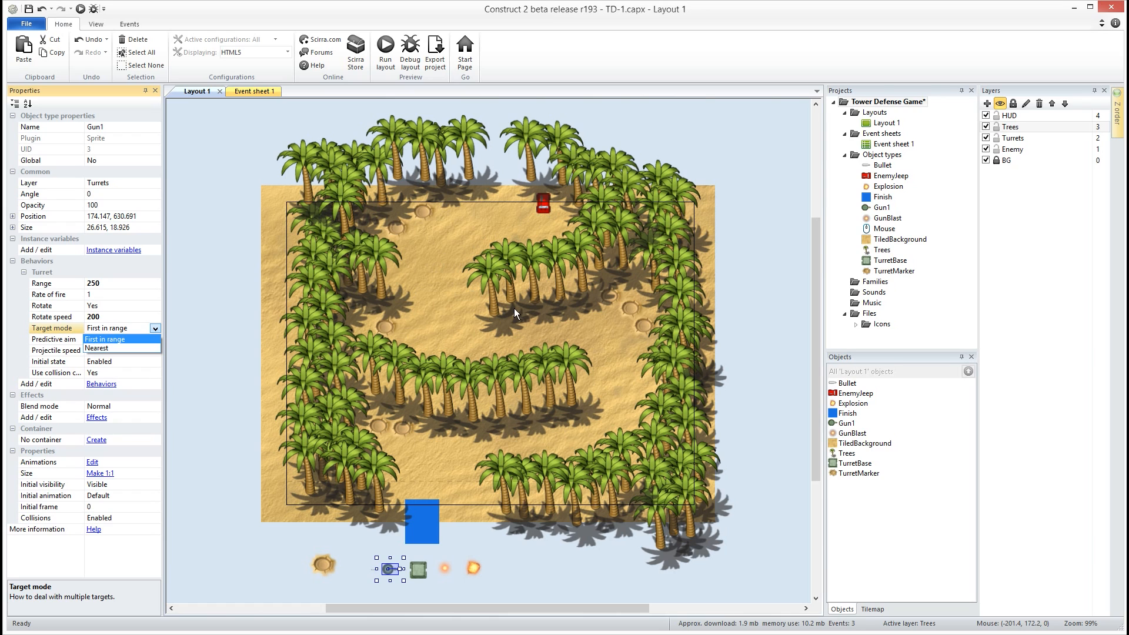
mouse_move(134, 356)
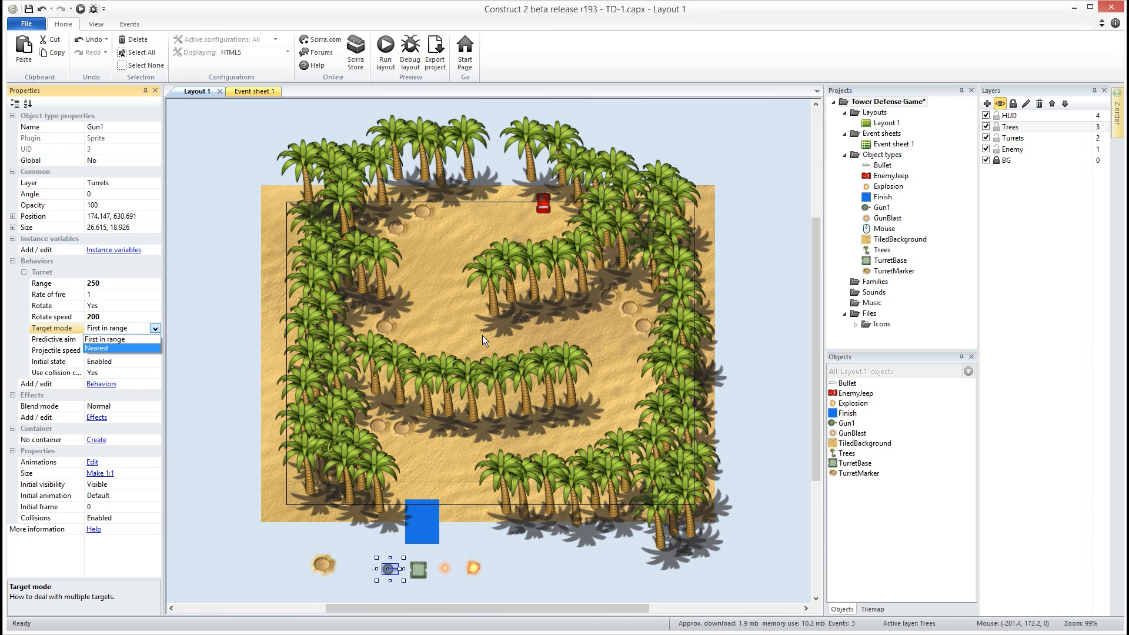
mouse_move(477, 346)
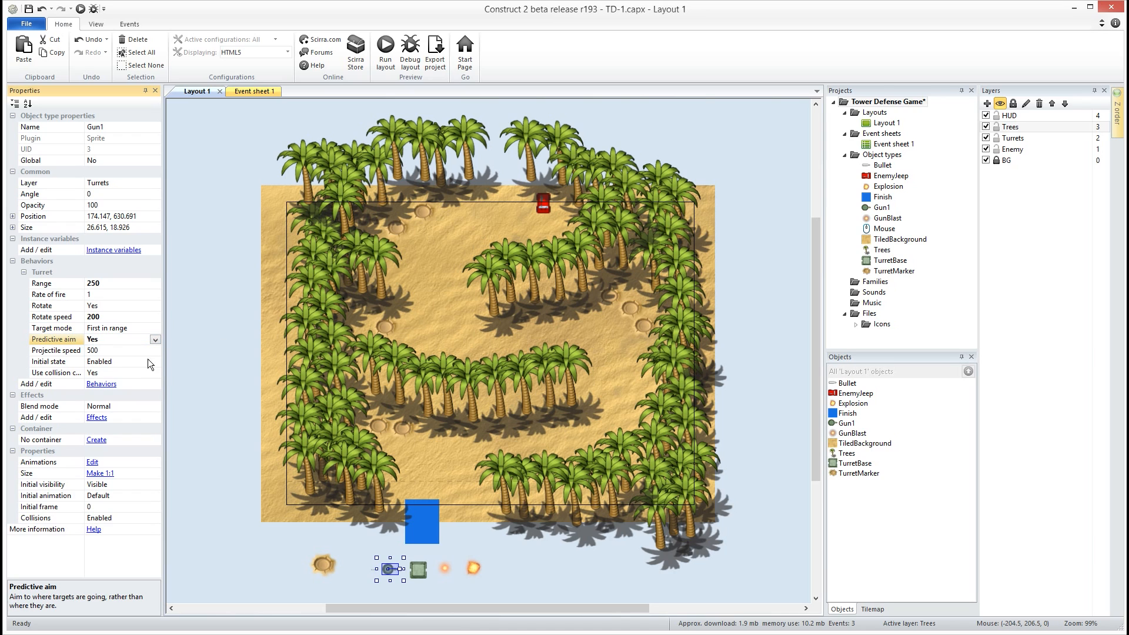
click(92, 350)
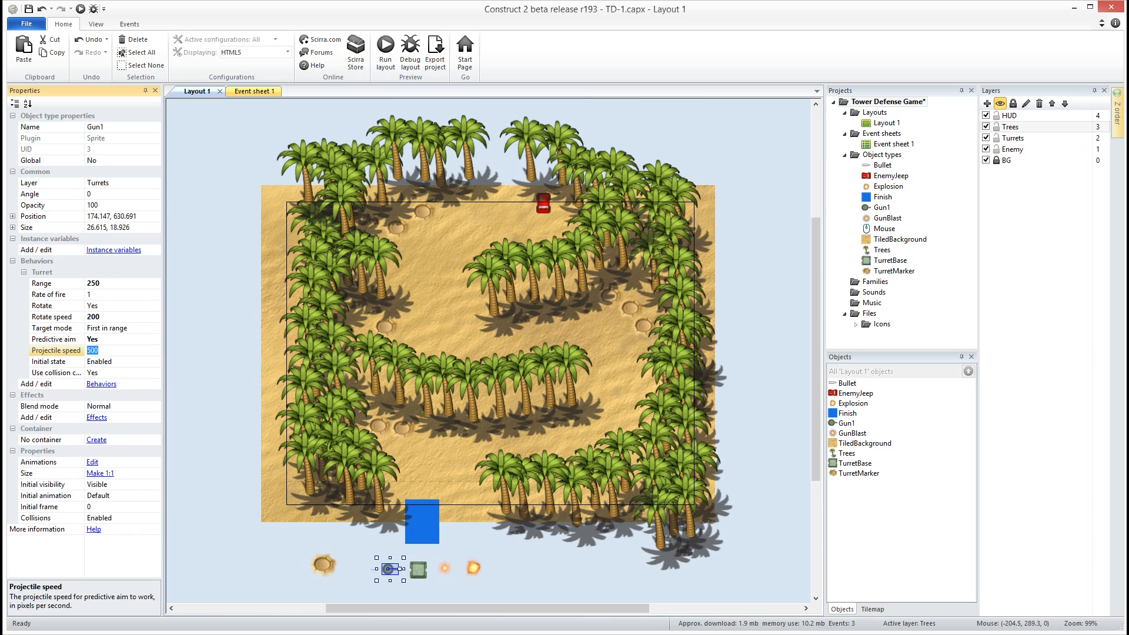
text(300)
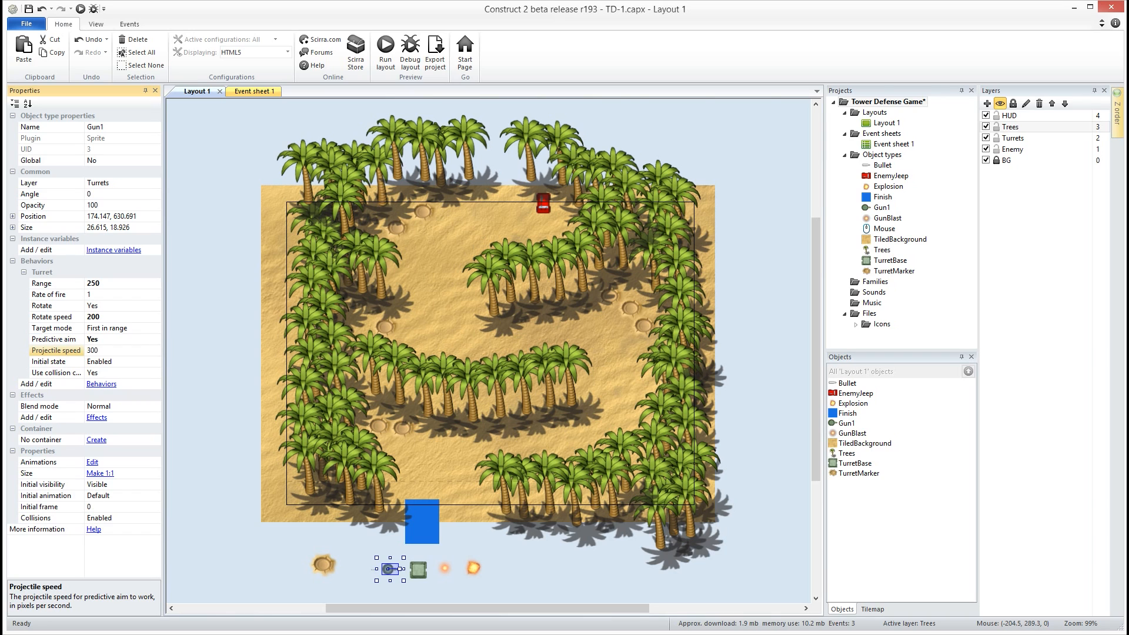
mouse_move(109, 384)
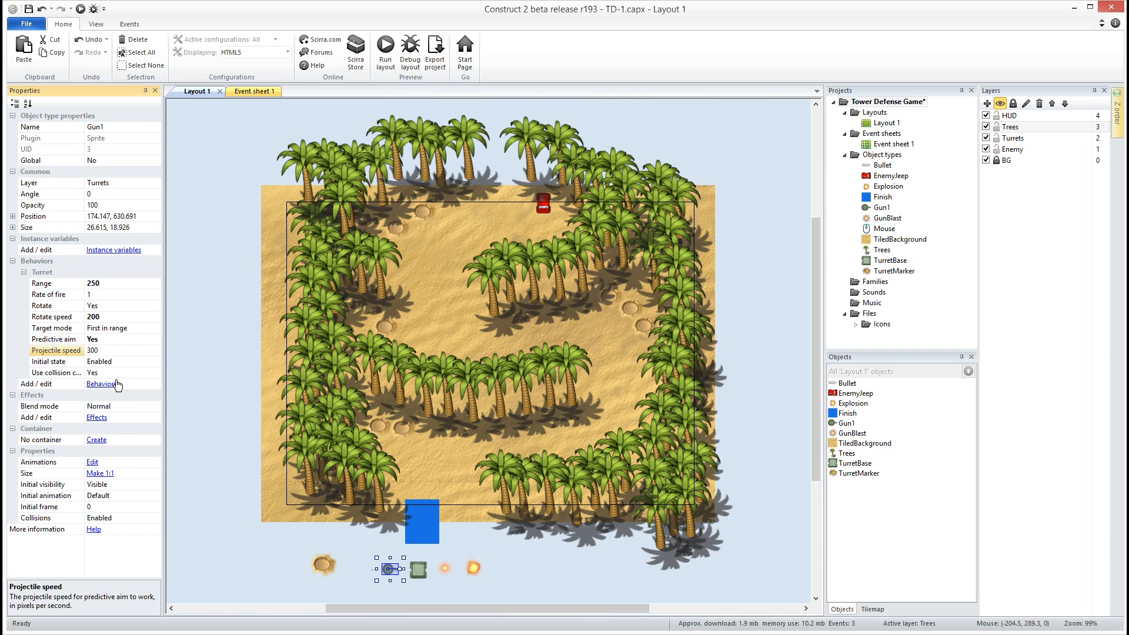
mouse_move(245, 358)
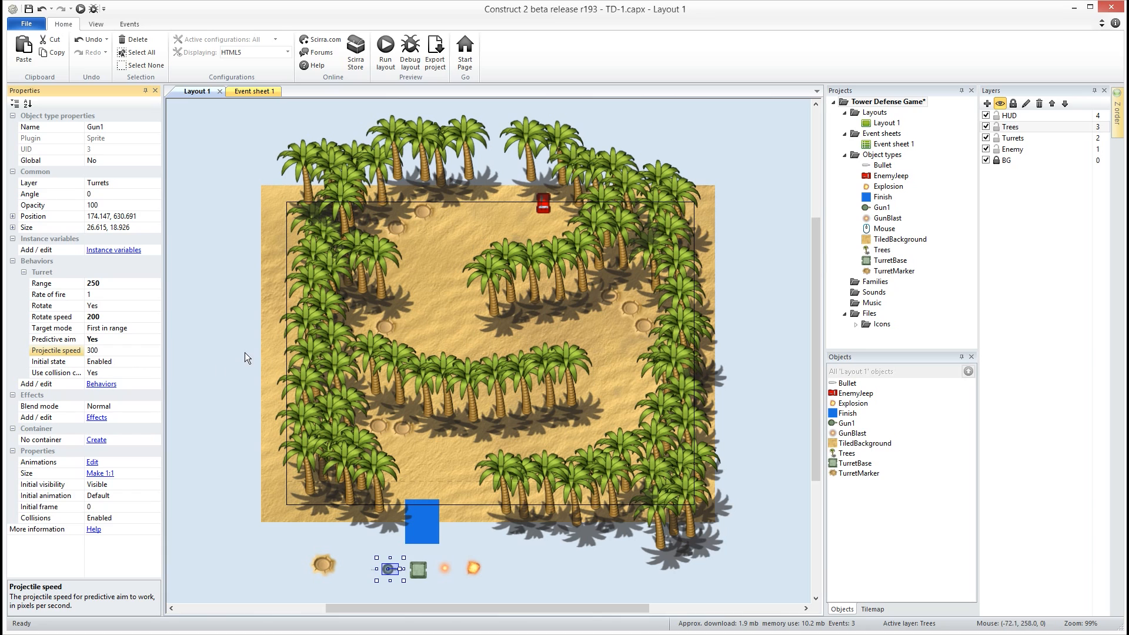
mouse_move(221, 358)
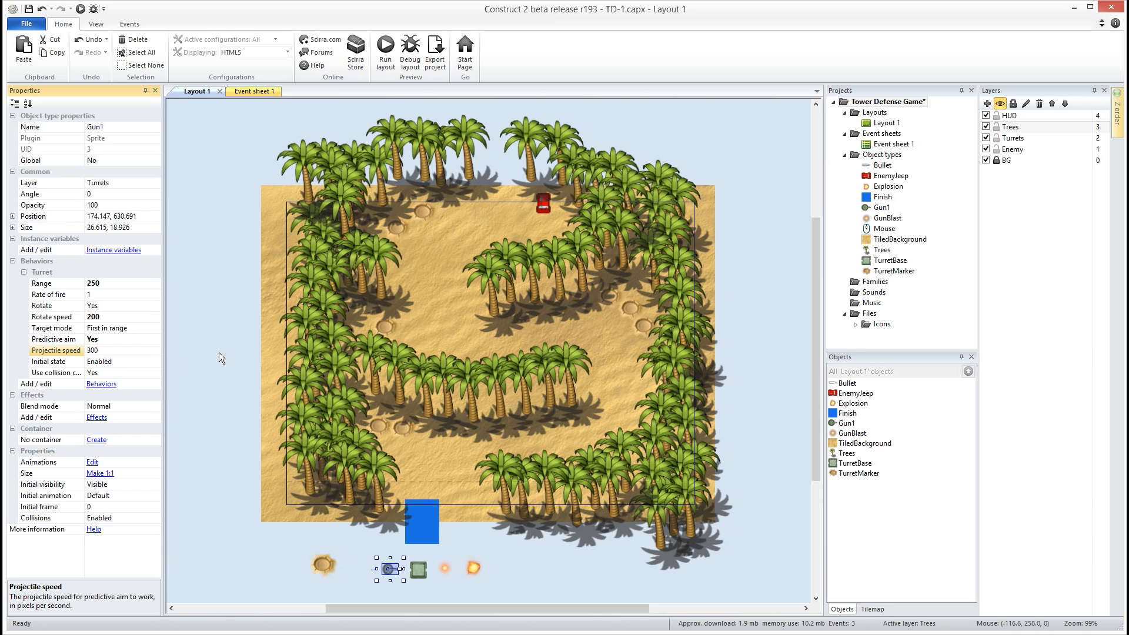
click(248, 90)
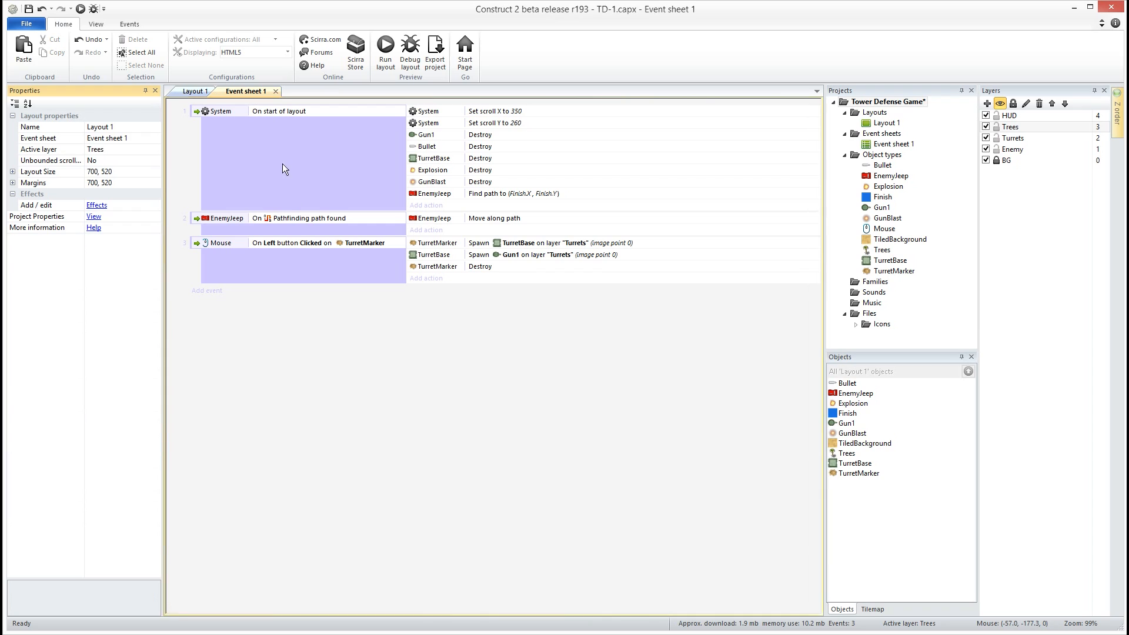
mouse_move(297, 362)
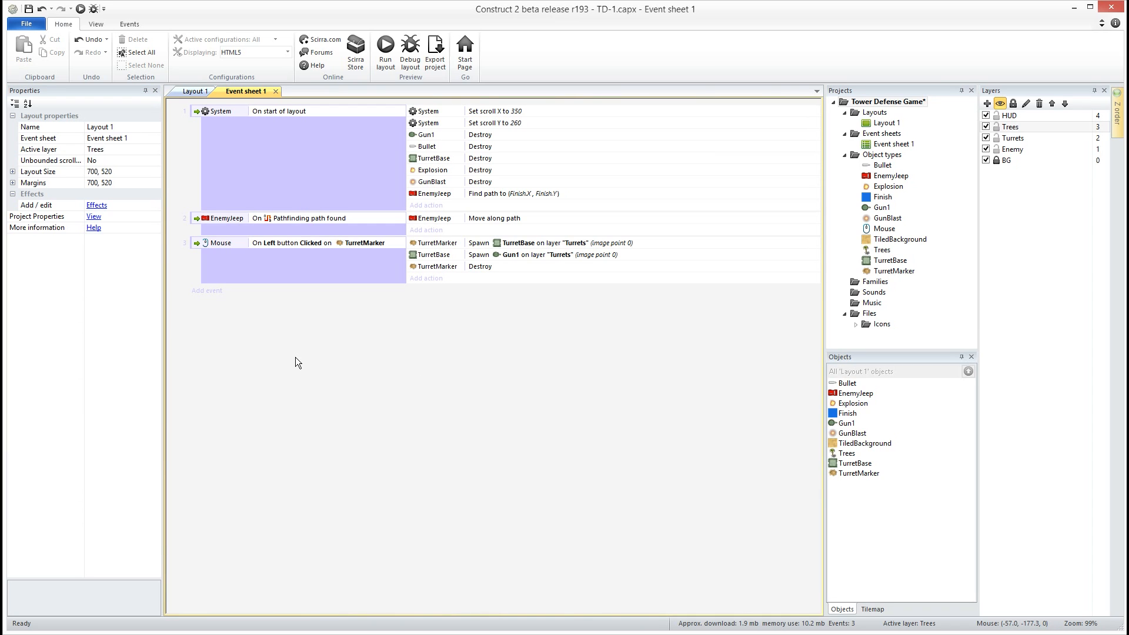
mouse_move(217, 299)
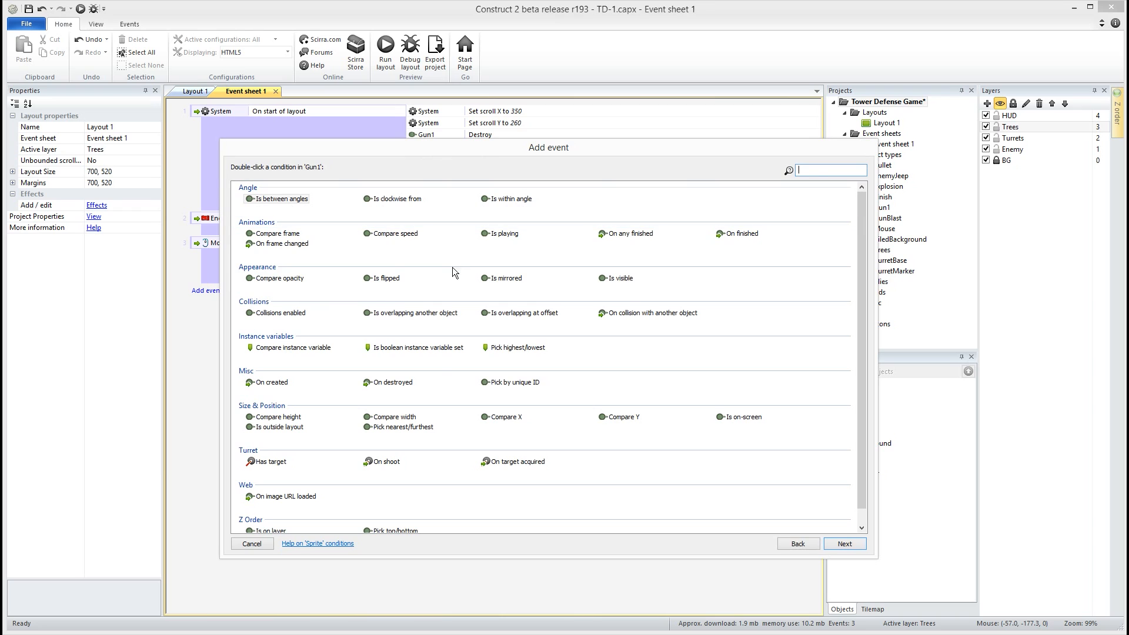
mouse_move(404, 469)
text(spa)
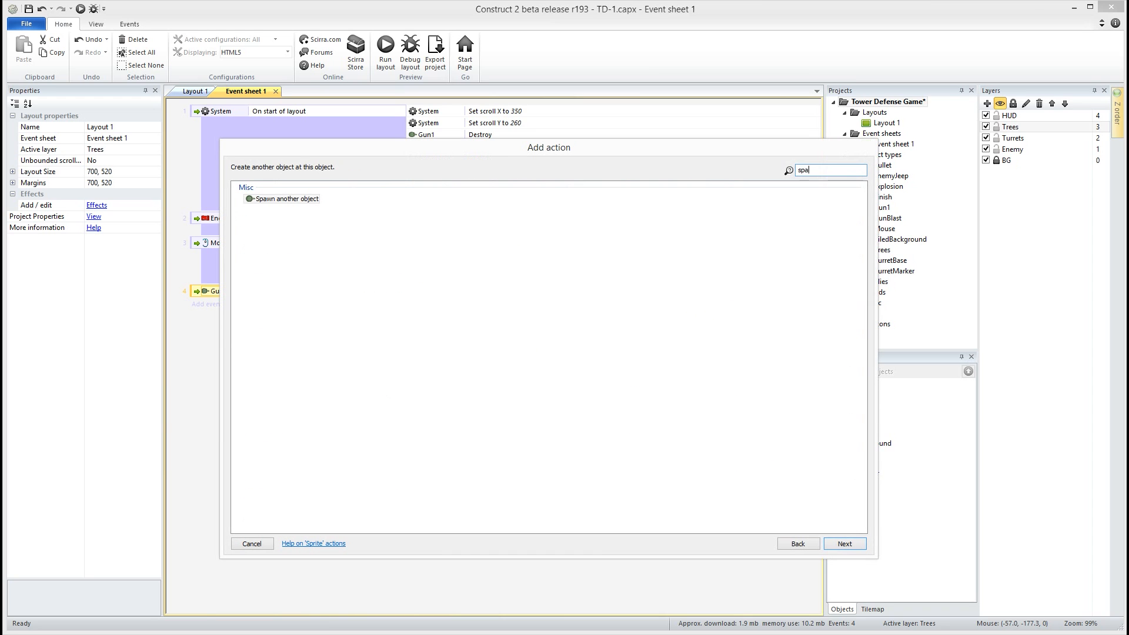
Add a Gun1 On shoot action spawning Bullet on layer Turrets at image point Shoot
click(286, 198)
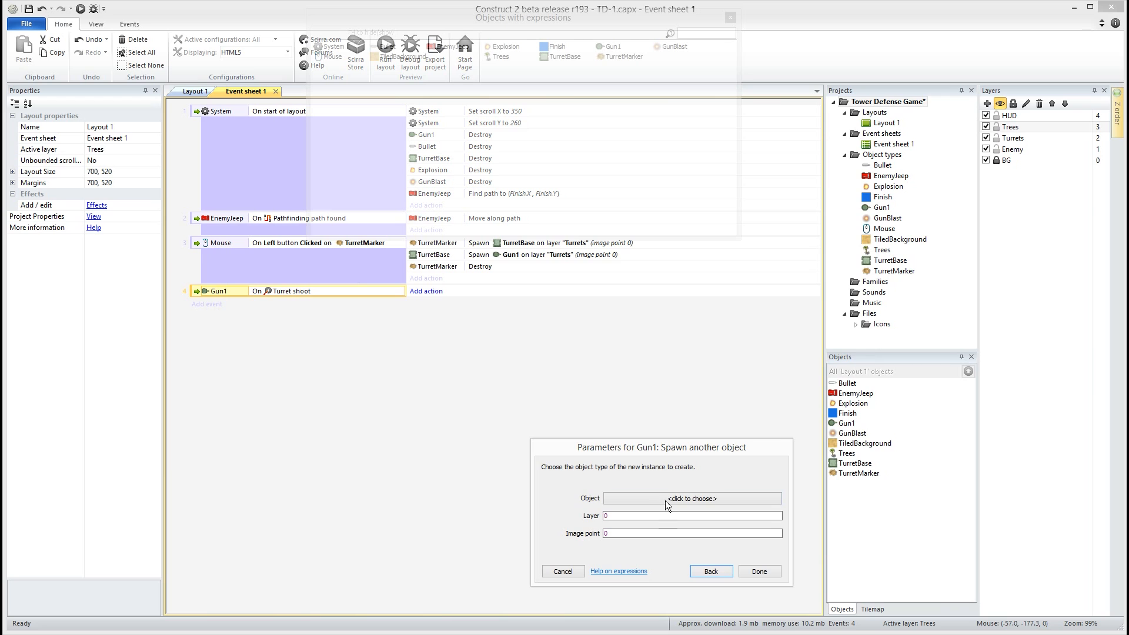
click(691, 498)
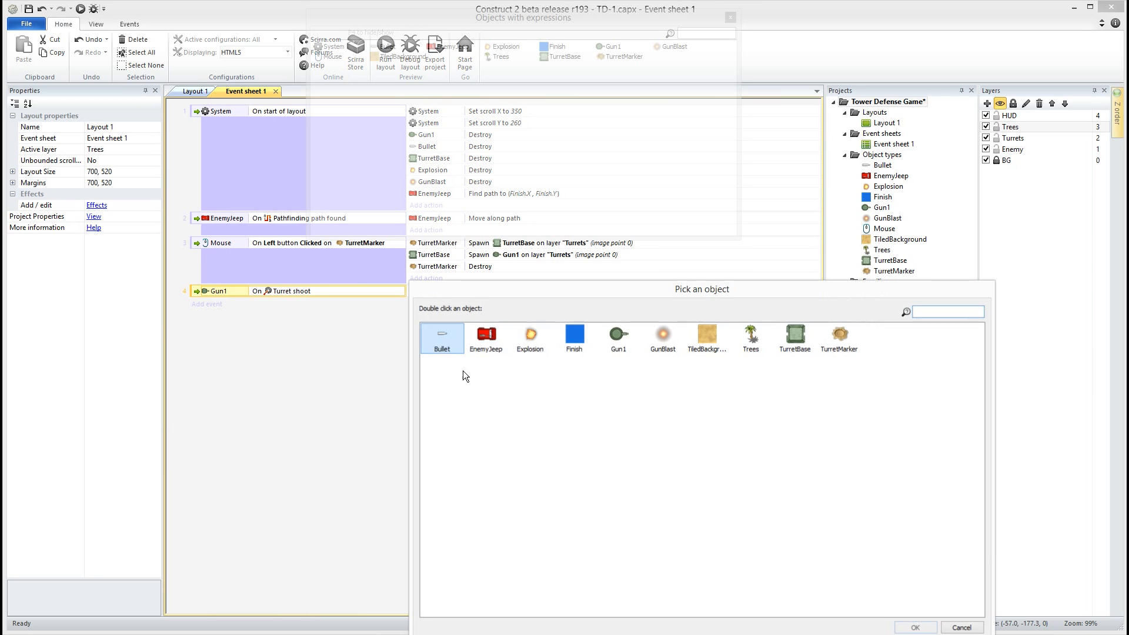
double_click(441, 339)
text("tur)
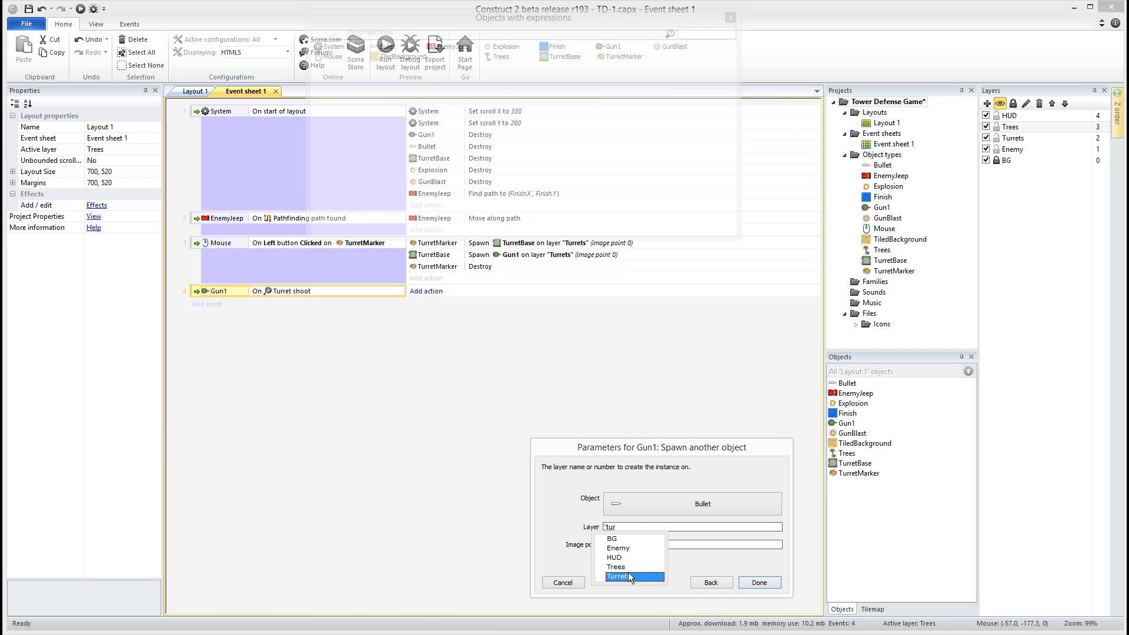
click(618, 577)
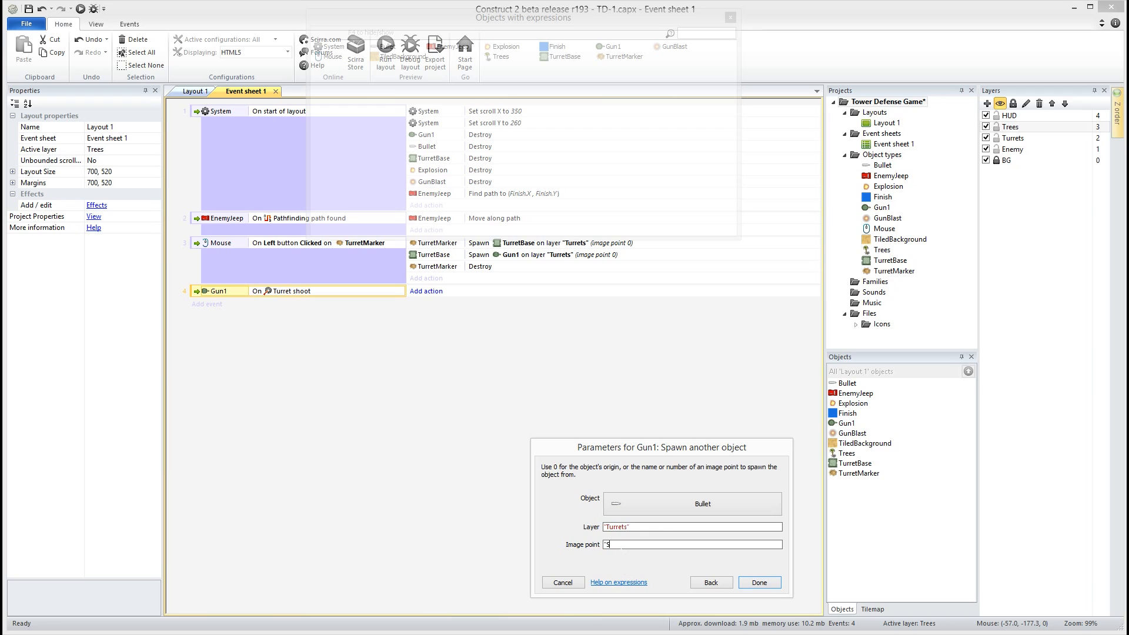
text(Shoct)
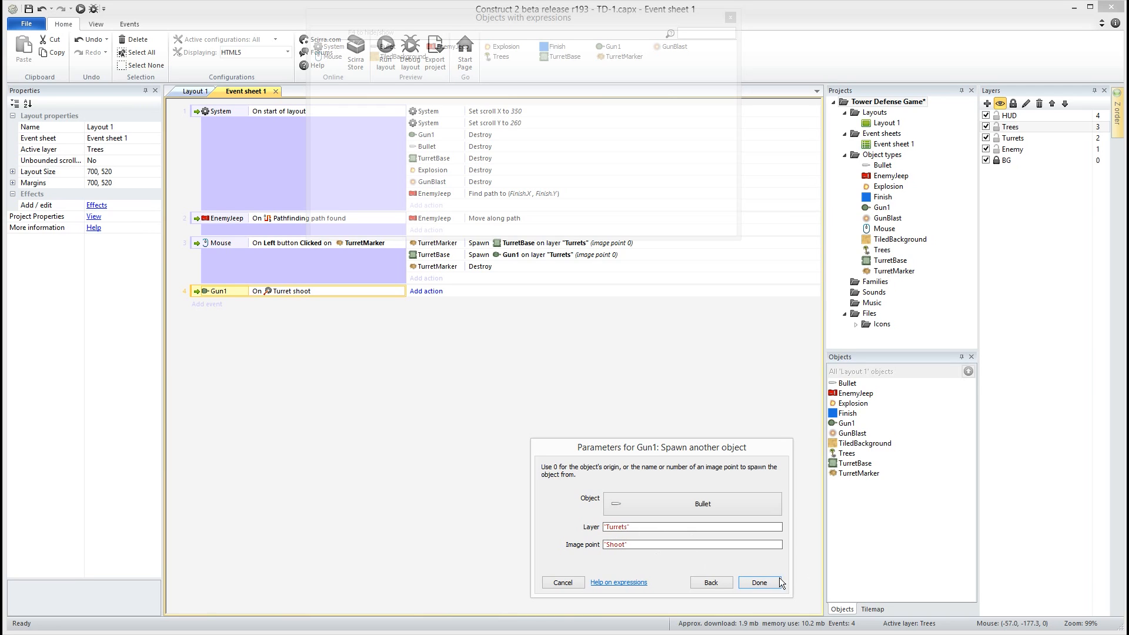
click(758, 582)
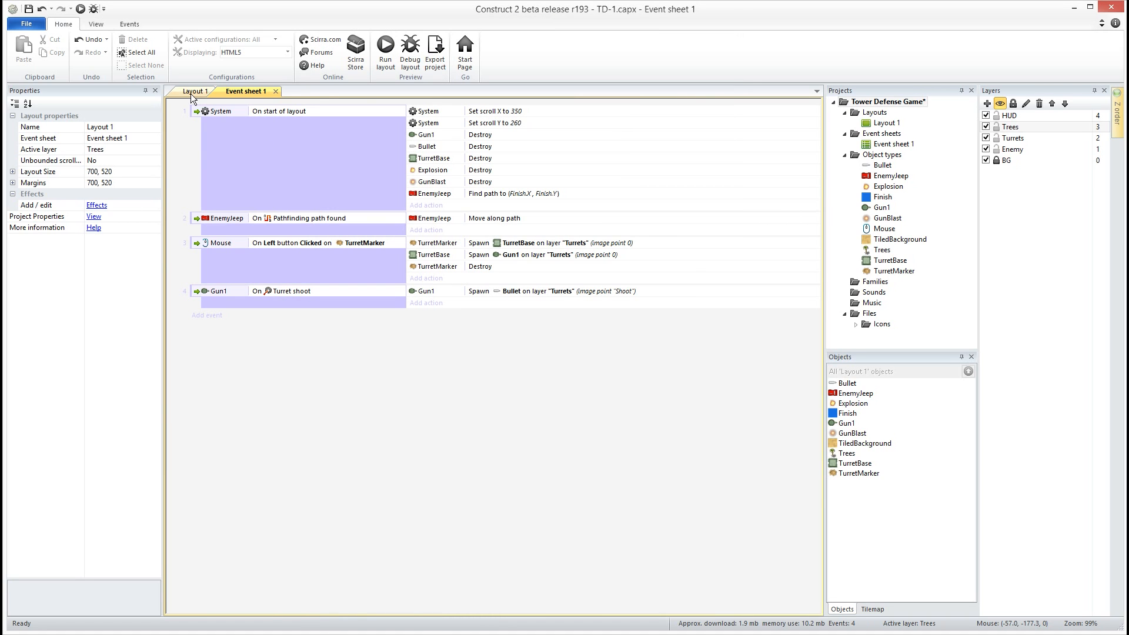
Add the Bullet movement behavior to the Bullet sprite, flying at speed 400
click(195, 92)
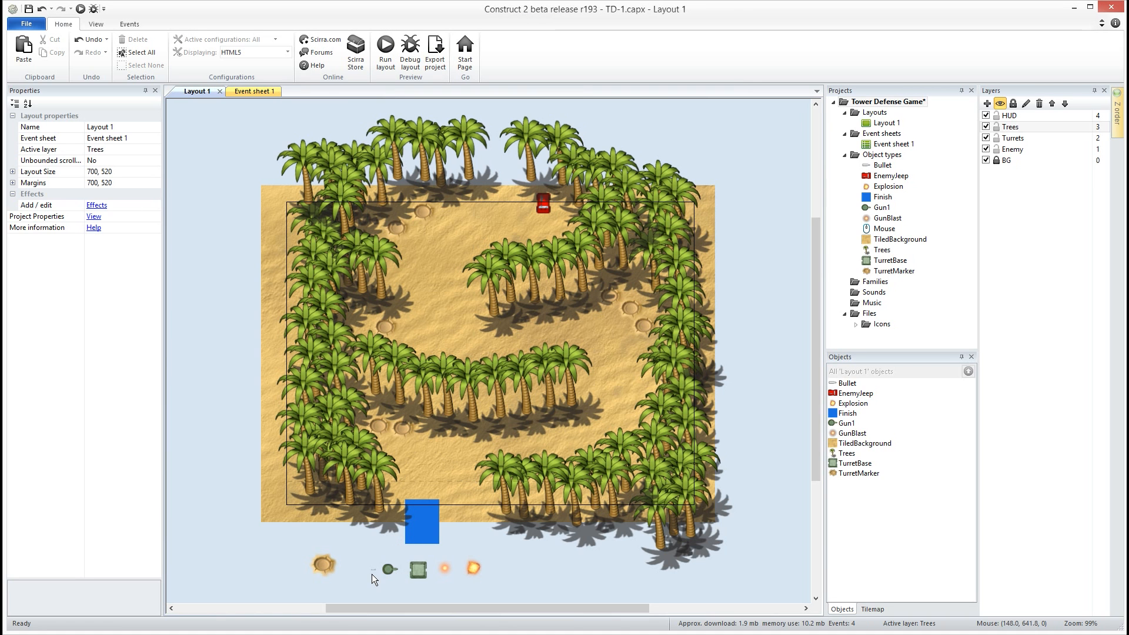
scroll(down, 3)
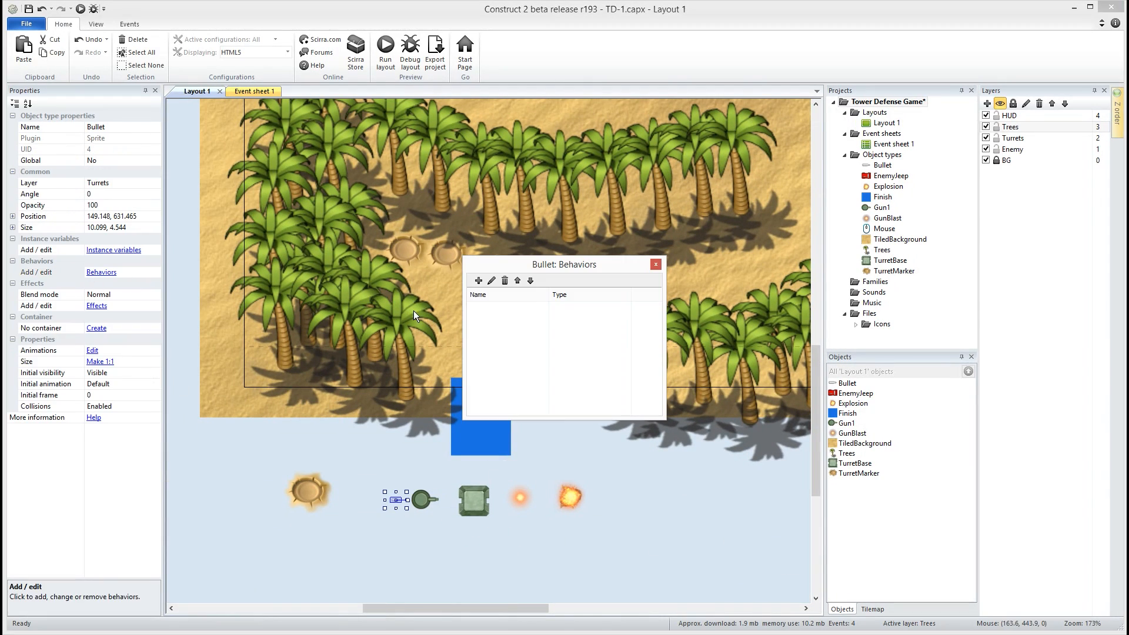
click(477, 280)
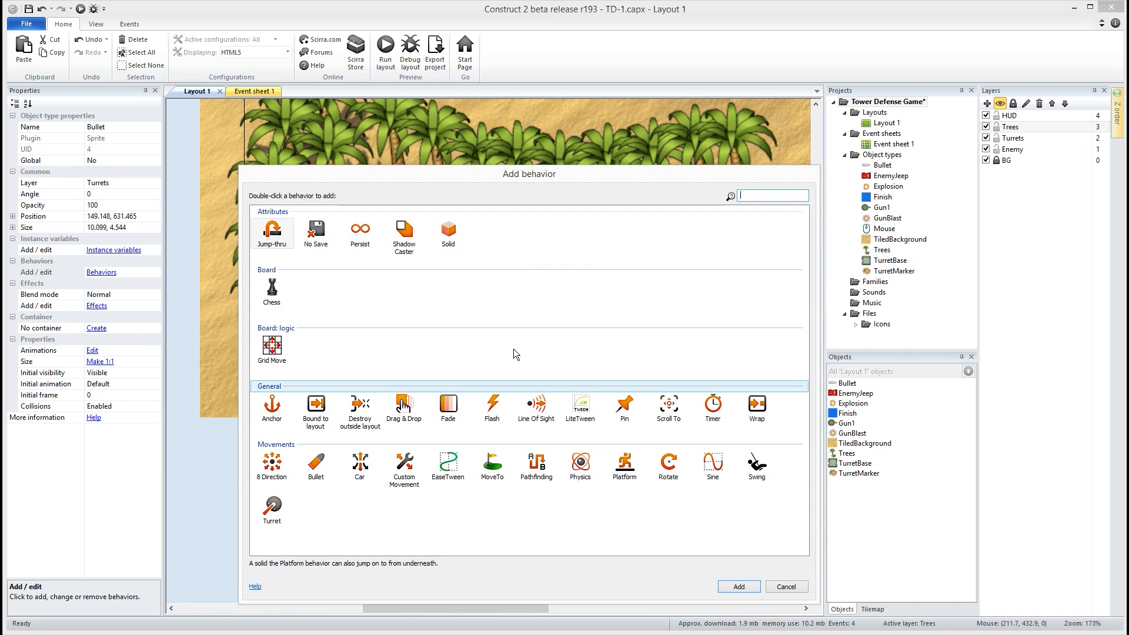
click(316, 463)
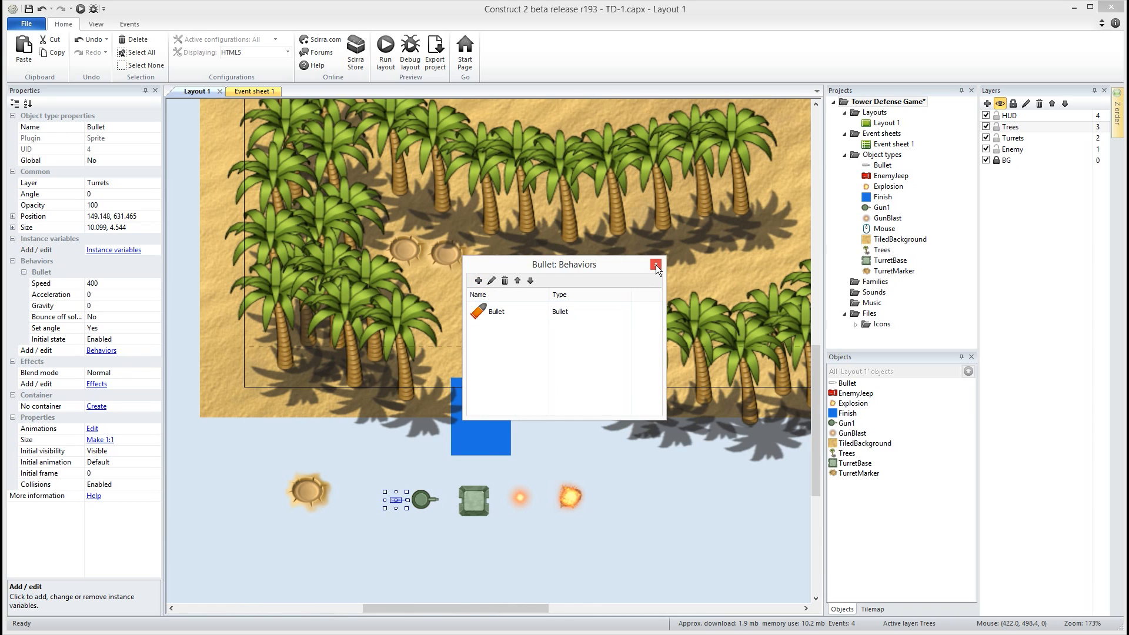
click(654, 264)
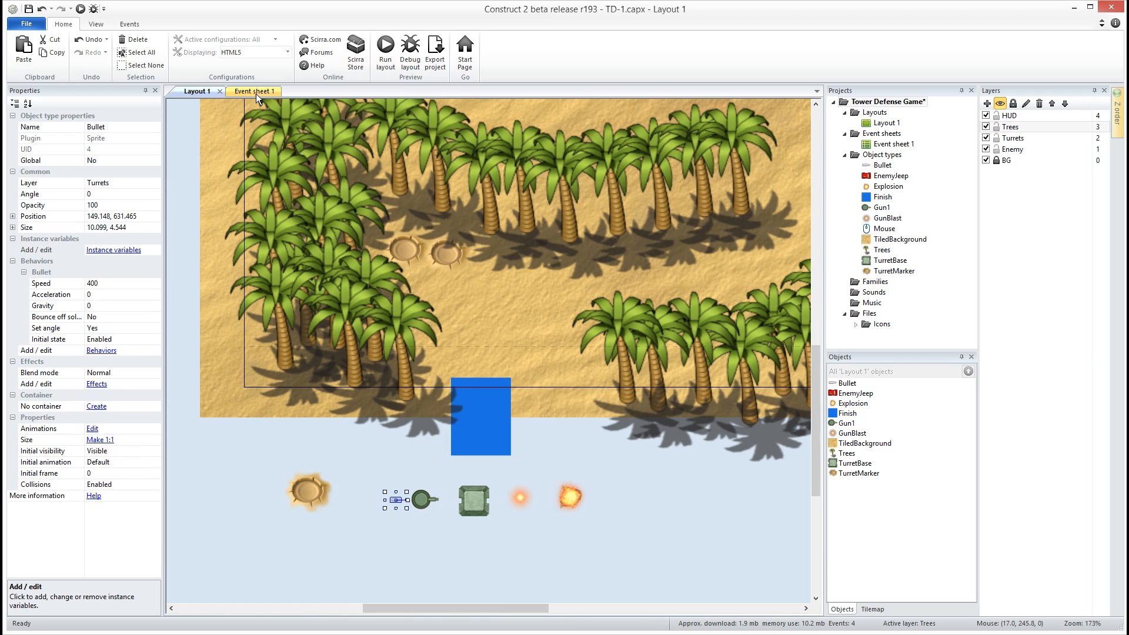
mouse_move(257, 94)
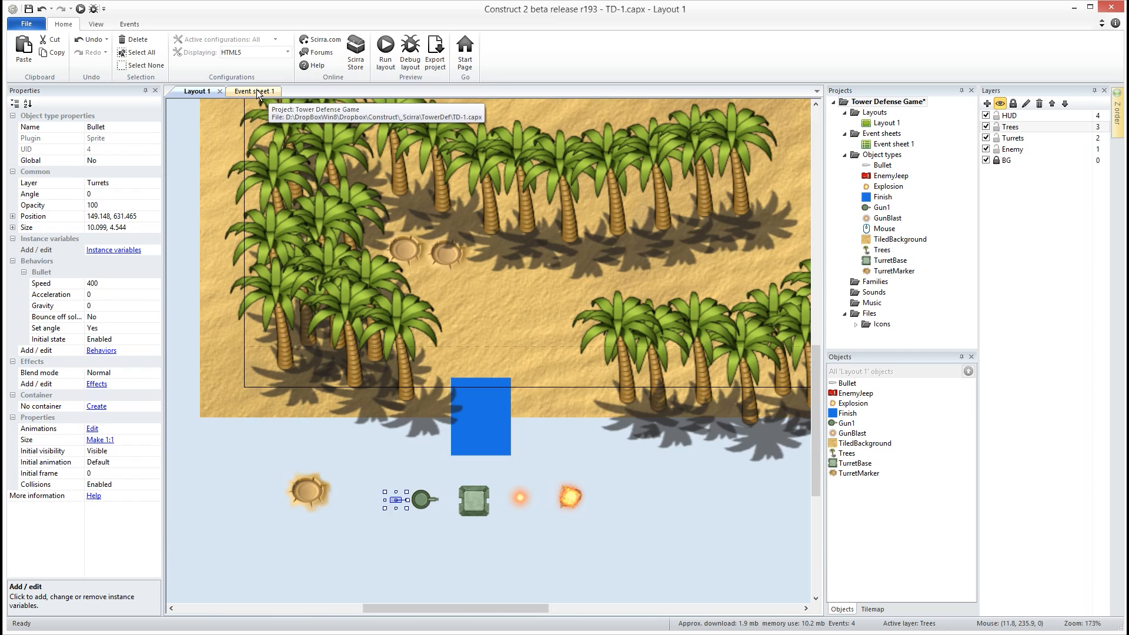
Add EnemyJeep as Gun1's turret target in the TurretMarker click event, then return to Layout 1
click(251, 91)
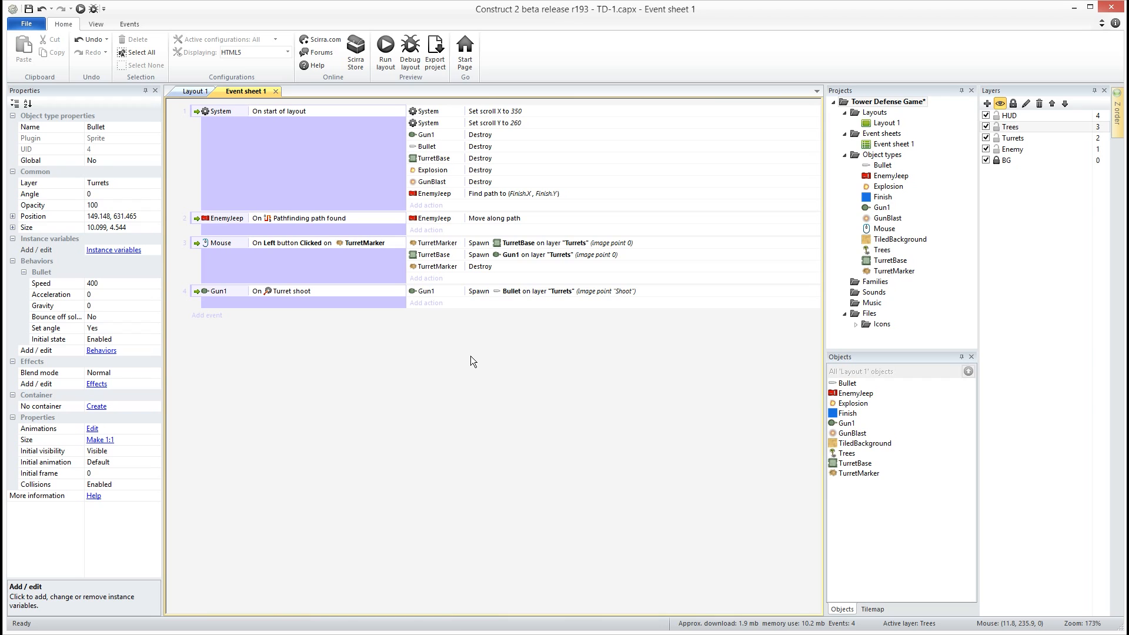
mouse_move(406, 270)
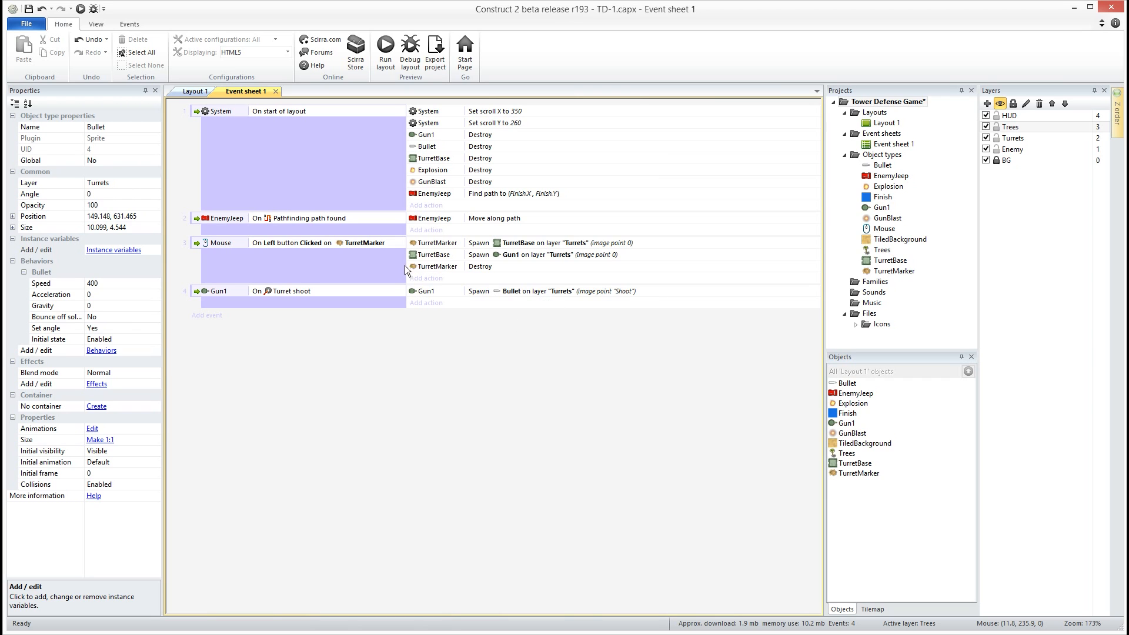
mouse_move(426, 278)
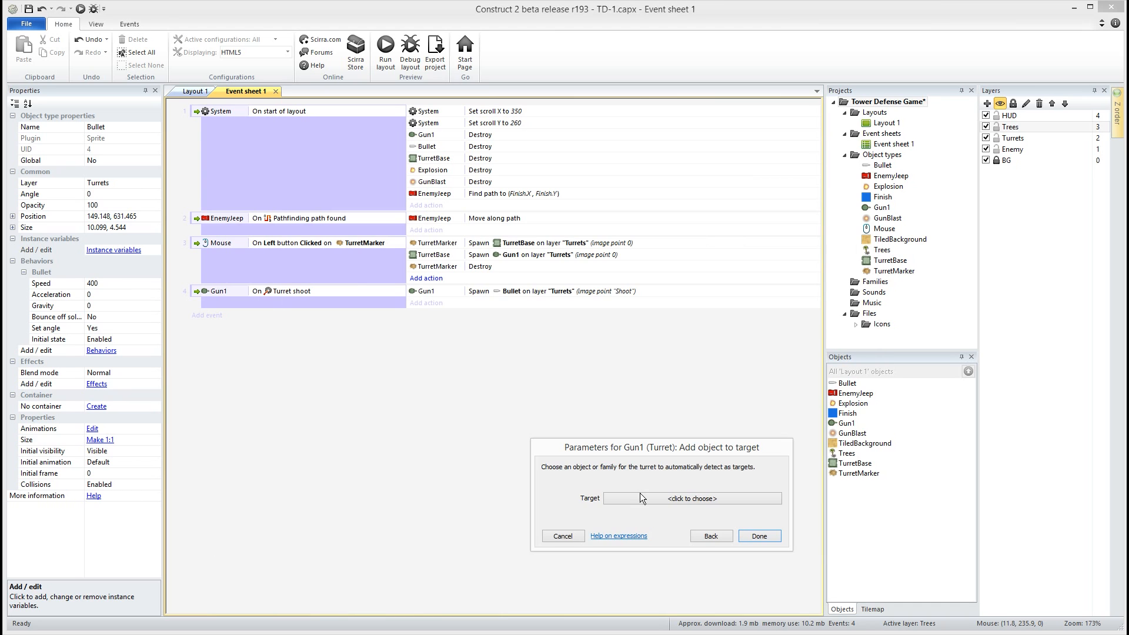
click(691, 498)
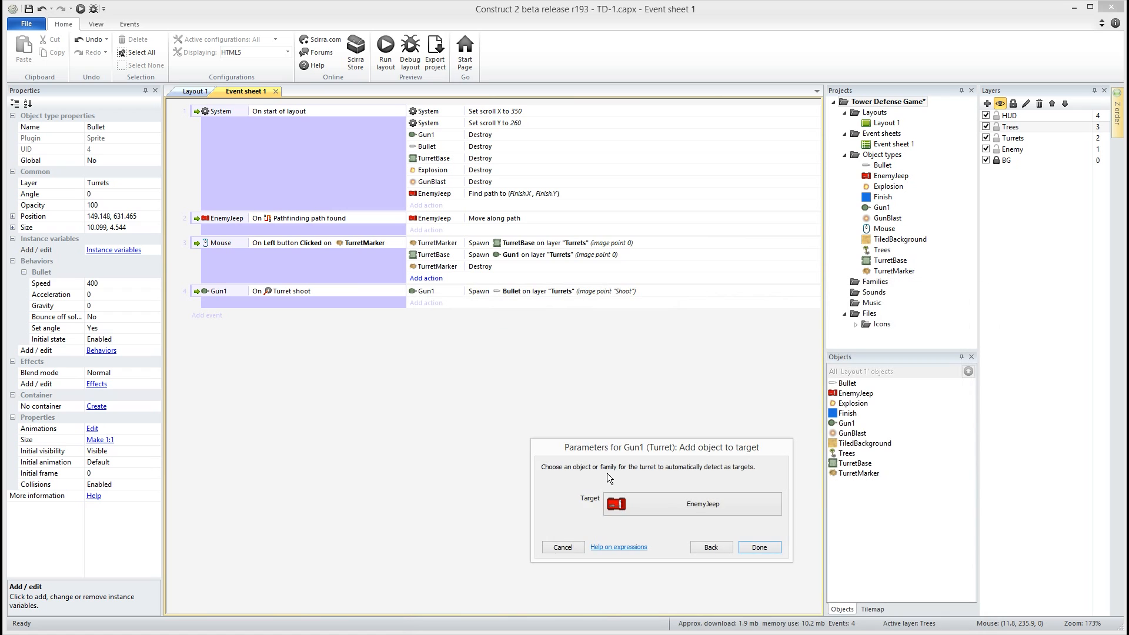
click(758, 547)
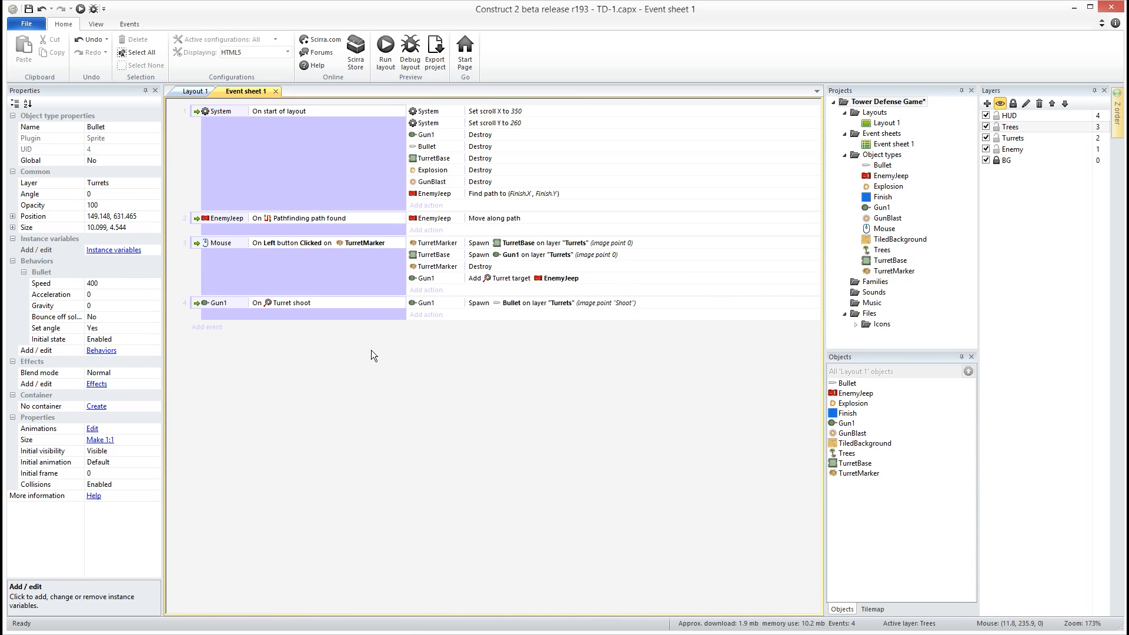
click(192, 91)
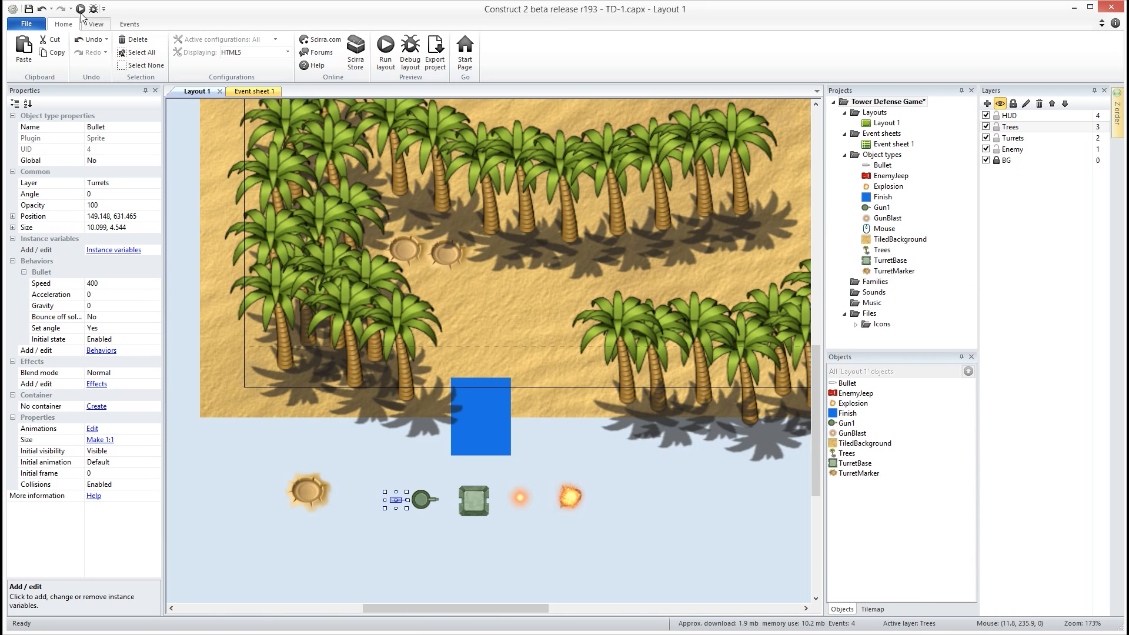
Slightly enlarge the Bullet sprite and save the project as td-1-finalfirst.capx
click(385, 45)
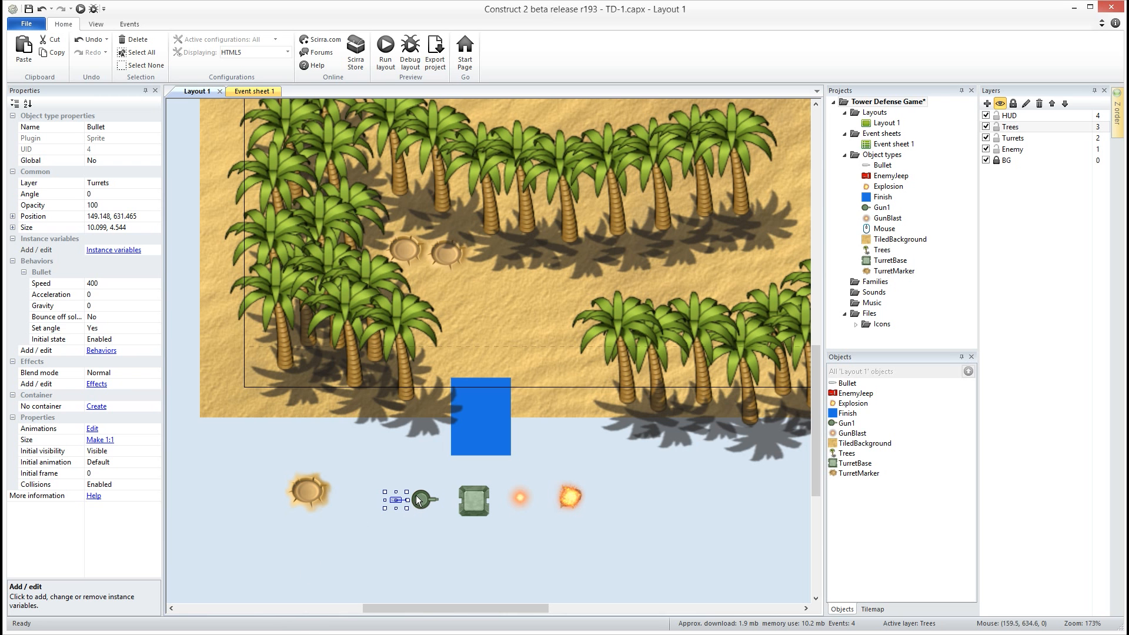
drag(417, 501, 416, 497)
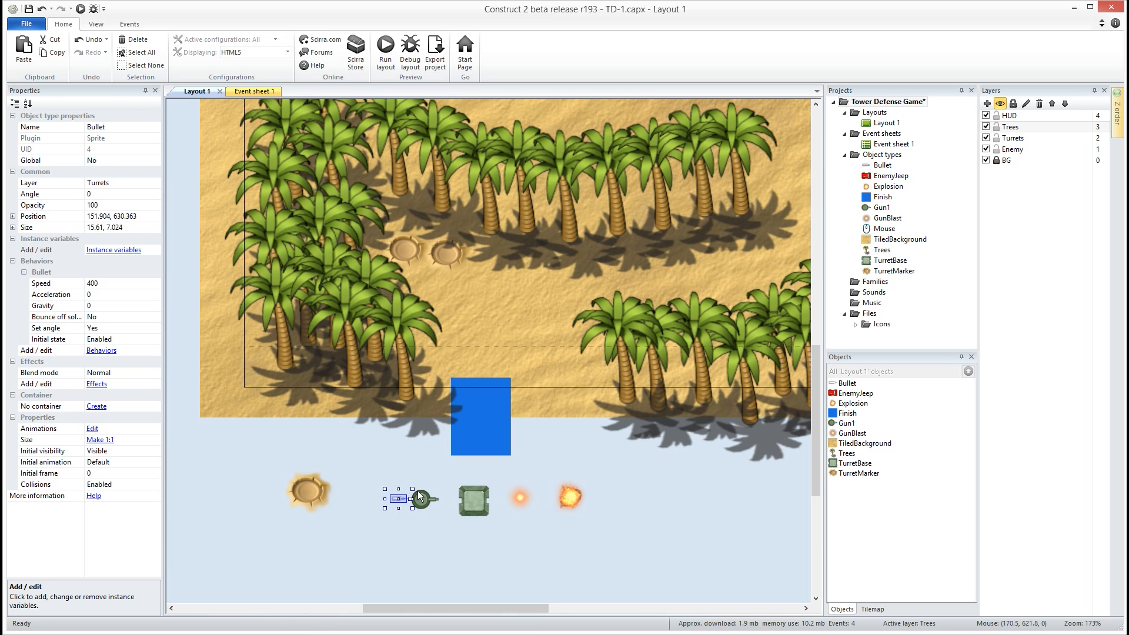
click(385, 44)
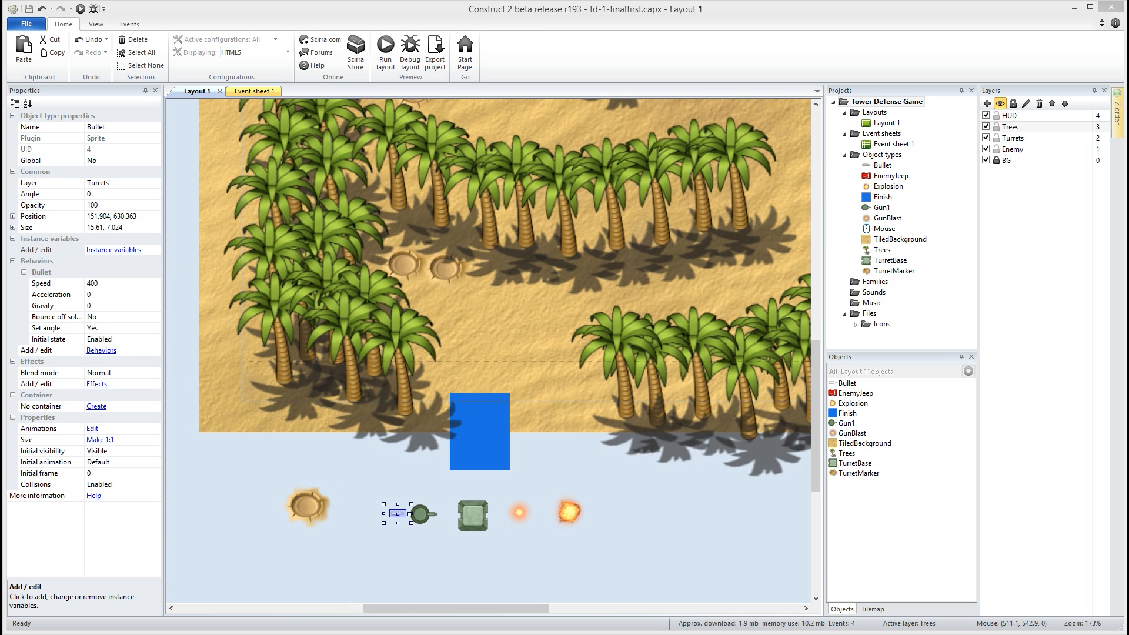
mouse_move(609, 468)
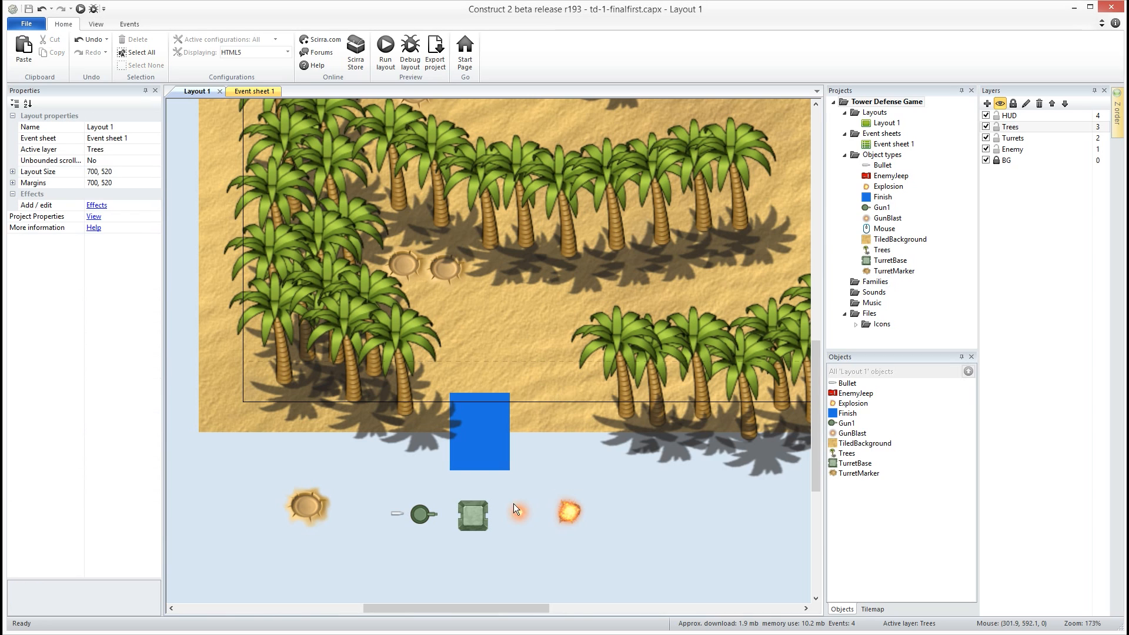
Give the GunBlast sprite a Fade behavior with a 0.25-second fade-out
click(518, 514)
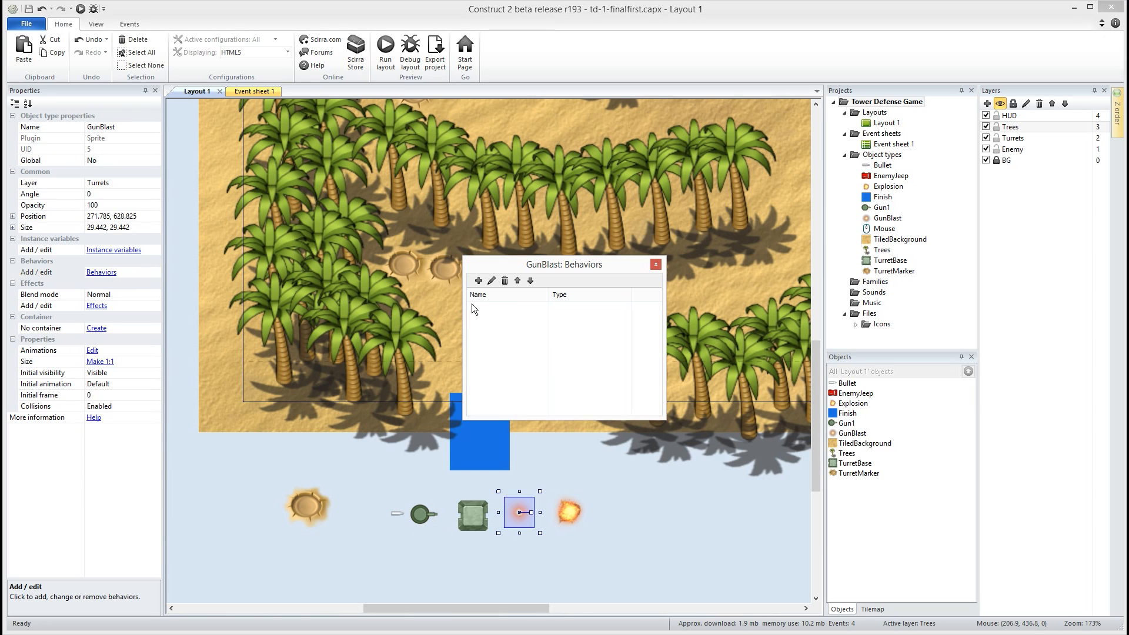
click(480, 281)
text(0.25)
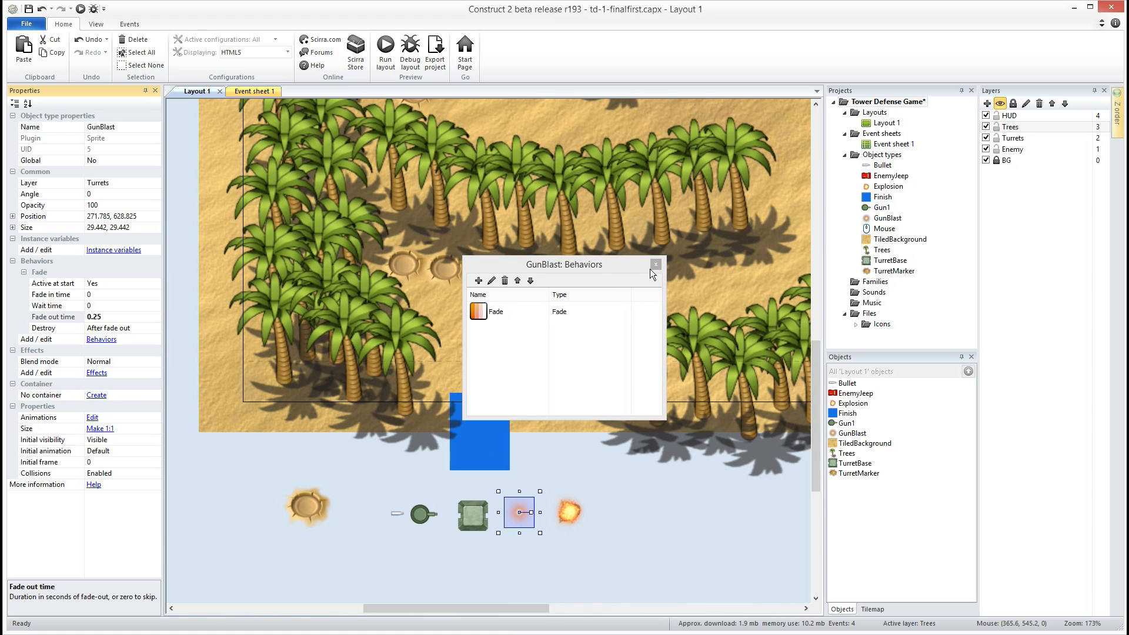
click(655, 263)
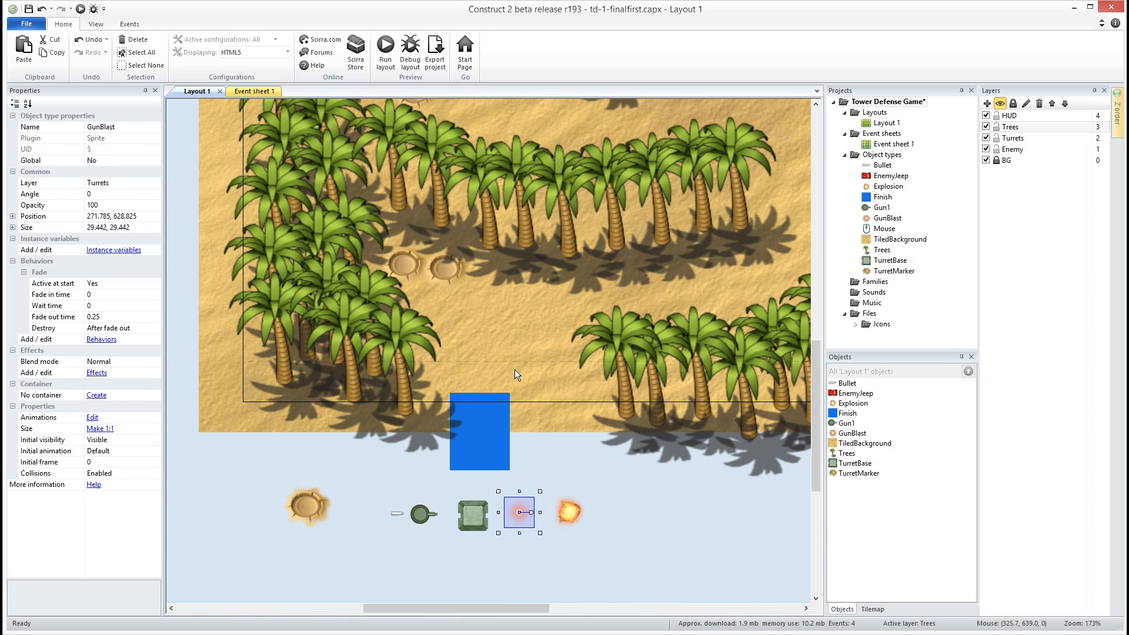
click(253, 90)
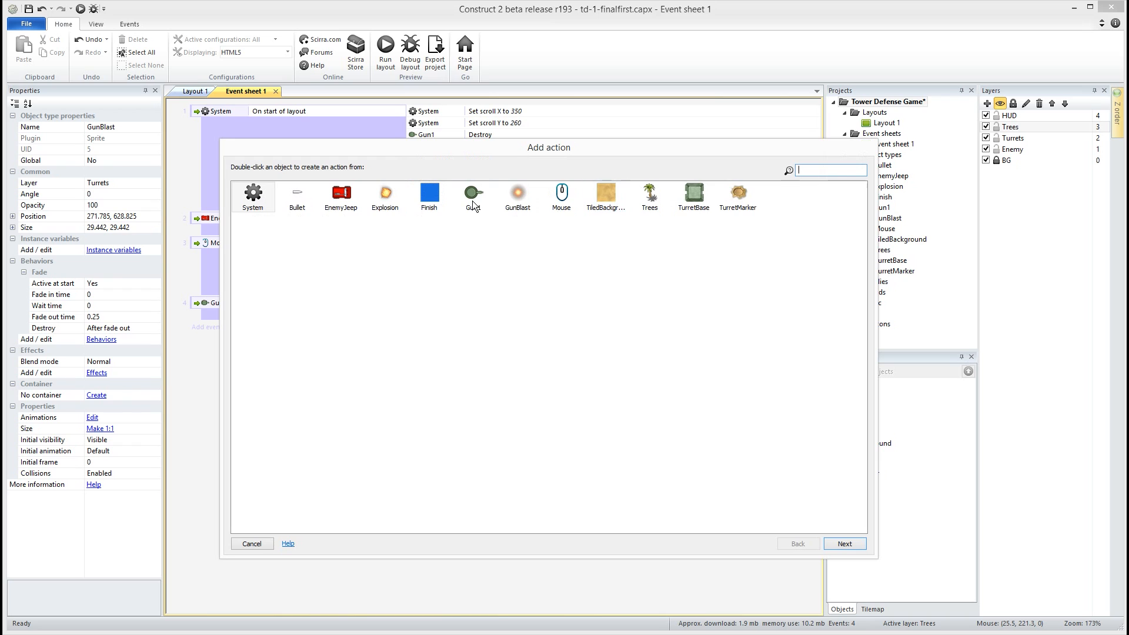
Spawn GunBlast on layer Turrets at the Shoot point per shot, then preview in browser
double_click(473, 195)
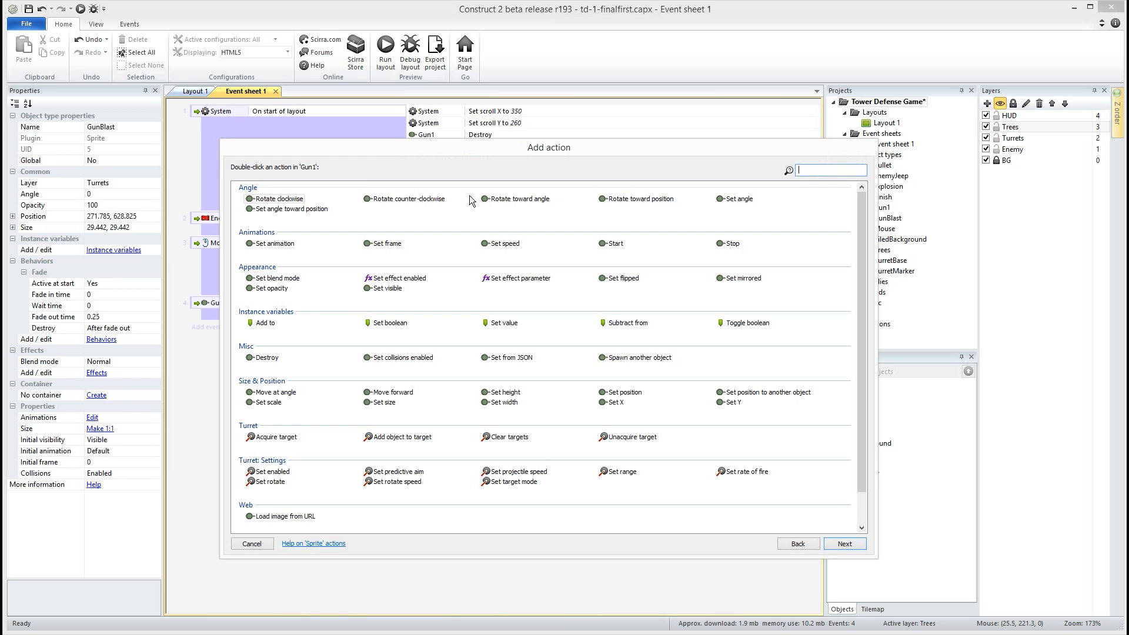
text(spa)
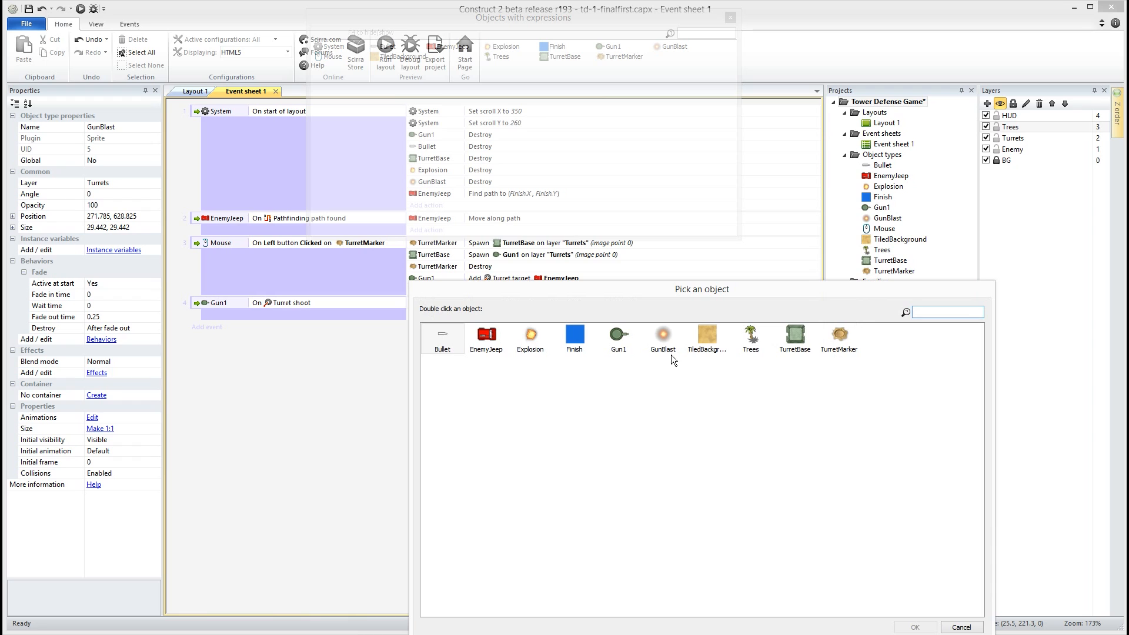
double_click(661, 335)
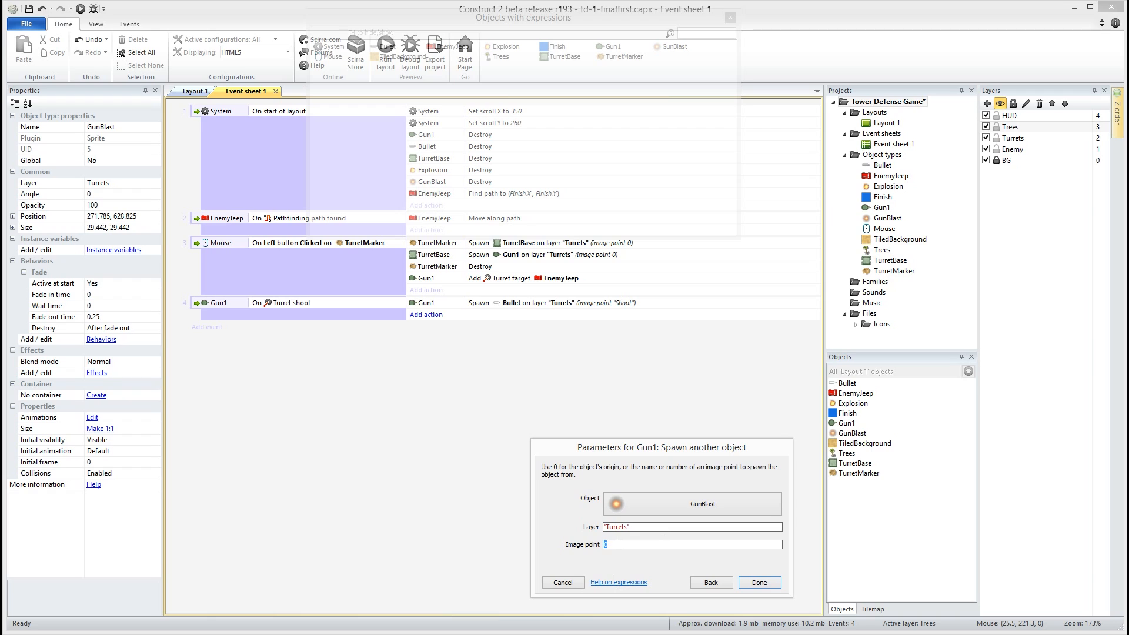
click(691, 544)
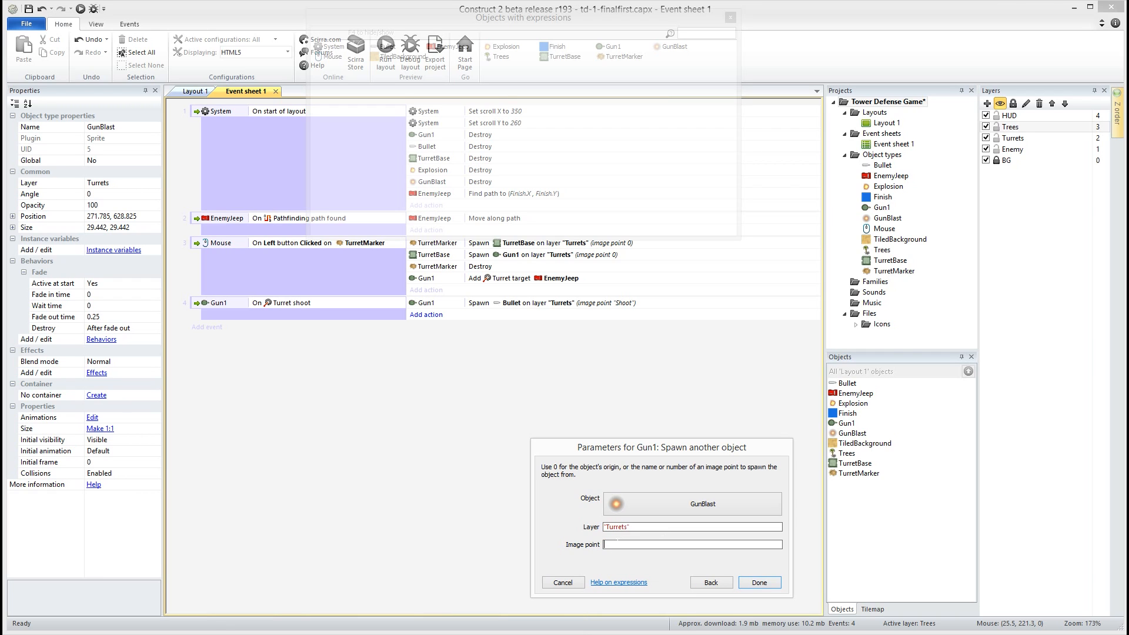
click(758, 582)
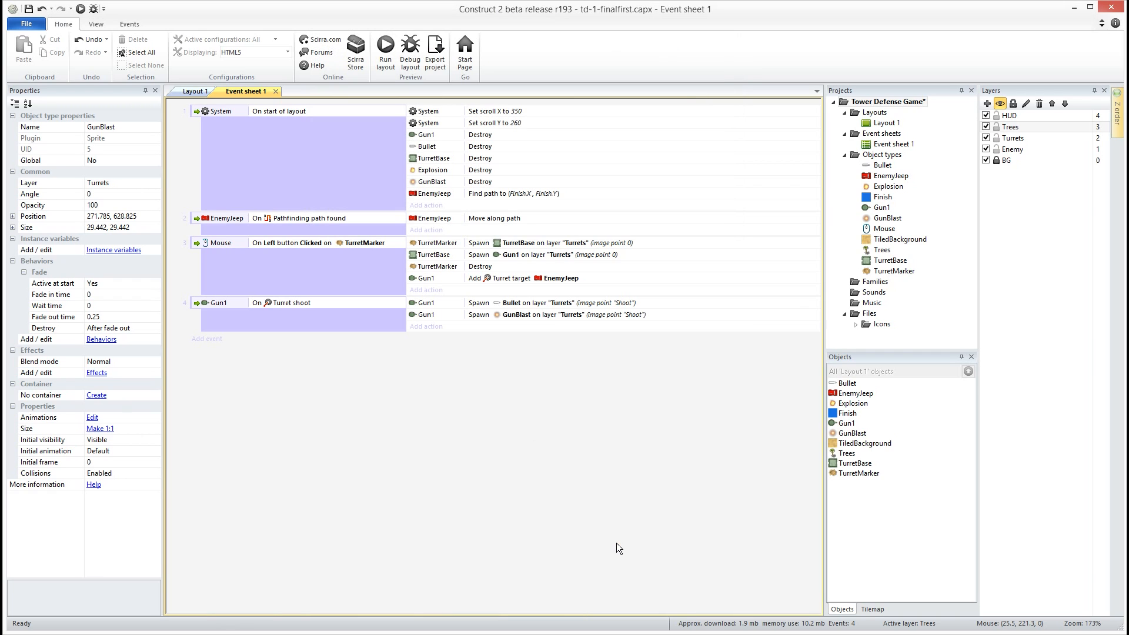
mouse_move(473, 320)
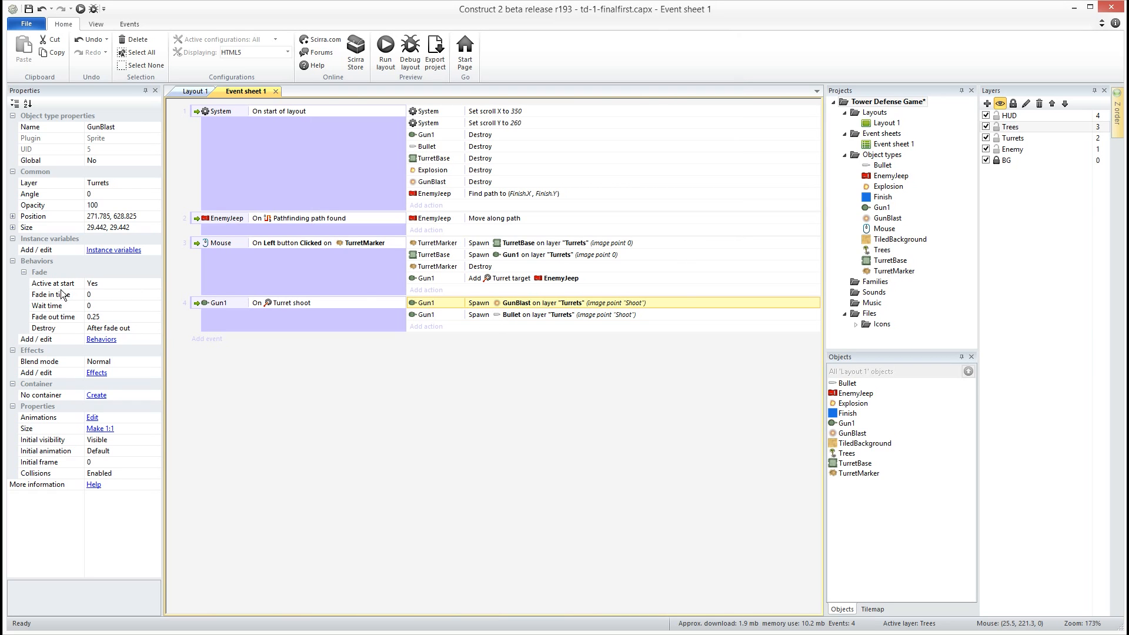
mouse_move(142, 329)
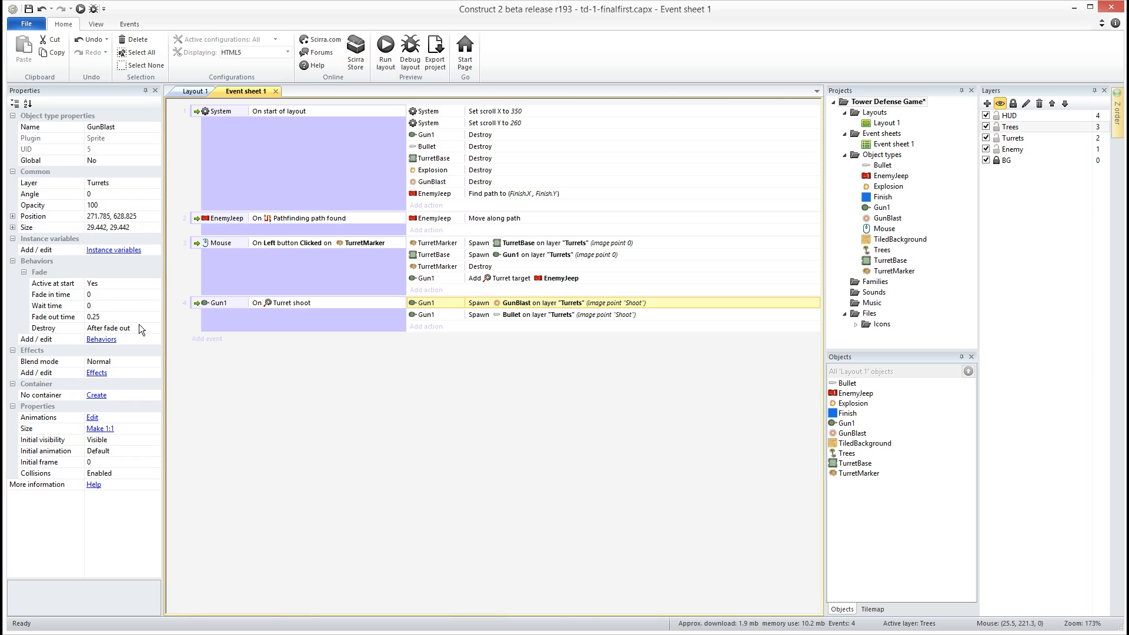
mouse_move(80, 8)
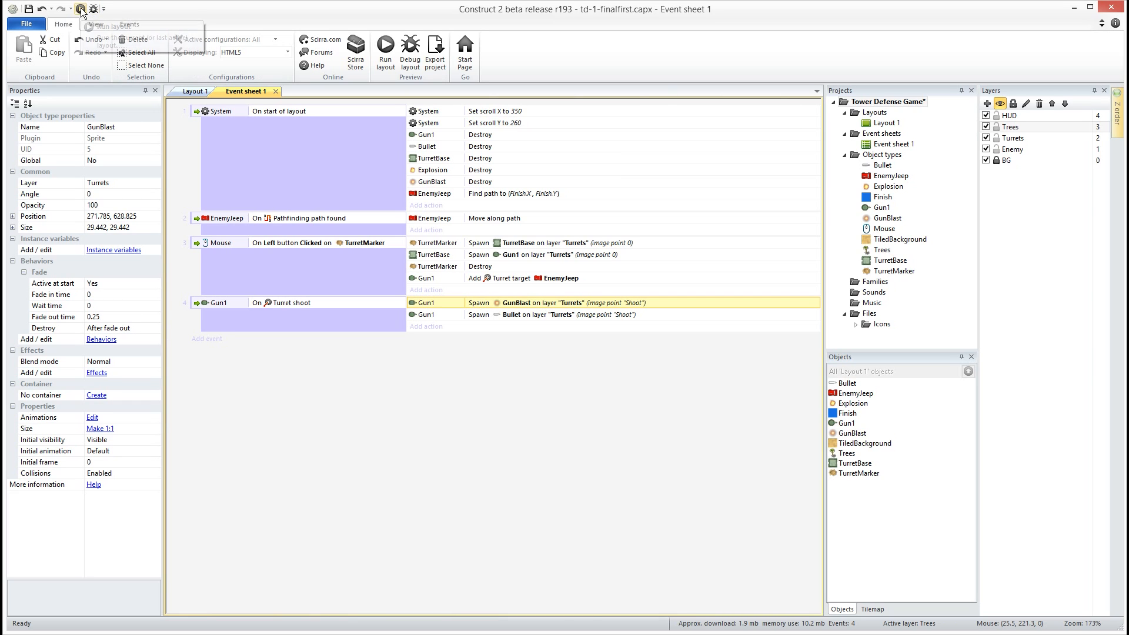
click(385, 44)
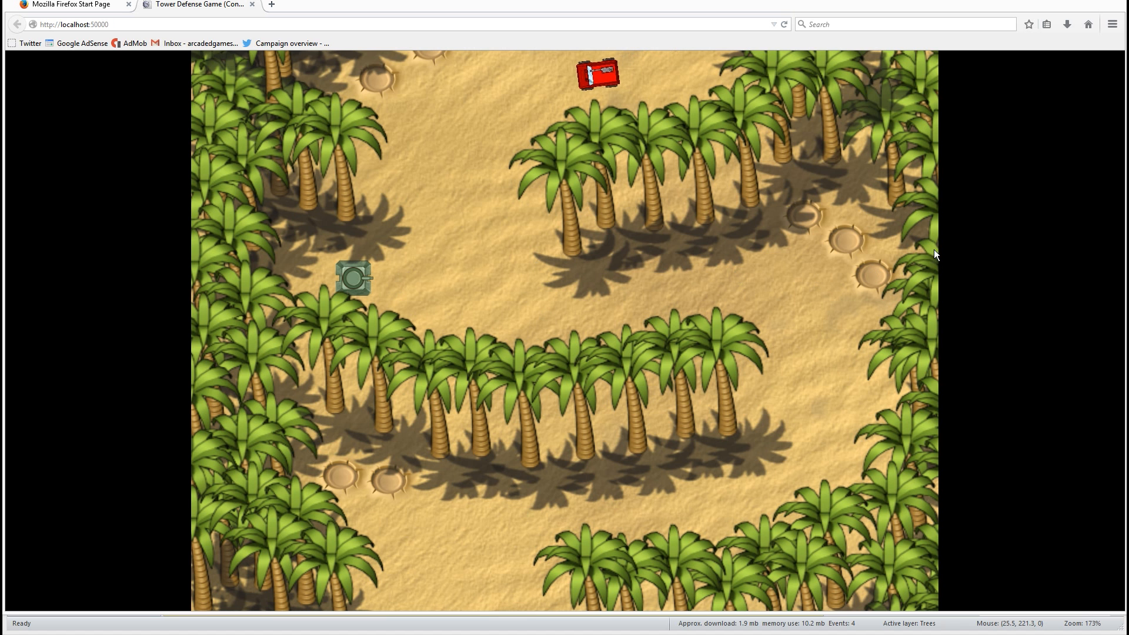